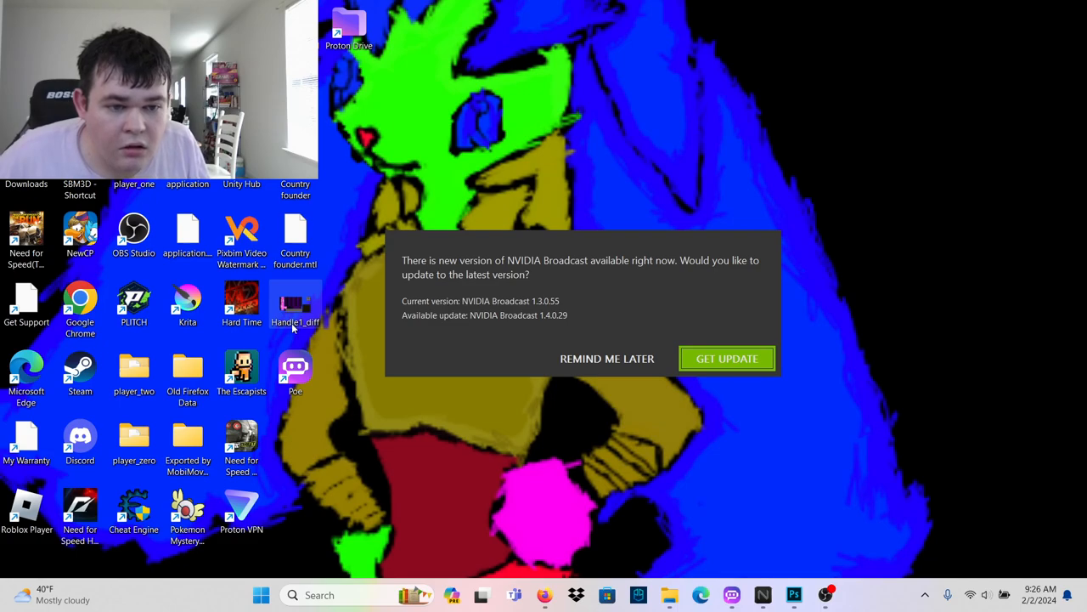
mouse_move(242, 304)
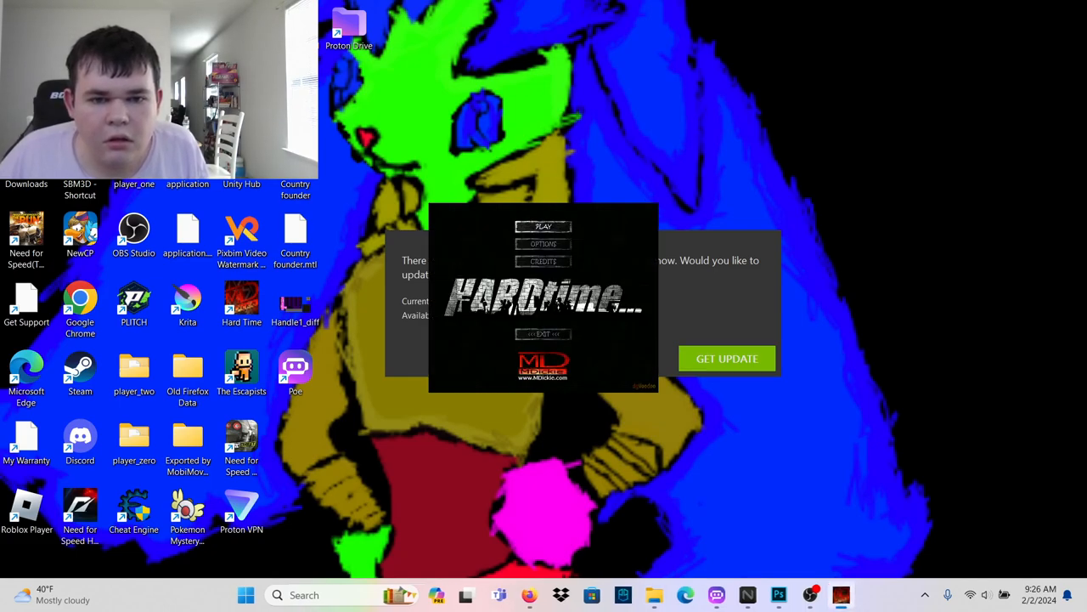
Review the Hard Time options screen and then exit the game
click(543, 261)
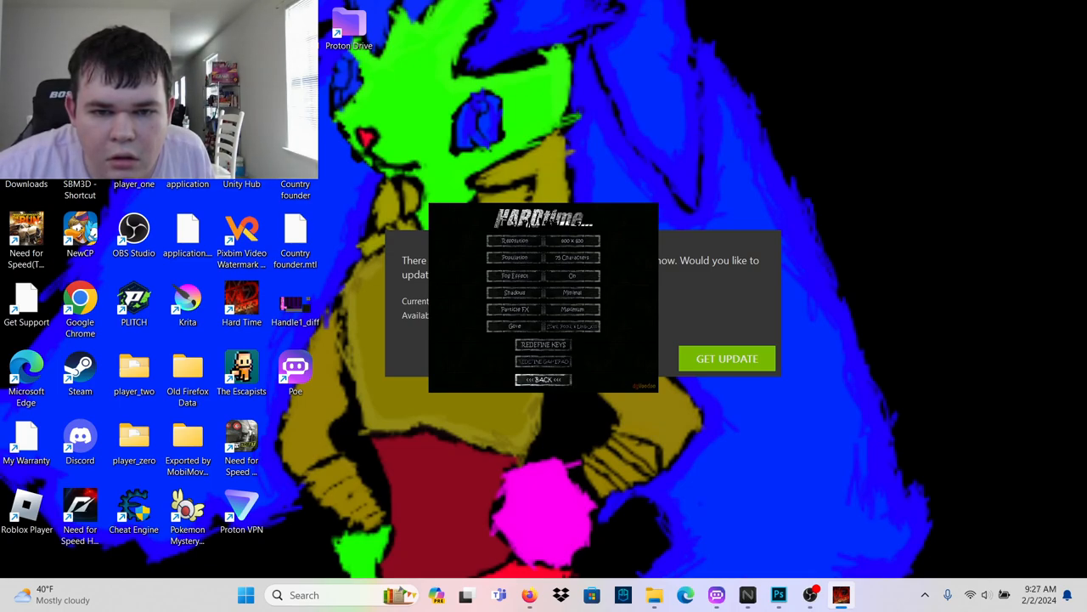
click(544, 379)
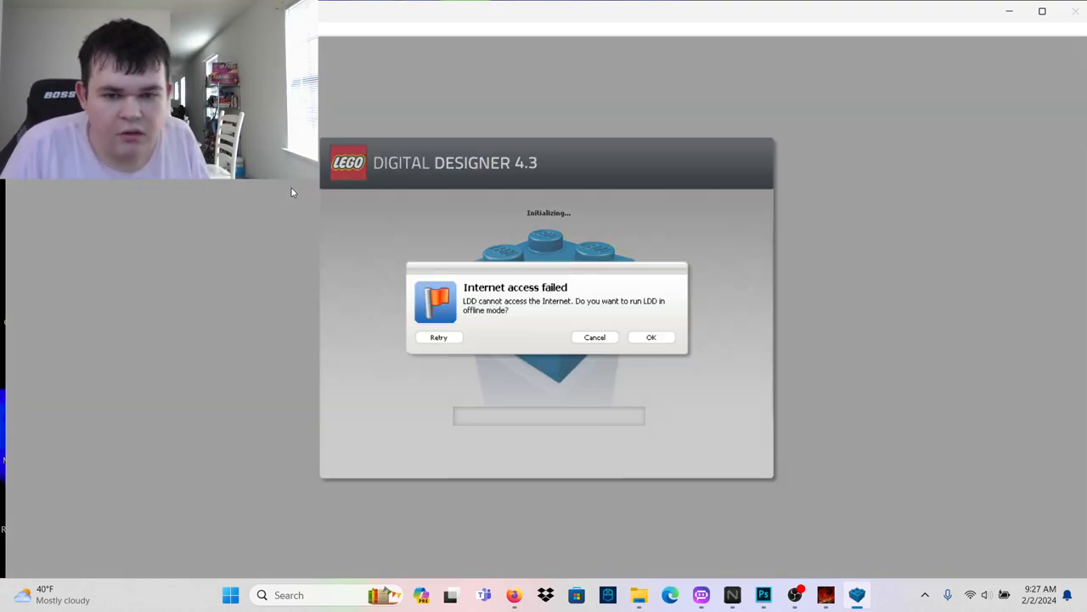
mouse_move(533, 286)
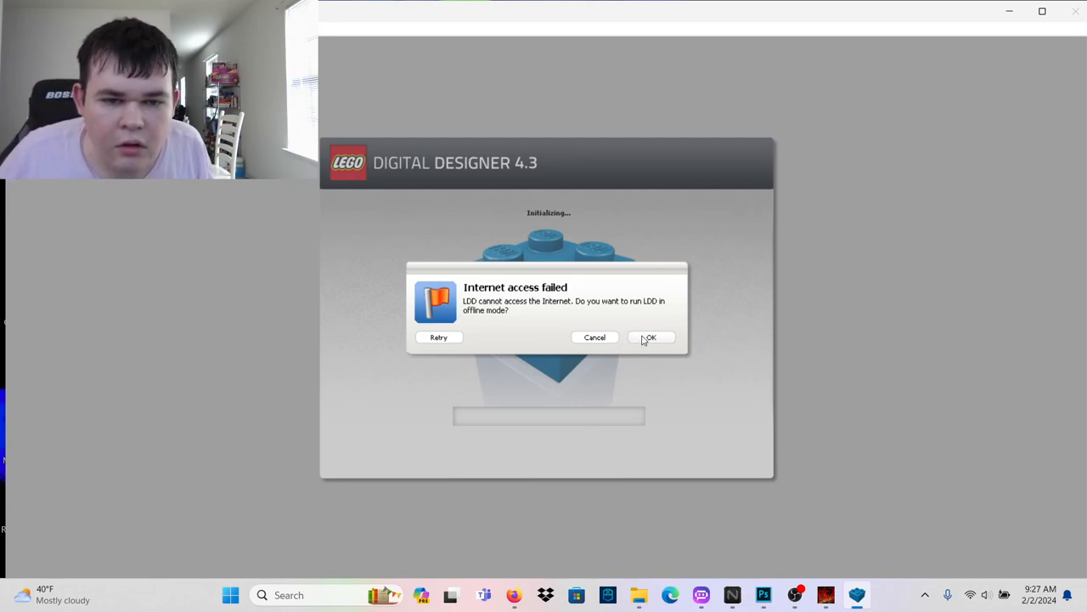
Confirm the 'Internet access failed' dialog to run LDD offline
click(649, 337)
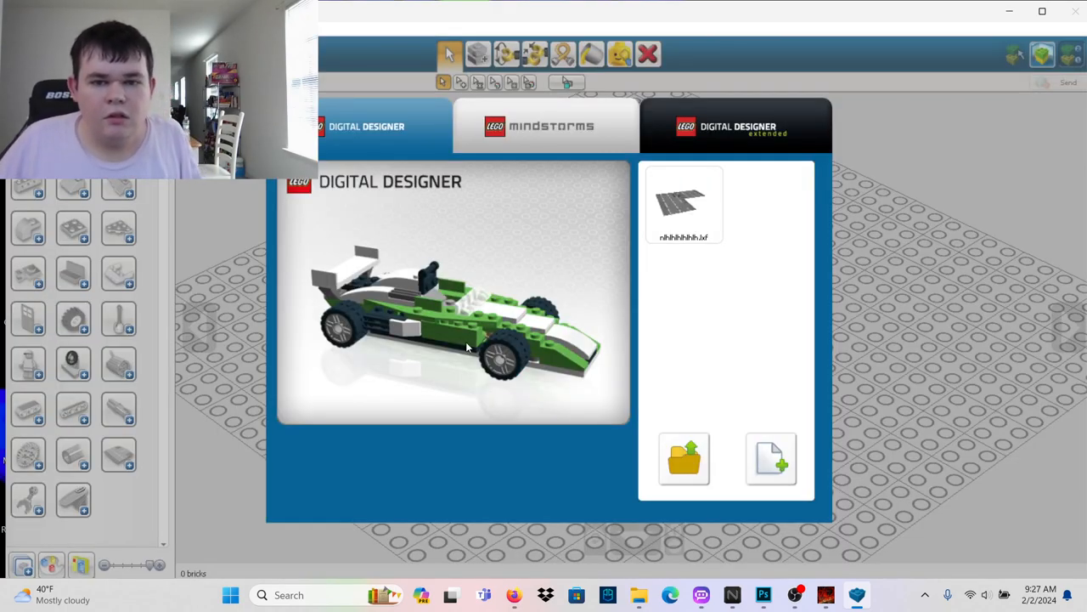
Create a new empty model and browse down through the brick palette
click(770, 459)
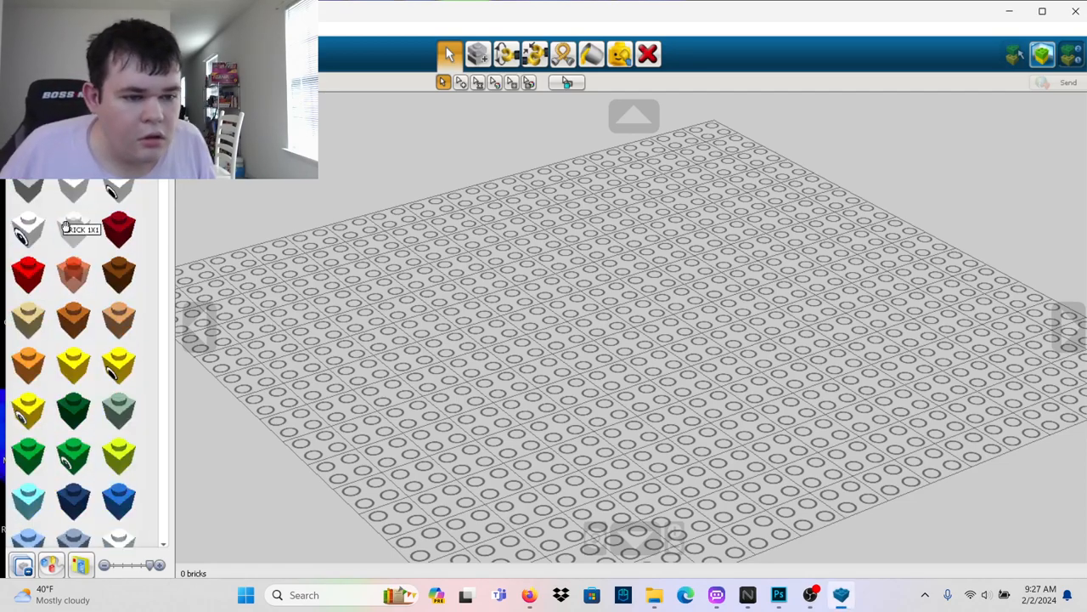
scroll(down, 3)
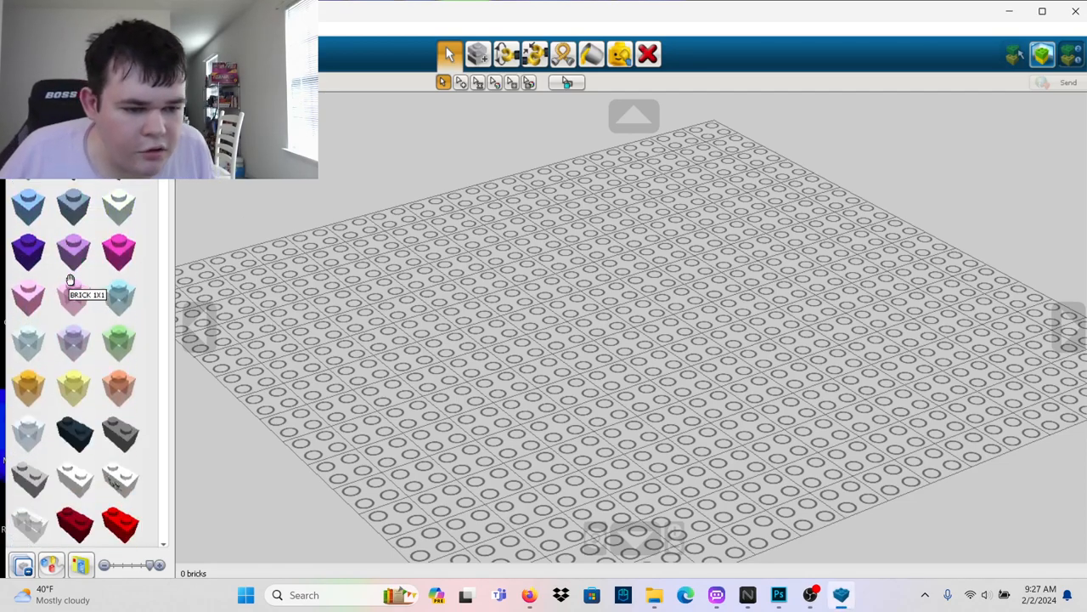
scroll(down, 3)
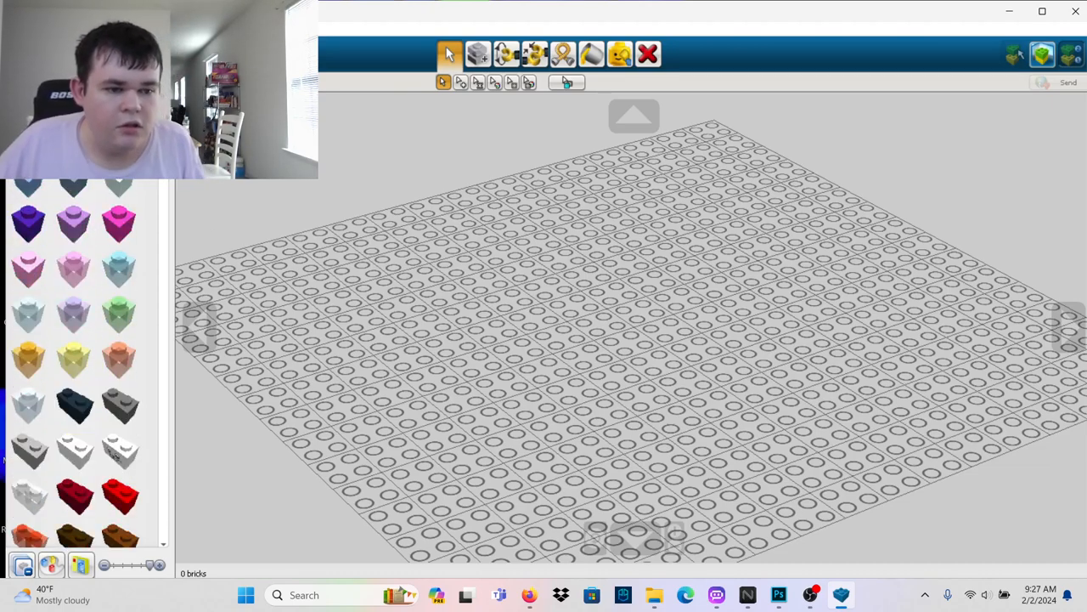
scroll(down, 3)
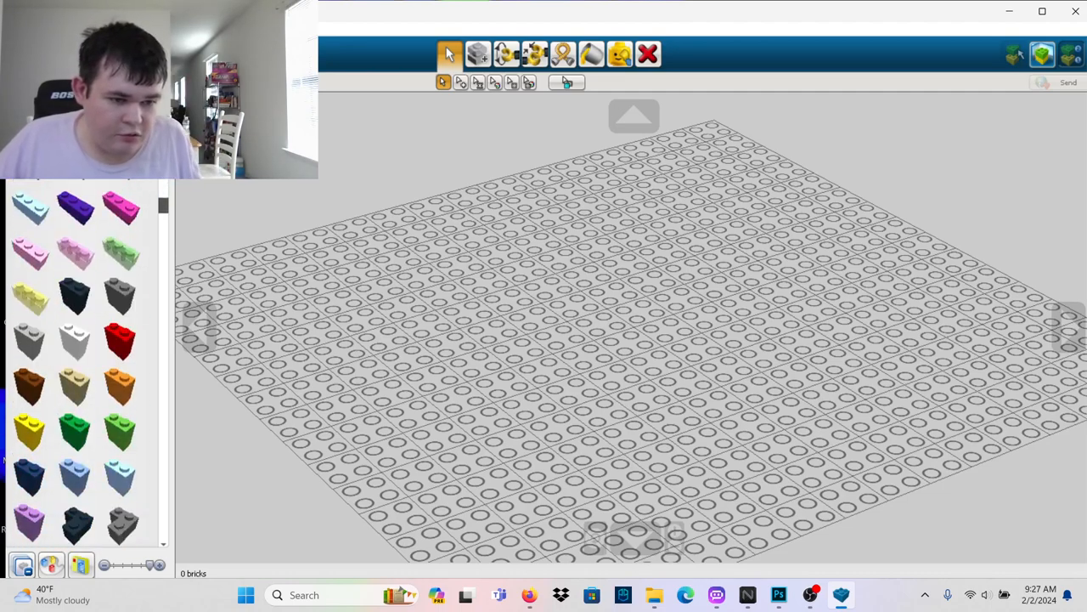
scroll(down, 3)
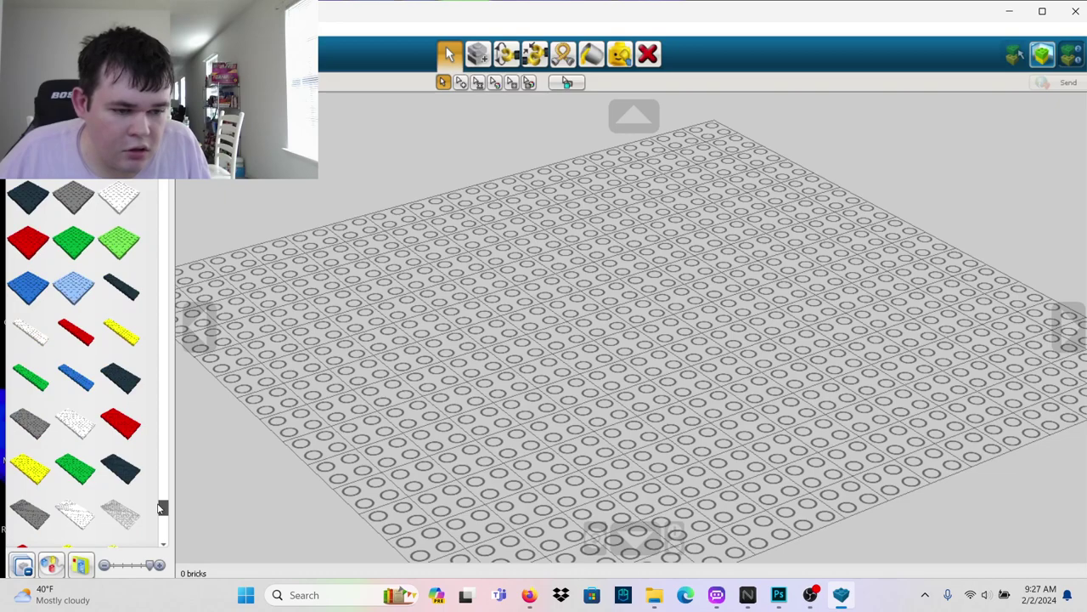
scroll(down, 3)
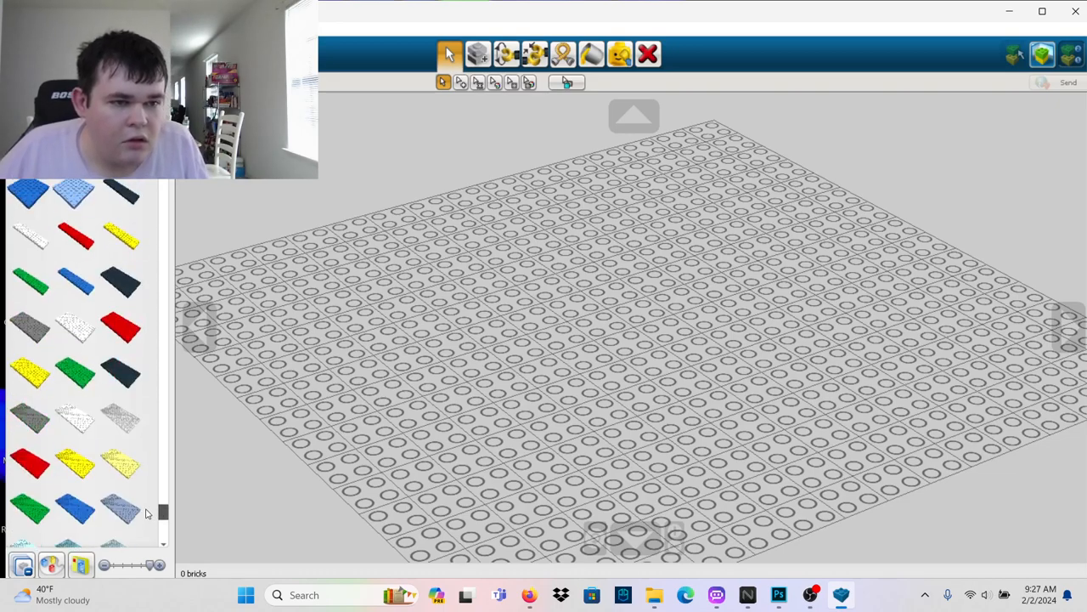
Stack a blue base brick, a green brick and a wide red top into a table
click(564, 340)
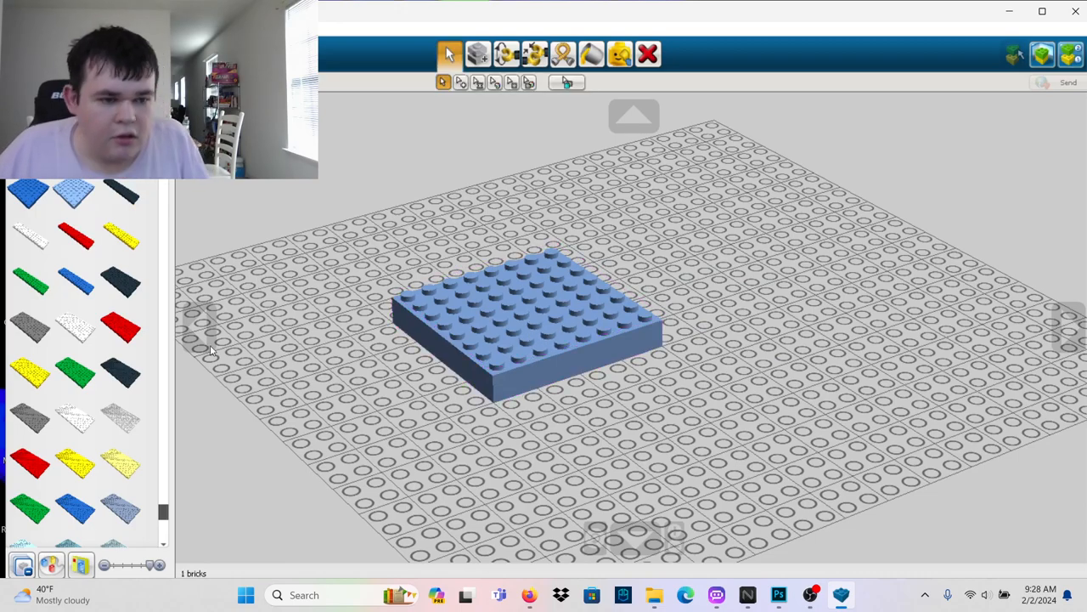
click(714, 281)
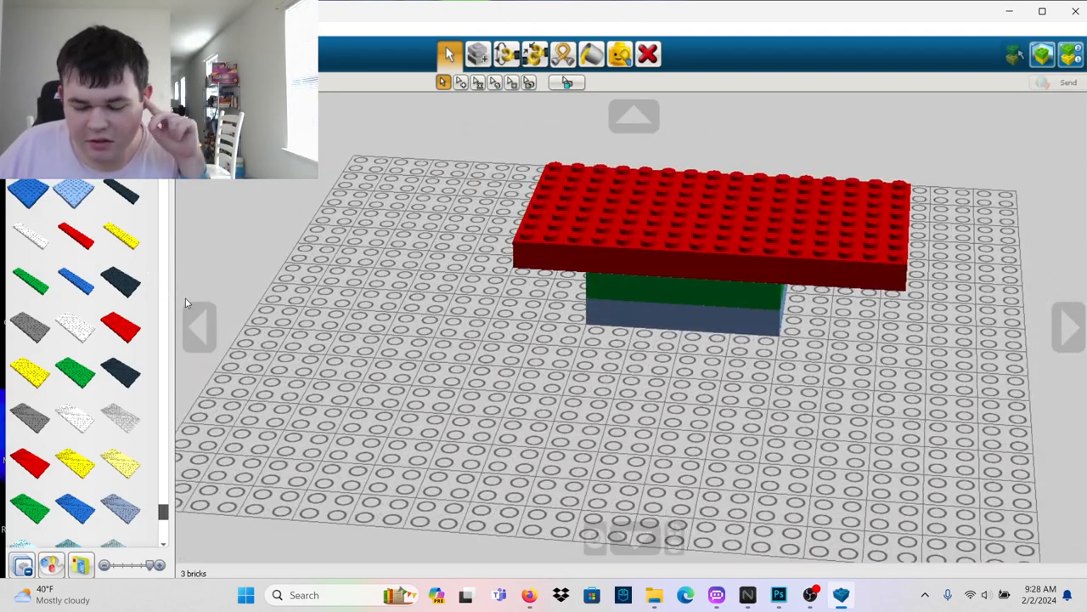
mouse_move(248, 296)
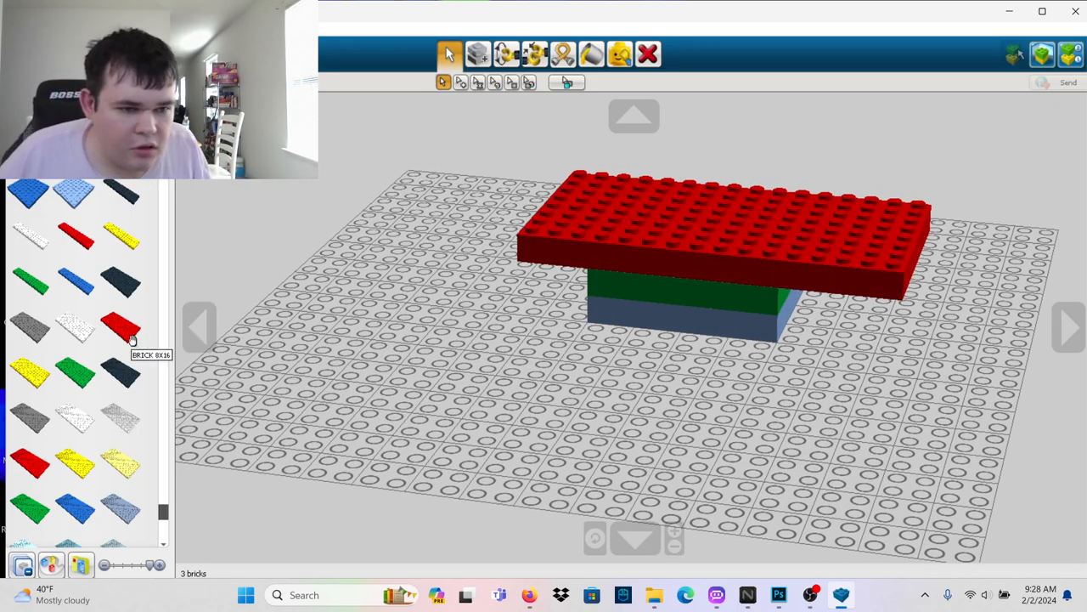
Scroll to the minifigure section and pick a white Mini Lower Part
scroll(down, 3)
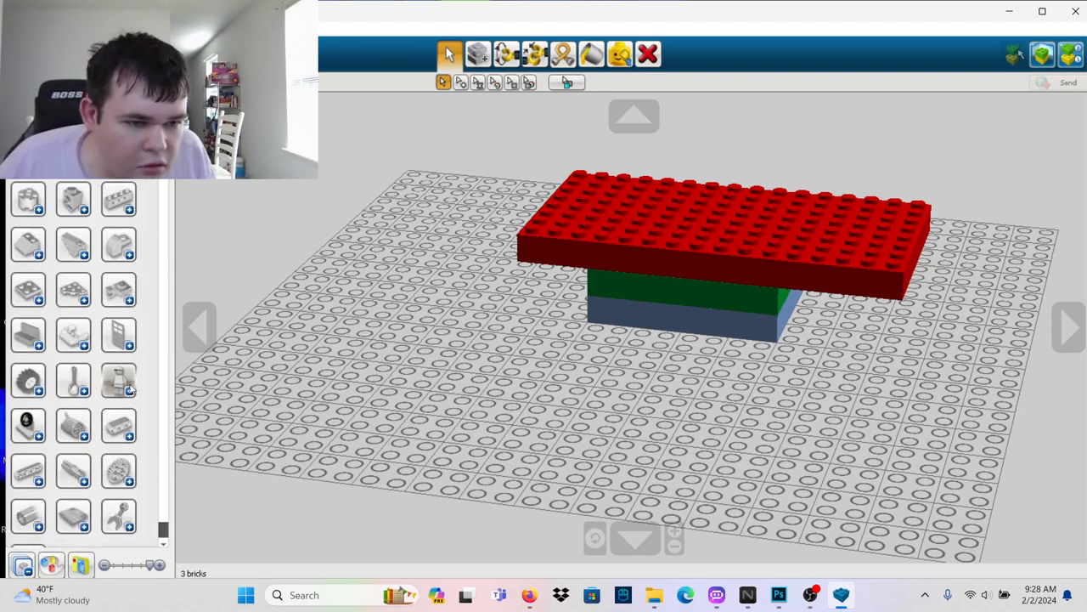
scroll(down, 3)
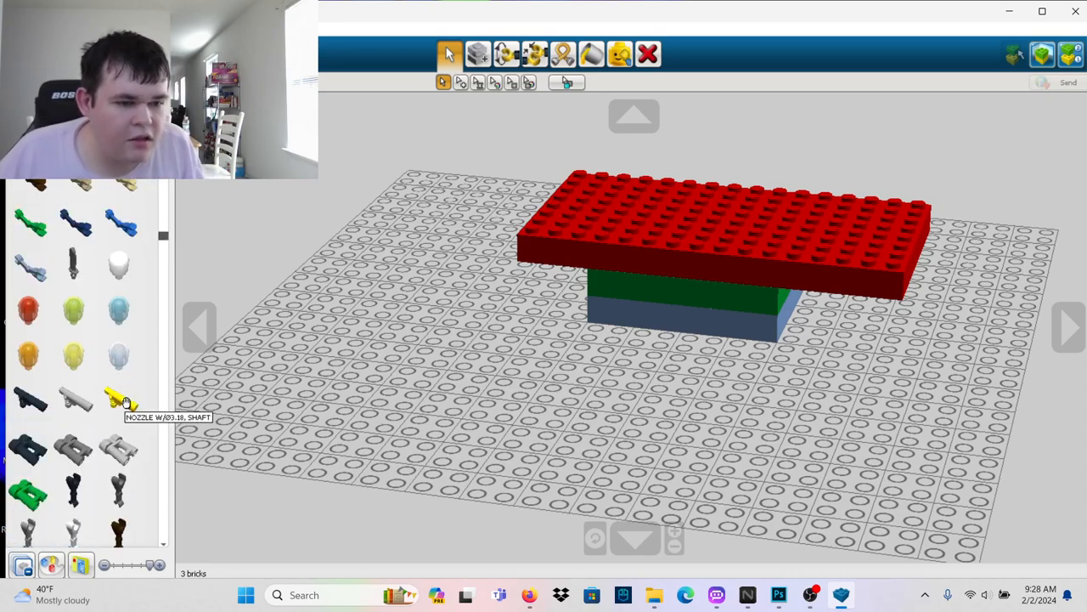
scroll(down, 3)
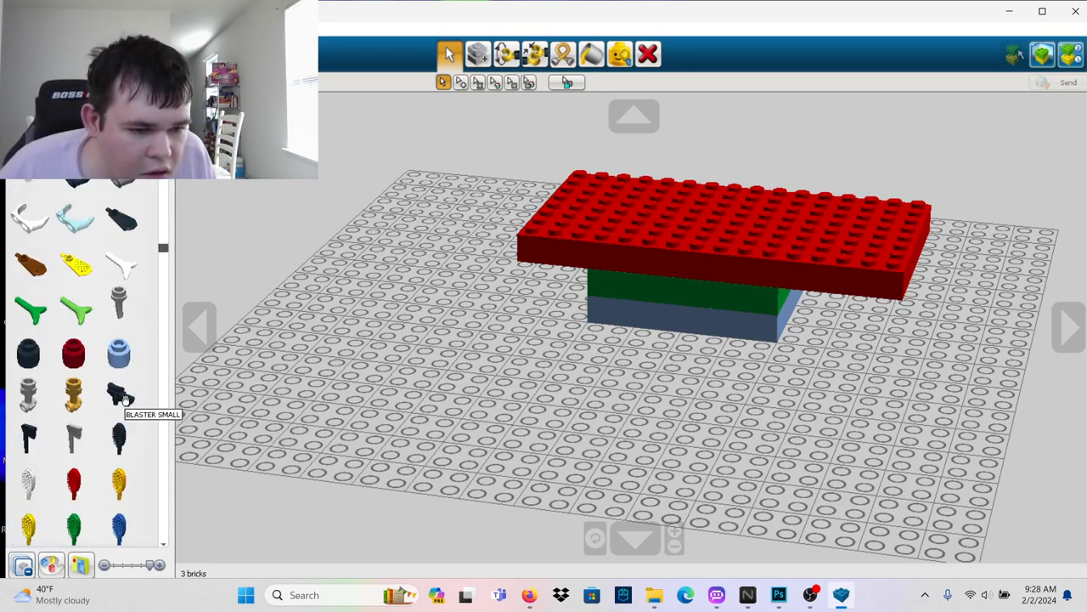
scroll(down, 3)
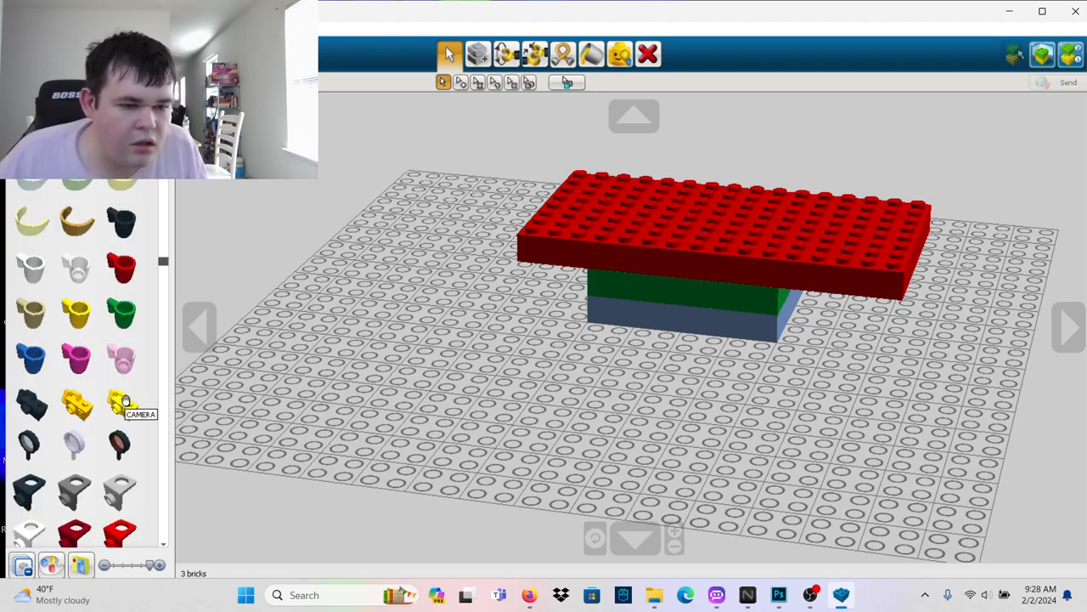
scroll(down, 3)
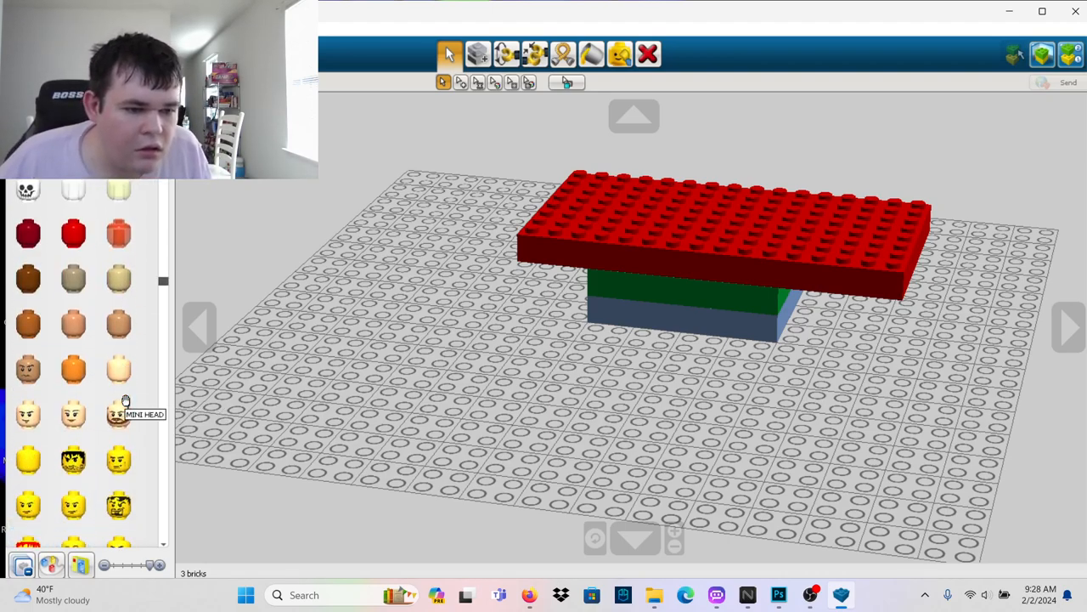
scroll(up, 3)
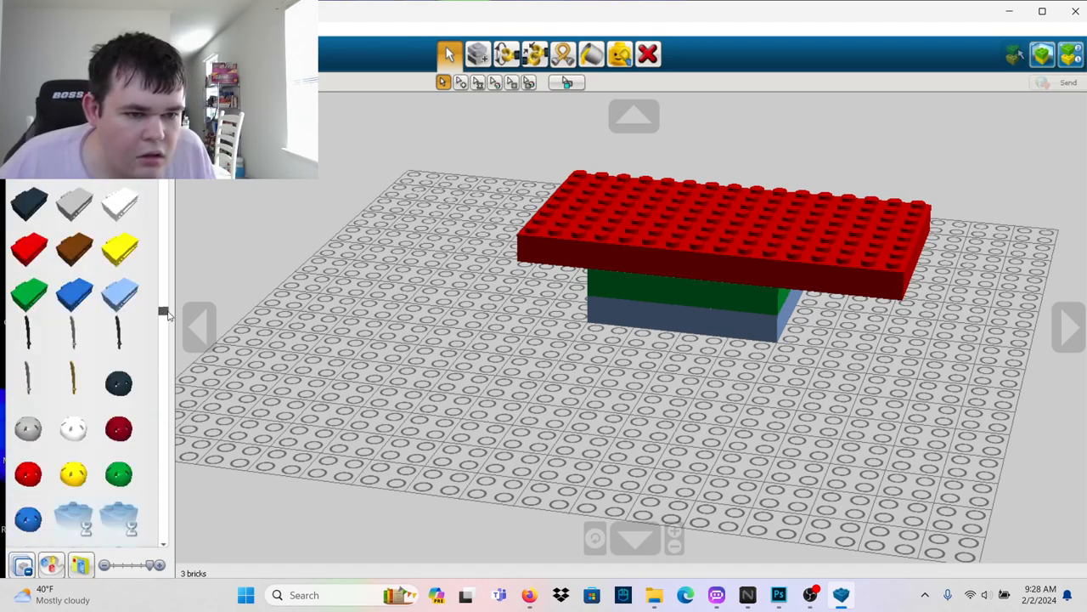
scroll(down, 3)
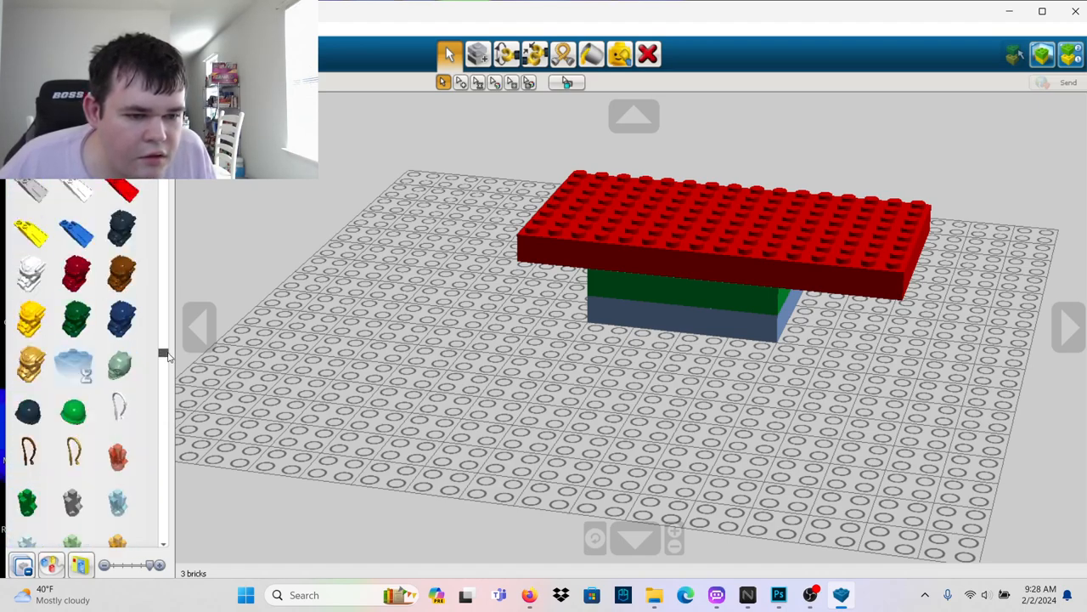
scroll(down, 3)
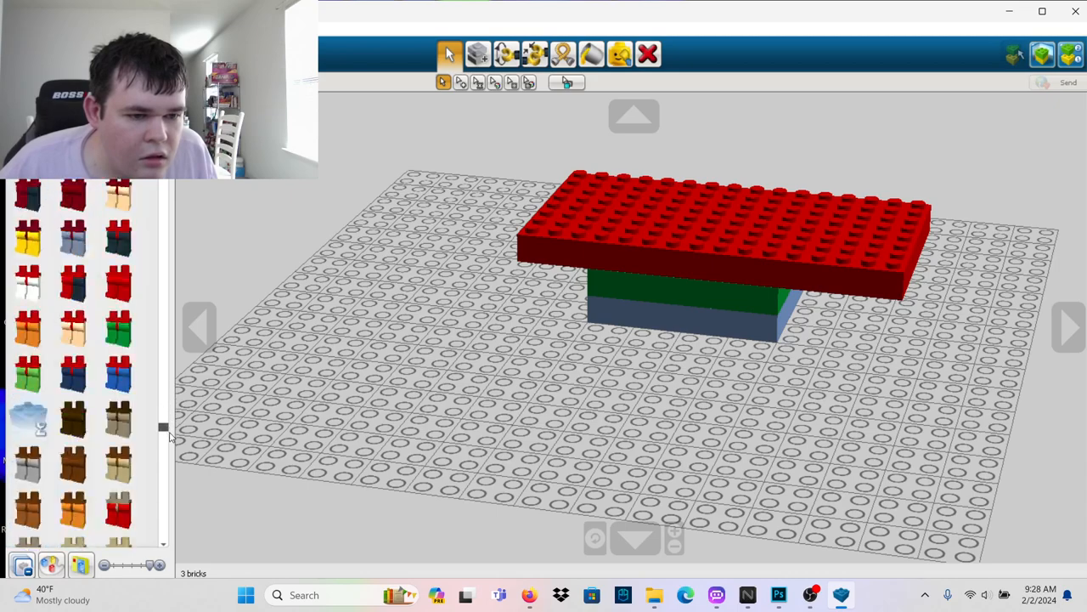
scroll(down, 3)
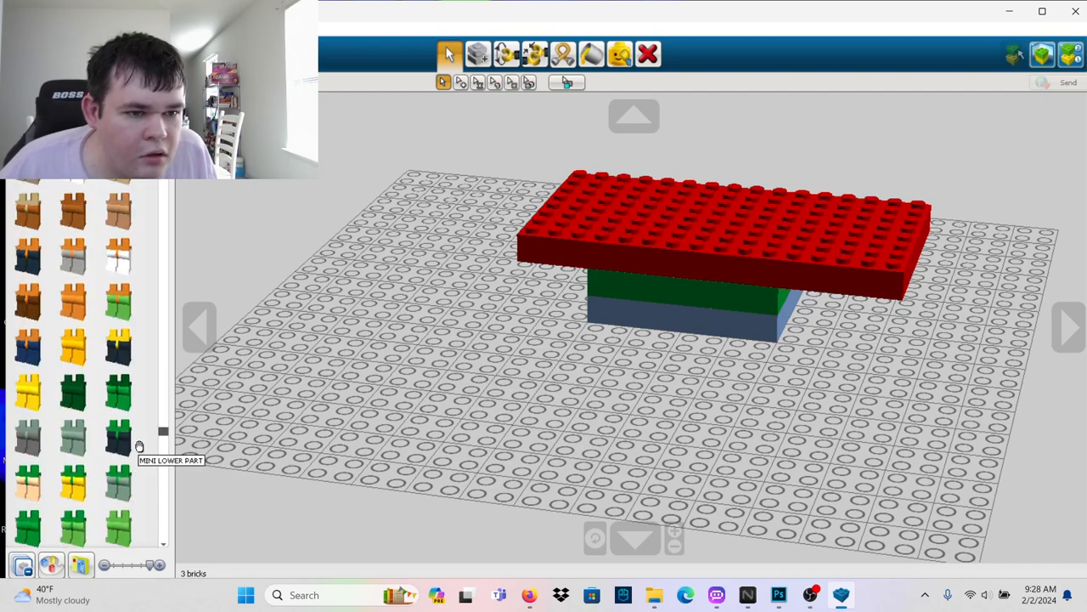
scroll(down, 3)
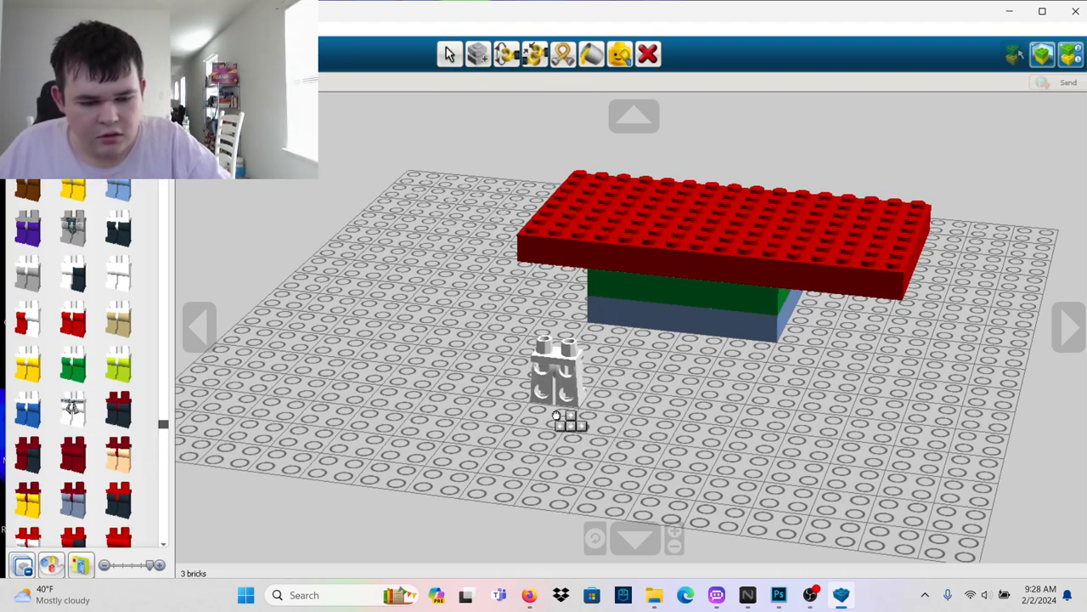
Set the white legs in front of the table and snap a white Mini Upper Part onto them
drag(557, 374, 578, 519)
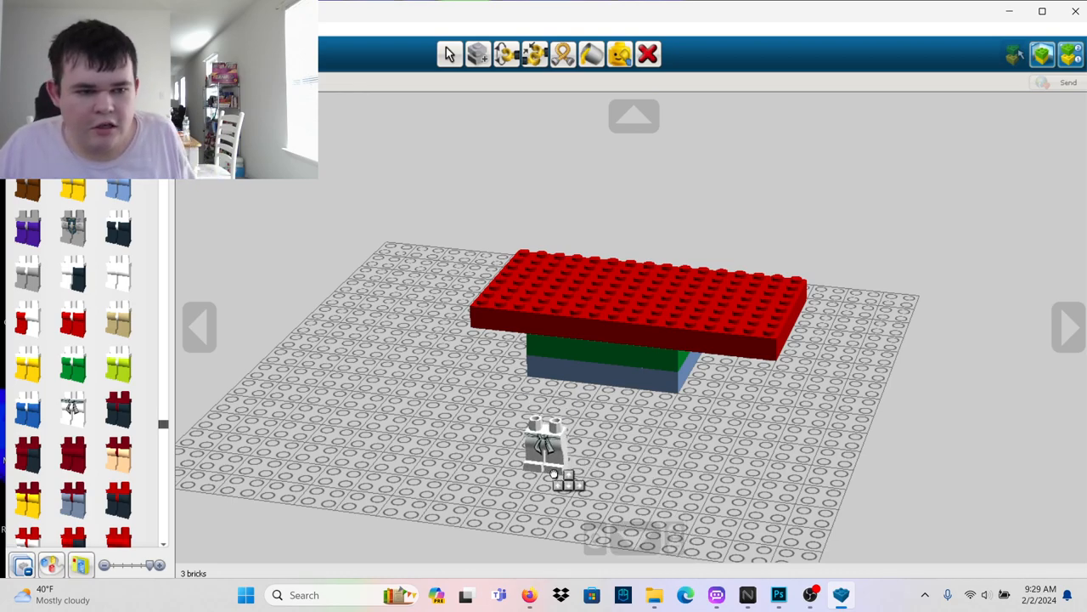
click(449, 53)
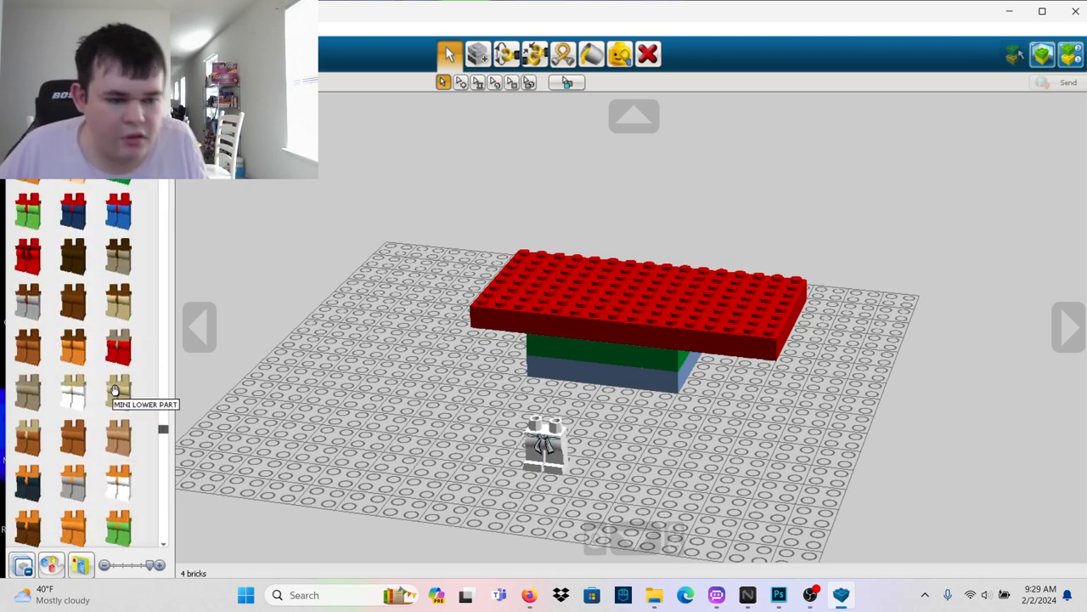
scroll(down, 3)
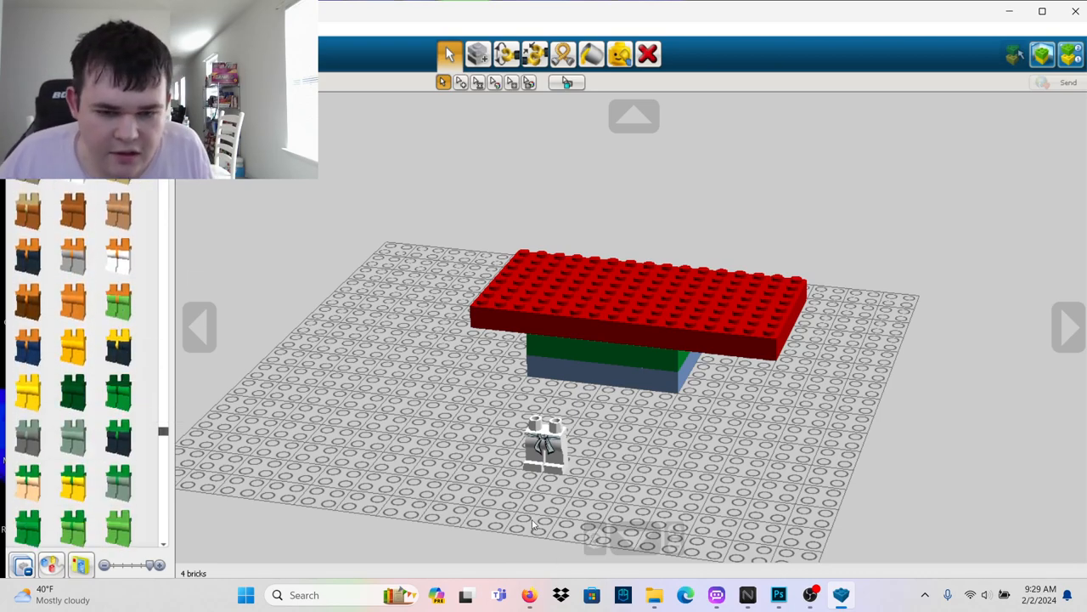
scroll(down, 3)
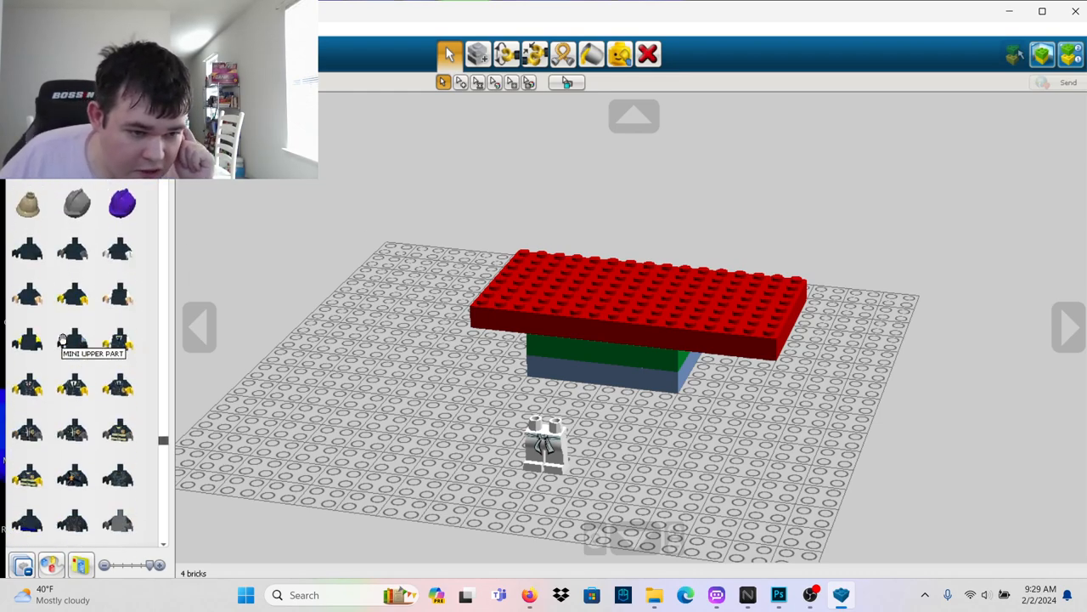
scroll(down, 3)
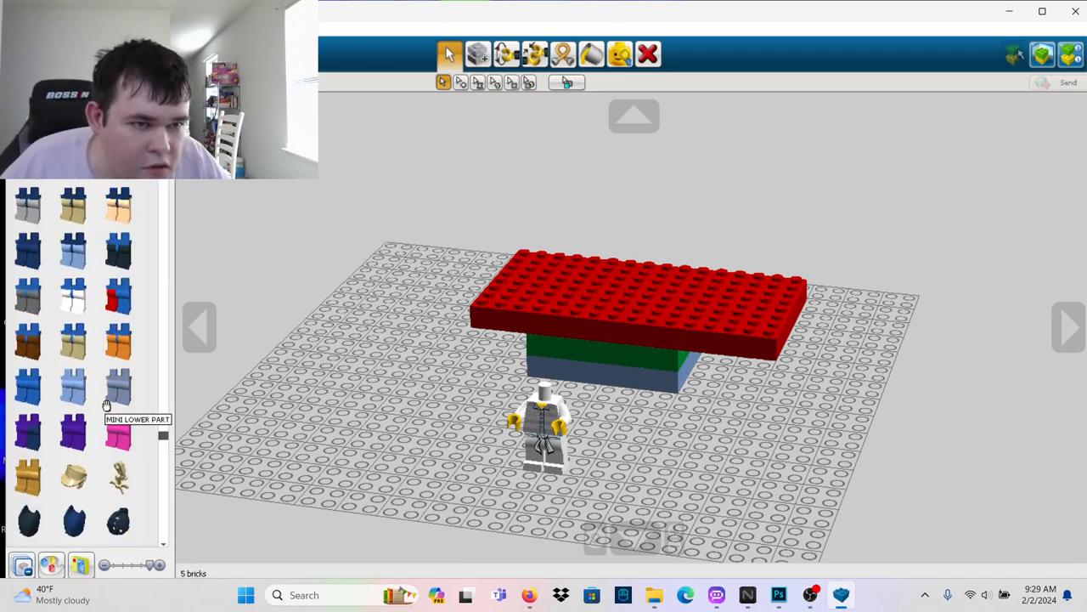
Browse the accessories and attach a green item to the minifigure's hand
scroll(down, 3)
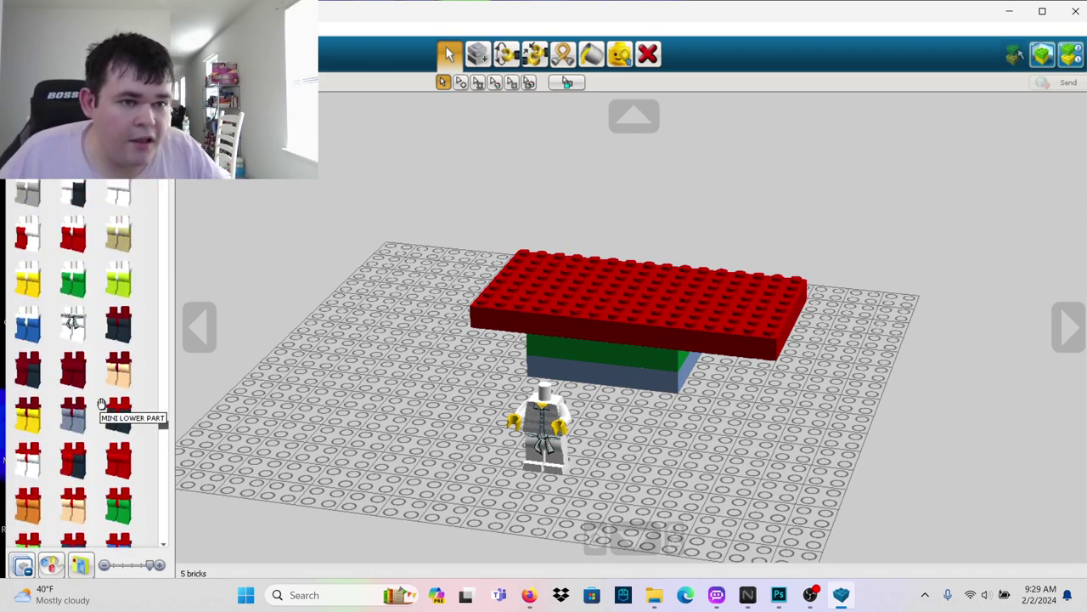
scroll(down, 3)
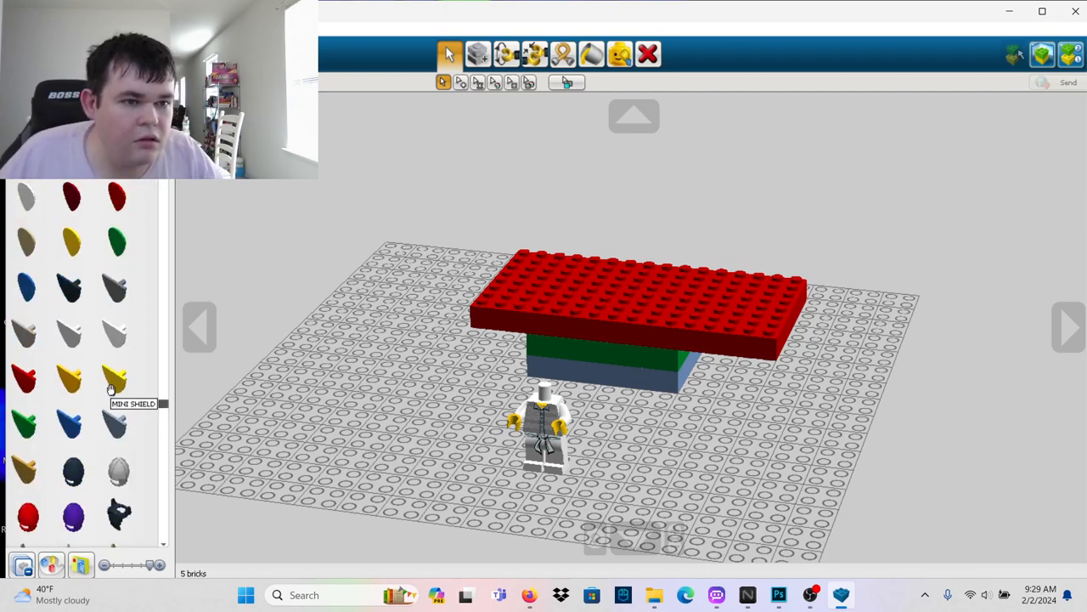
scroll(down, 3)
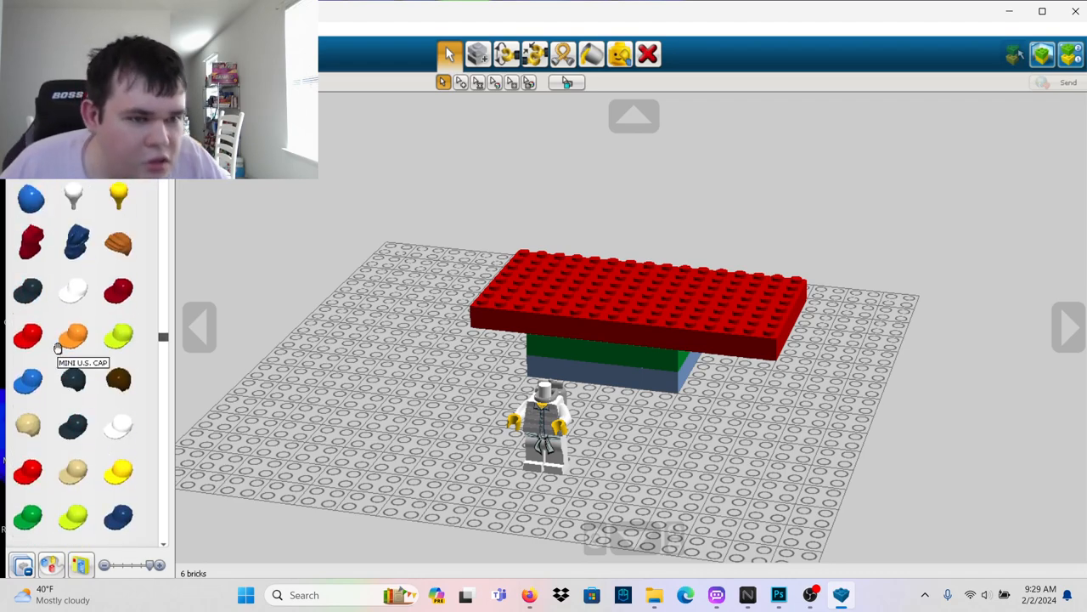
scroll(down, 3)
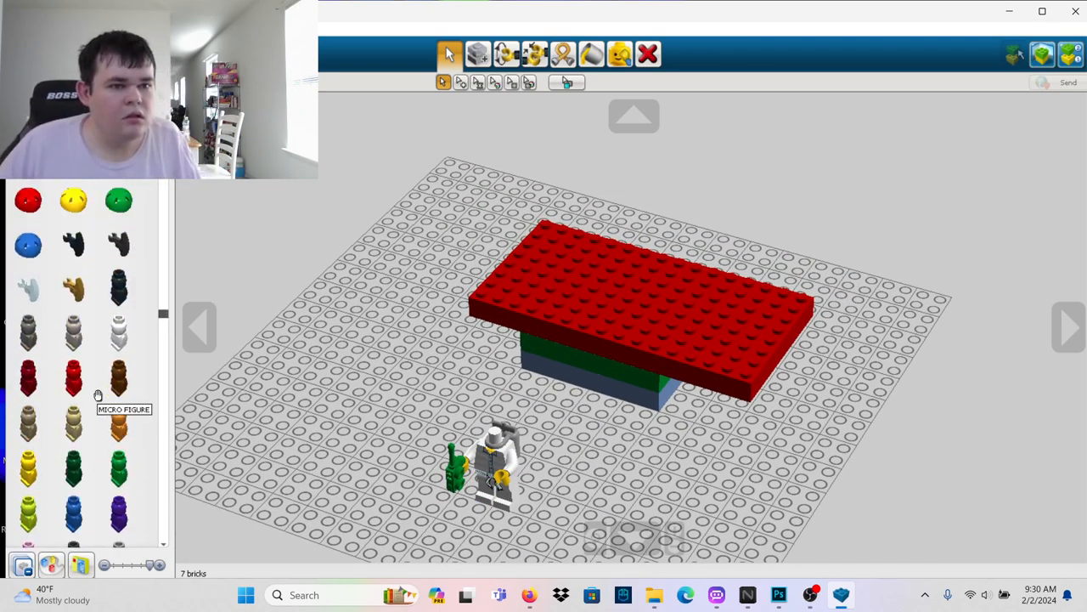
Attach a yellow head to the white minifigure's neck
scroll(down, 3)
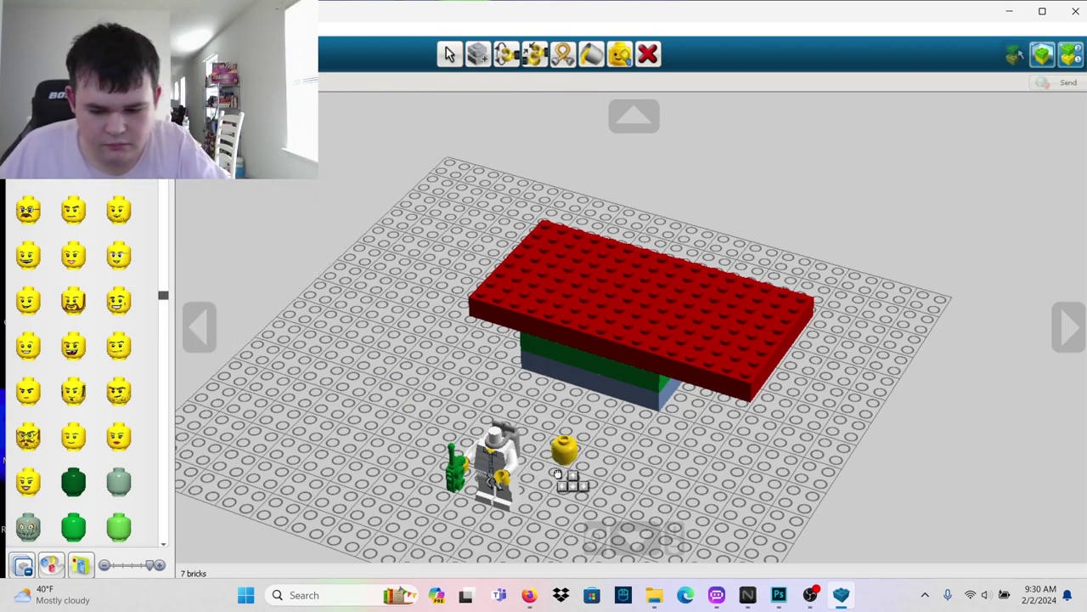
click(449, 53)
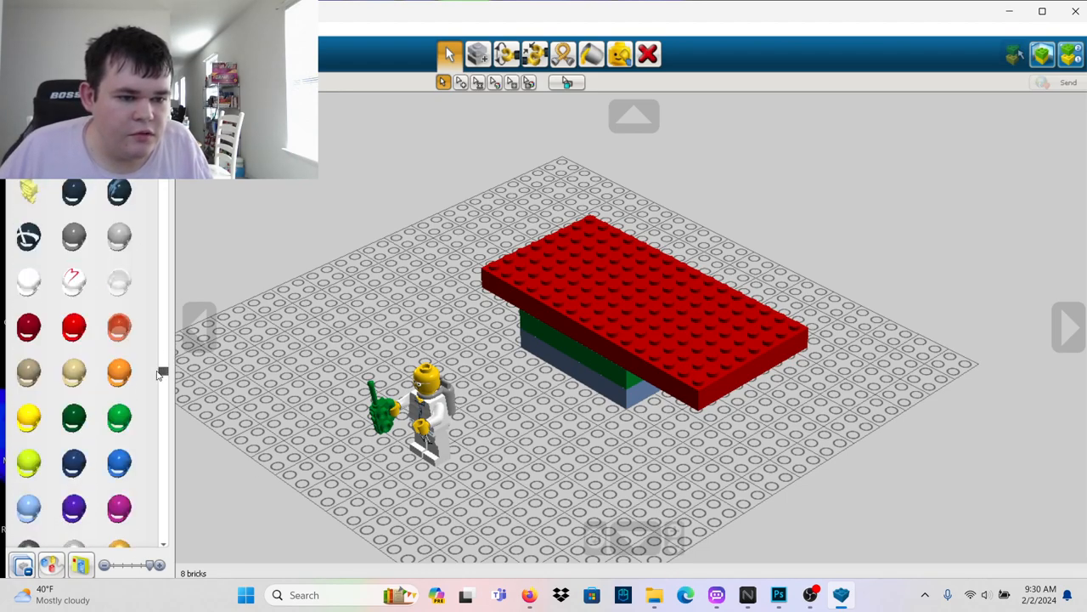
scroll(down, 3)
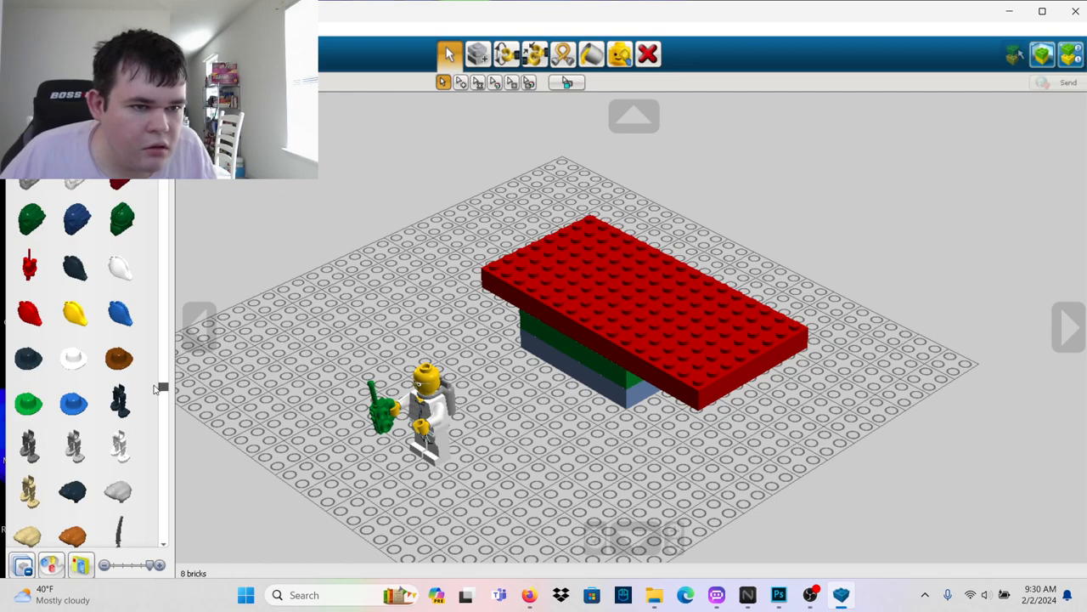
scroll(down, 3)
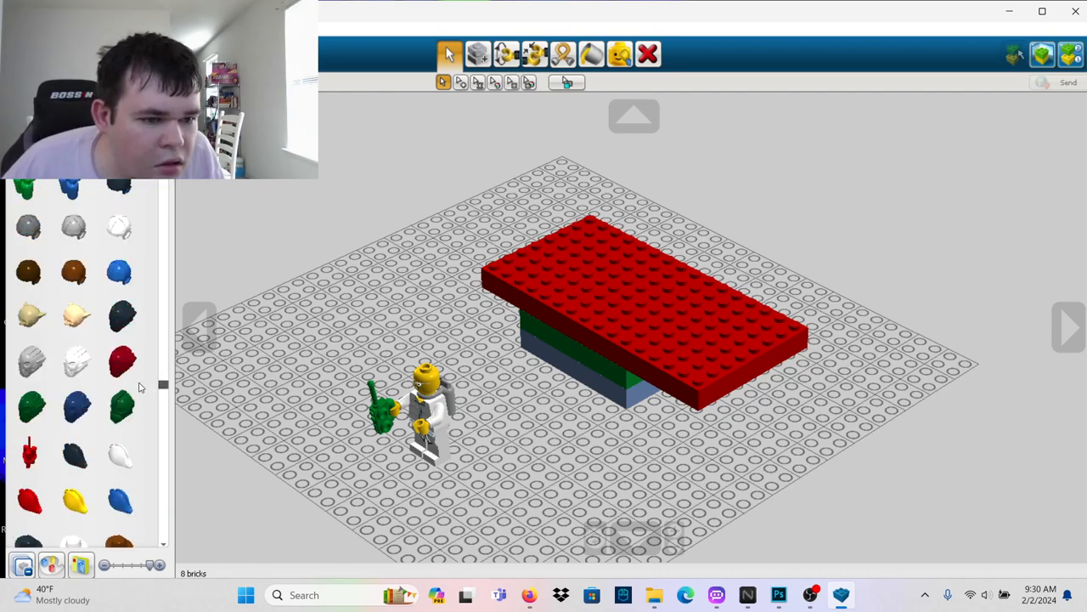
scroll(down, 3)
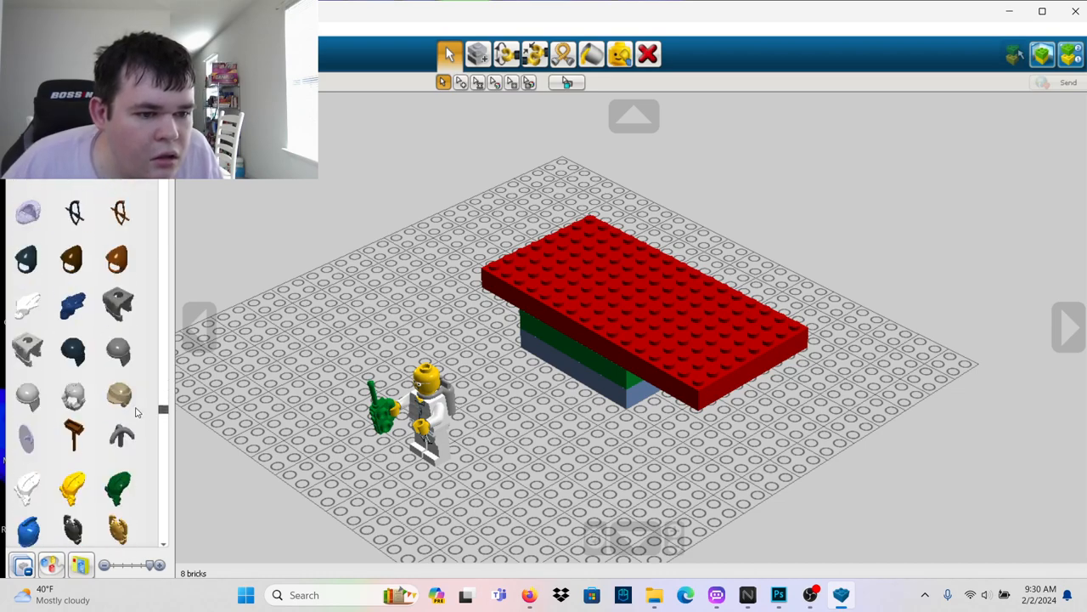
scroll(down, 3)
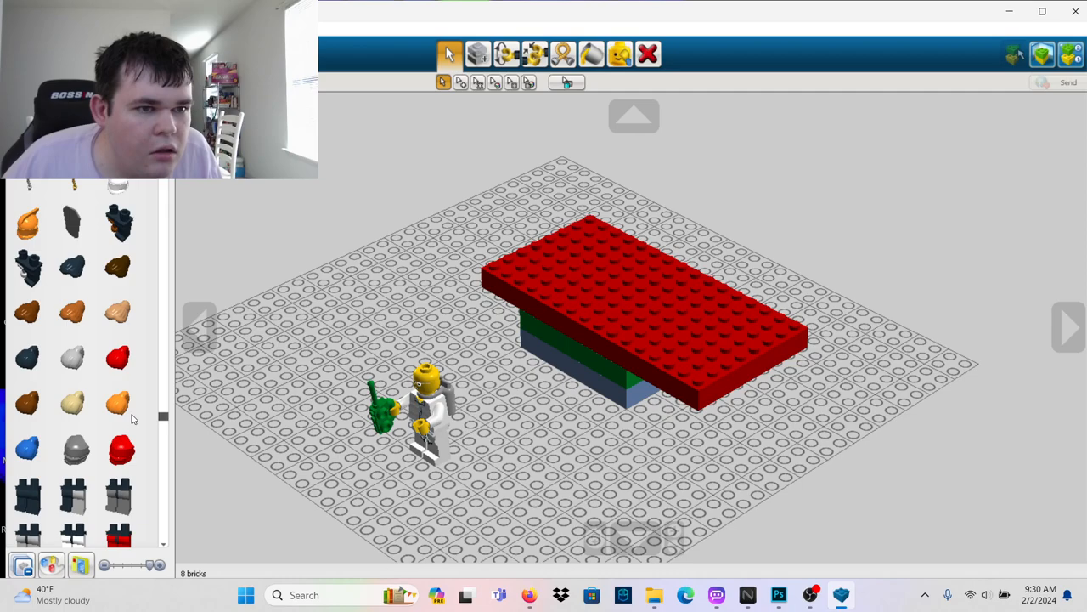
Browse the hair pieces and fit a grey hairpiece onto the head
scroll(down, 3)
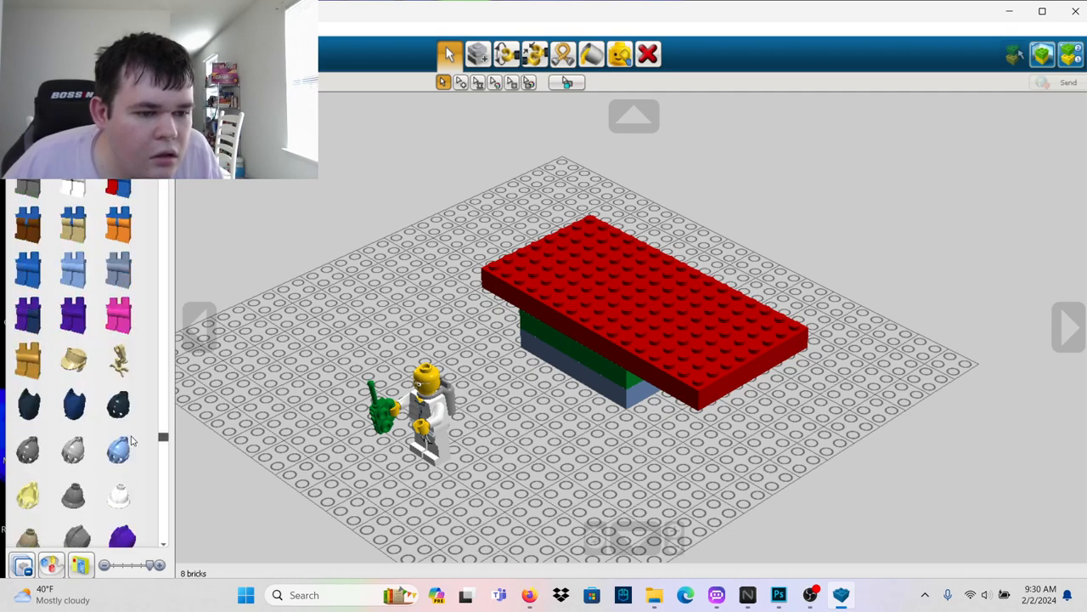
scroll(down, 3)
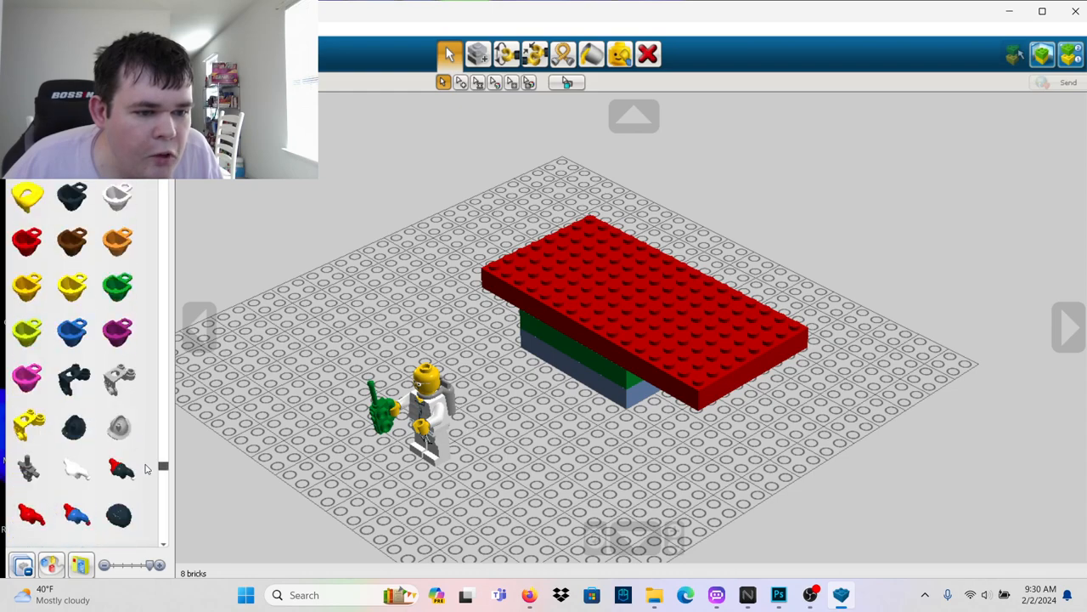
scroll(down, 3)
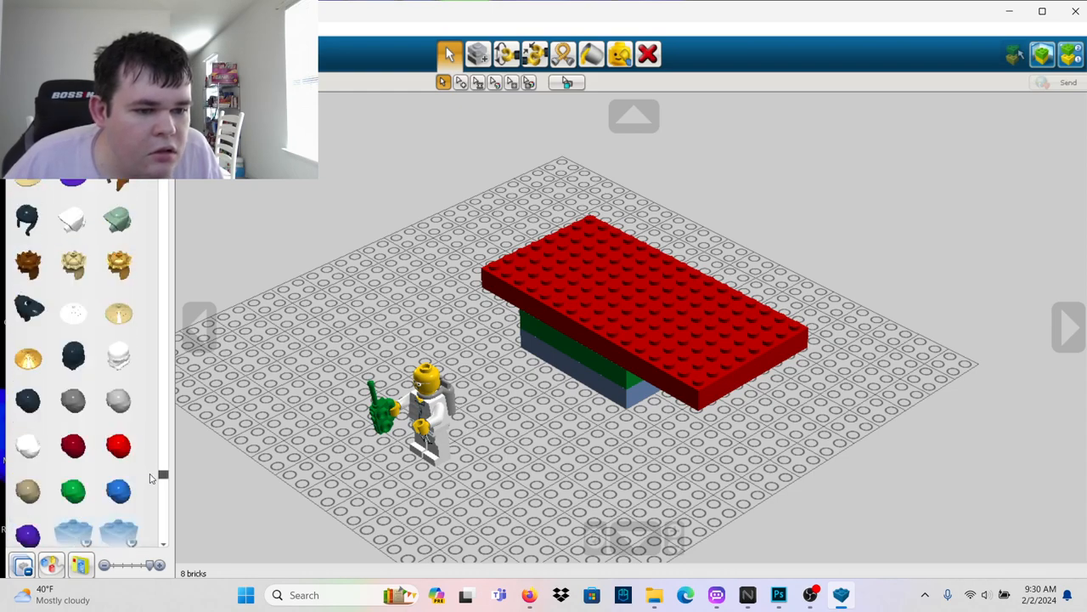
scroll(down, 3)
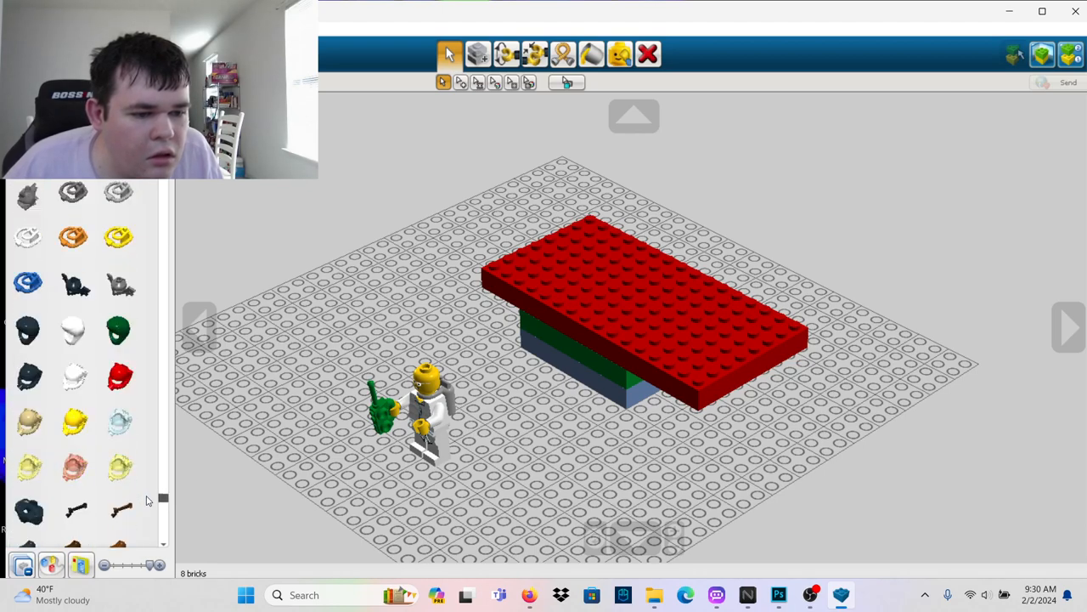
scroll(down, 3)
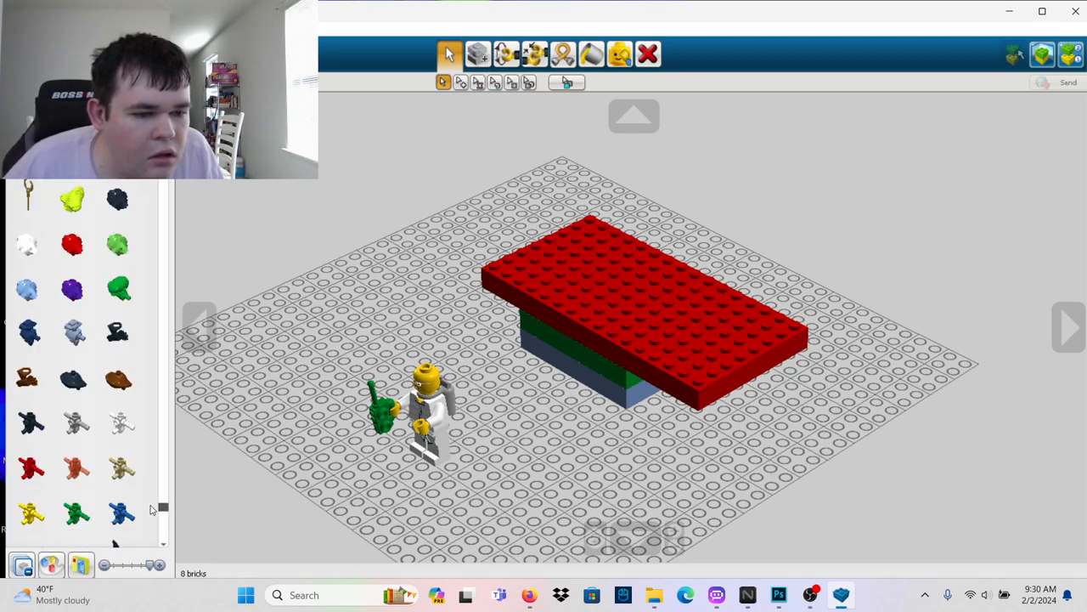
scroll(down, 3)
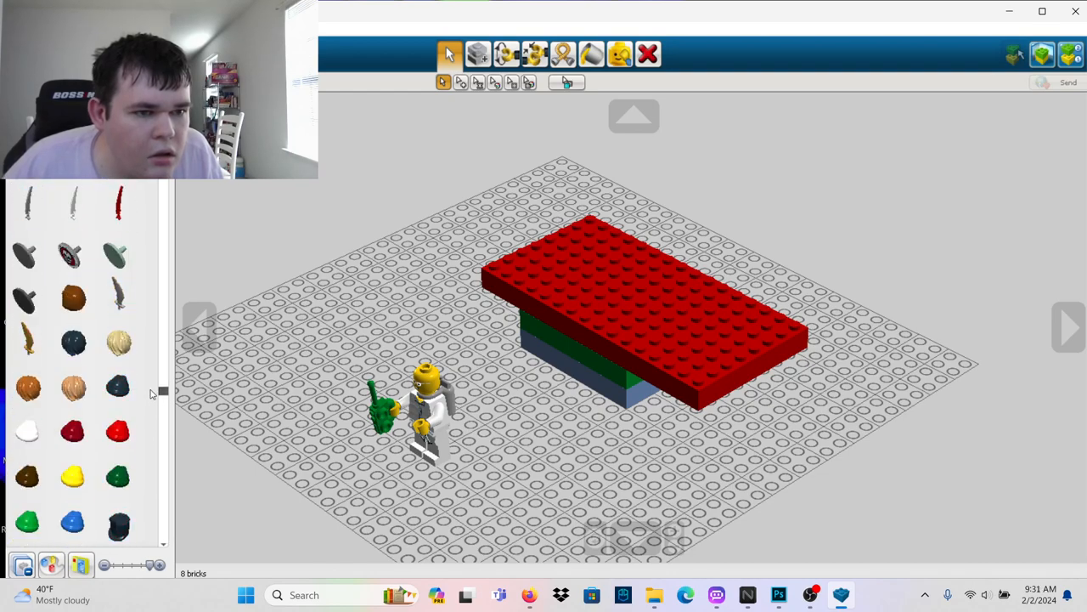
mouse_move(119, 384)
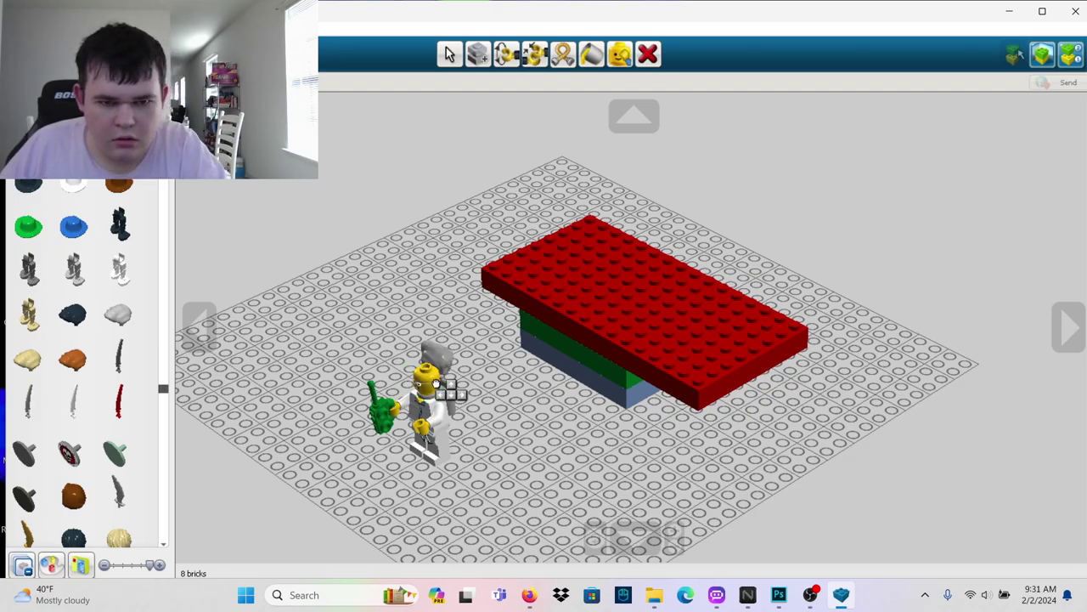
click(390, 407)
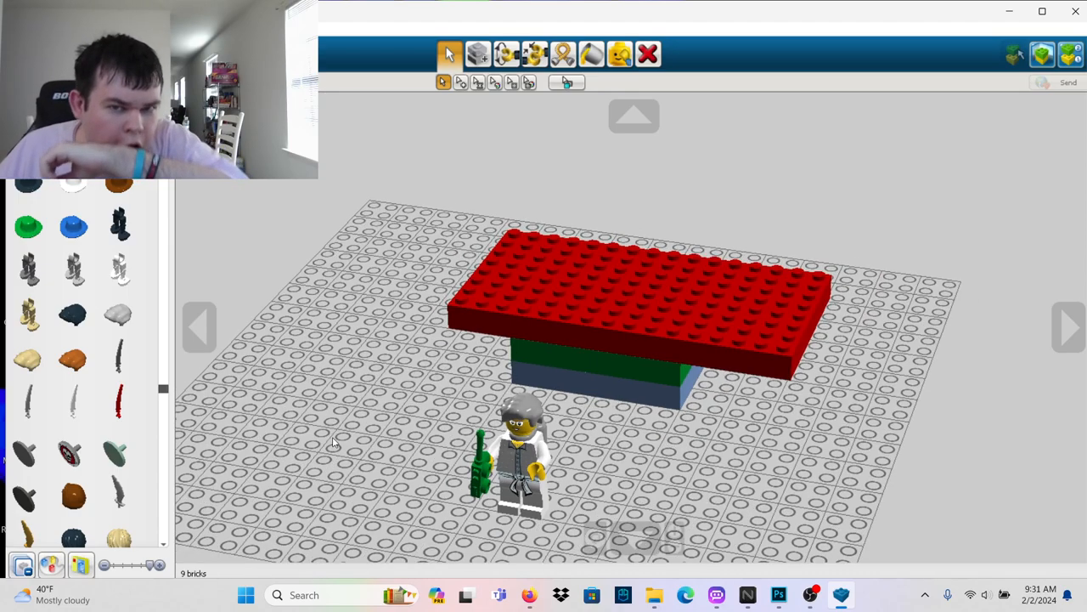
mouse_move(377, 366)
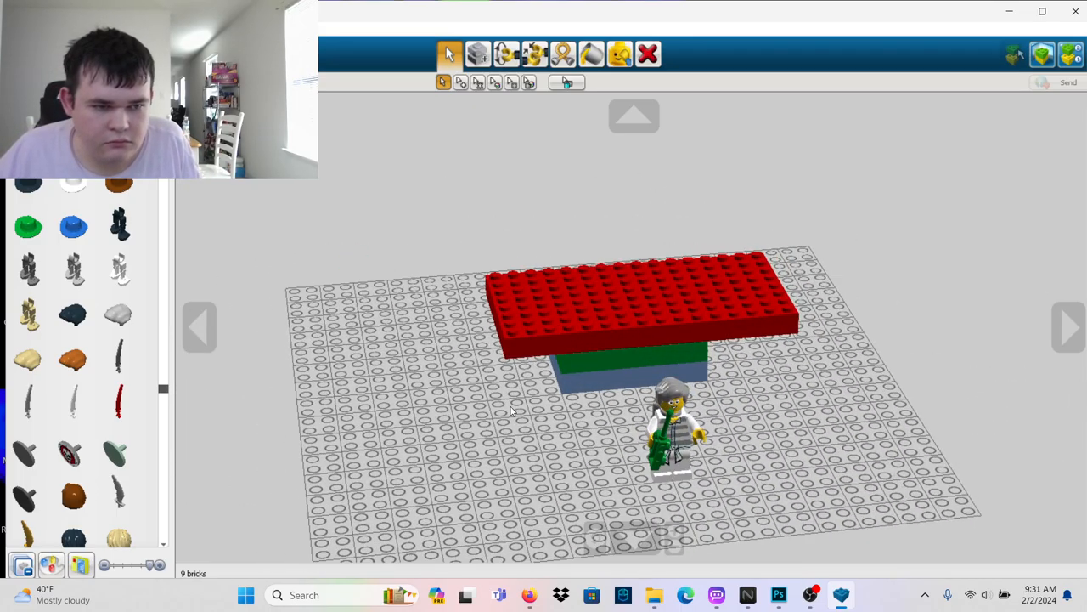
mouse_move(89, 401)
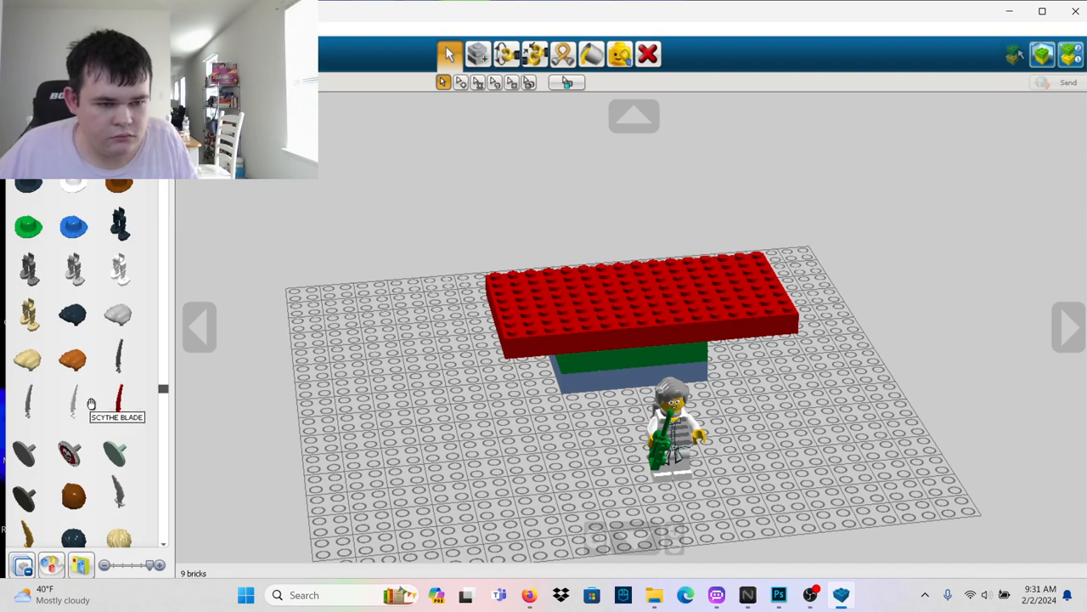
Browse the minifigure headgear and accessory parts in the palette
scroll(up, 3)
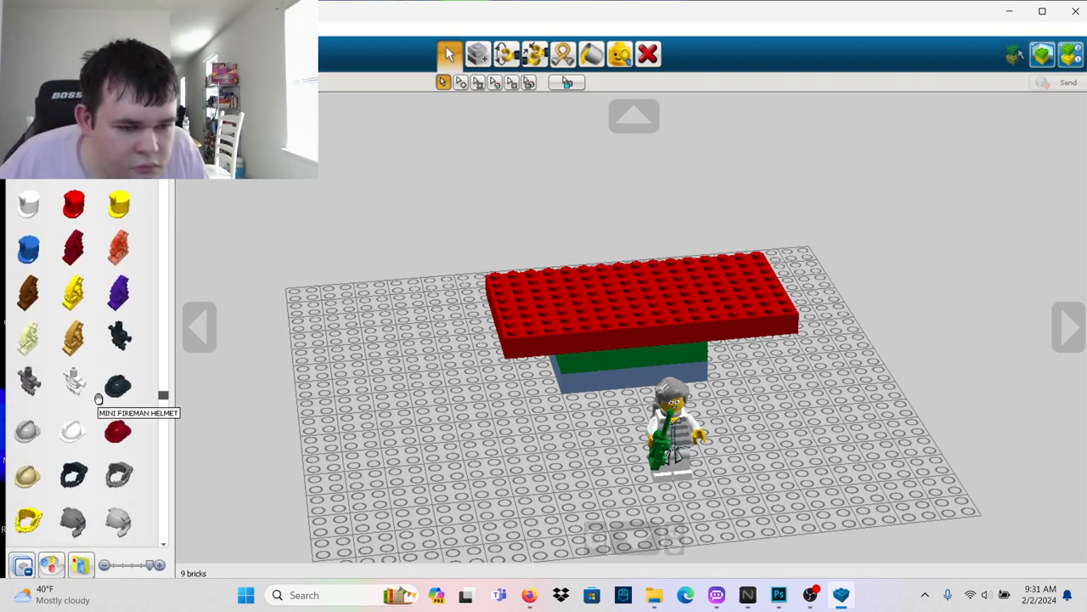
scroll(down, 3)
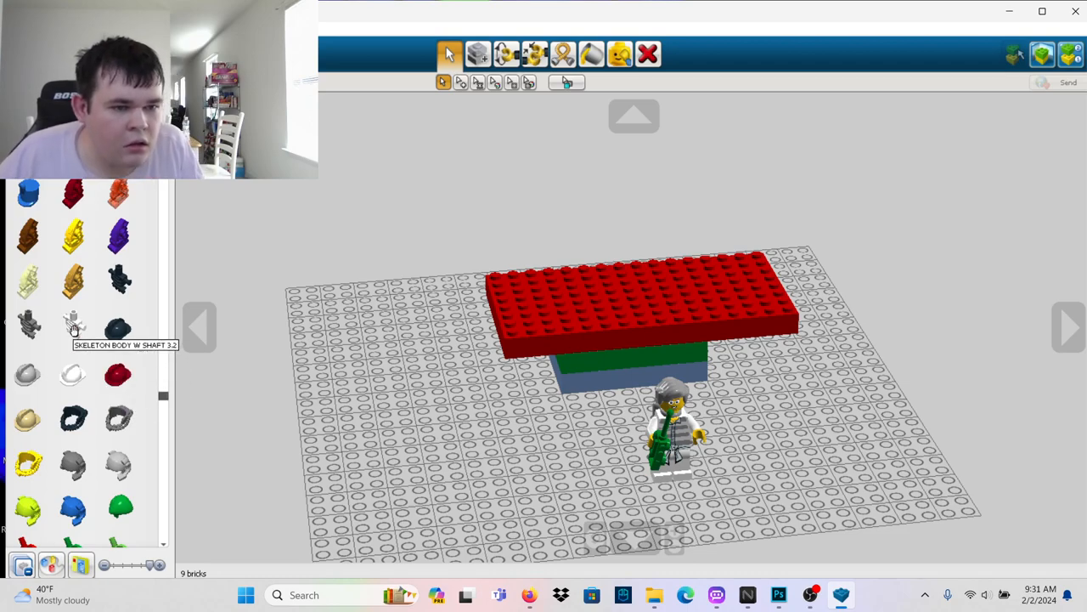
scroll(down, 3)
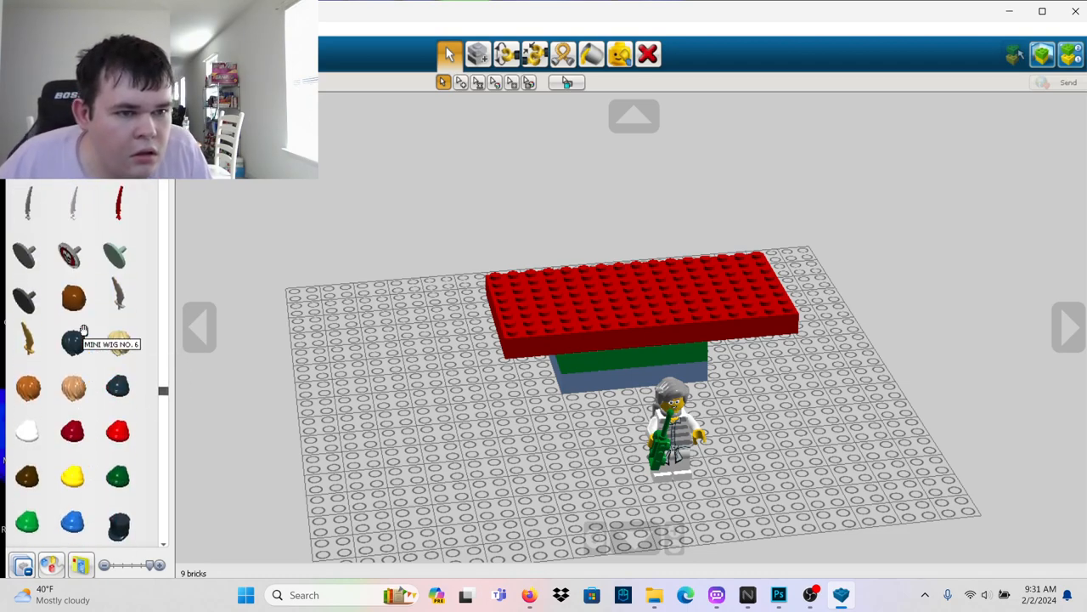
scroll(down, 3)
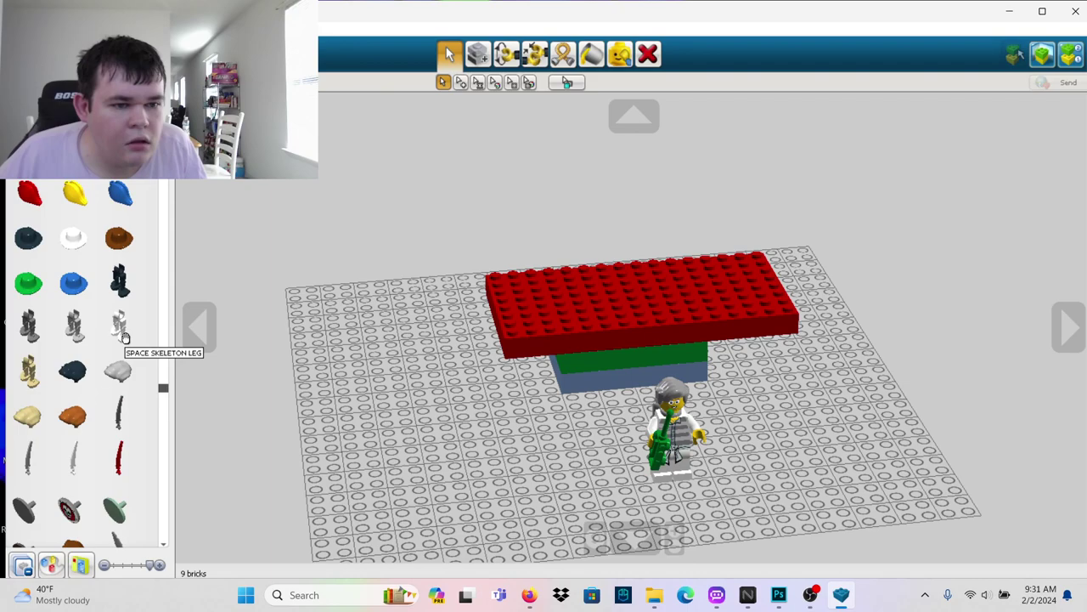
click(493, 472)
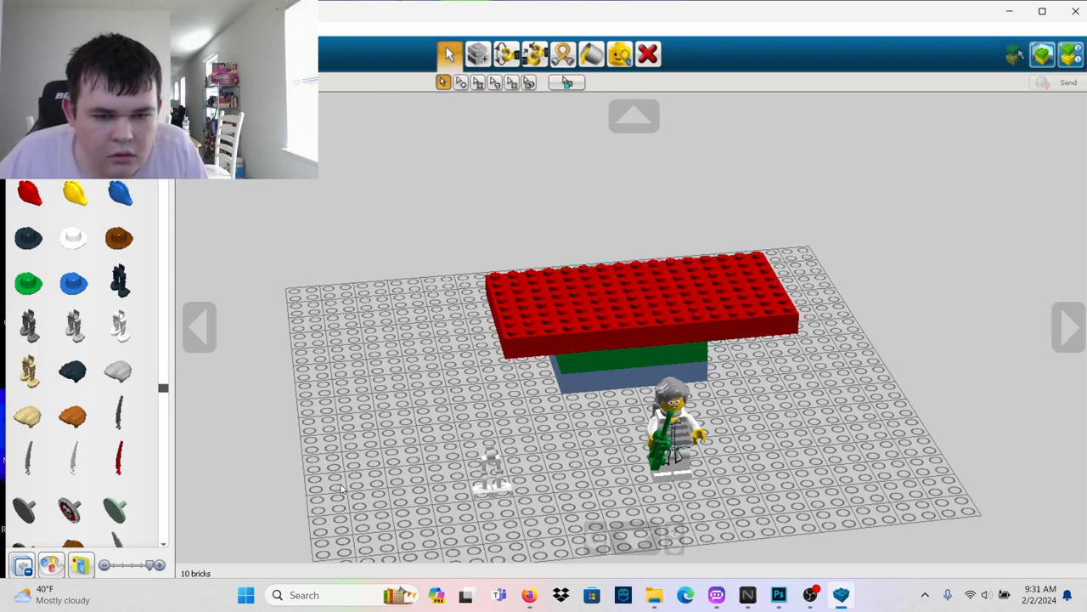
scroll(down, 3)
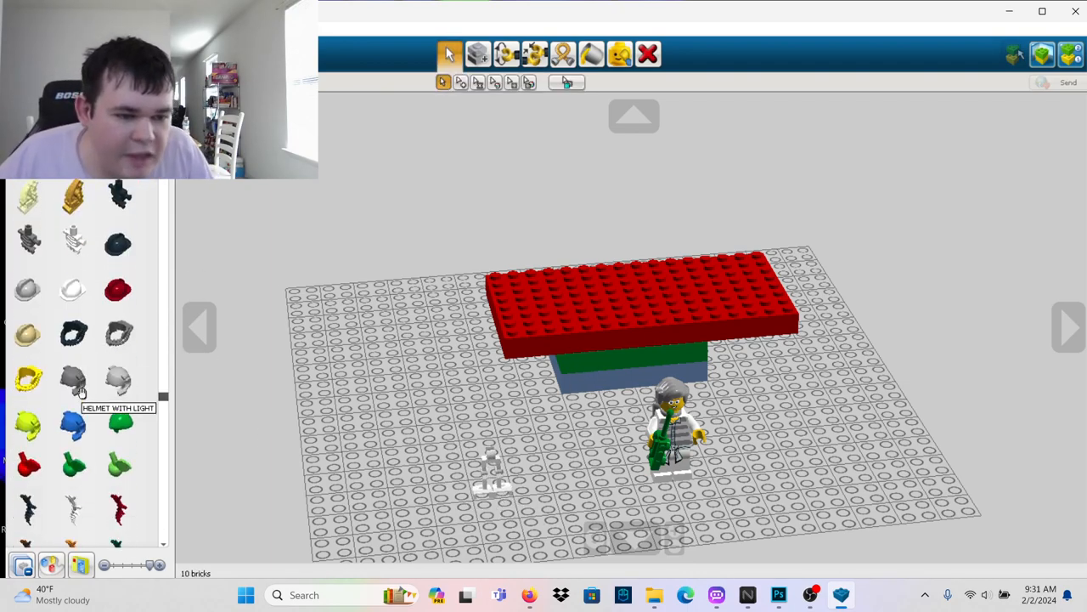
scroll(down, 3)
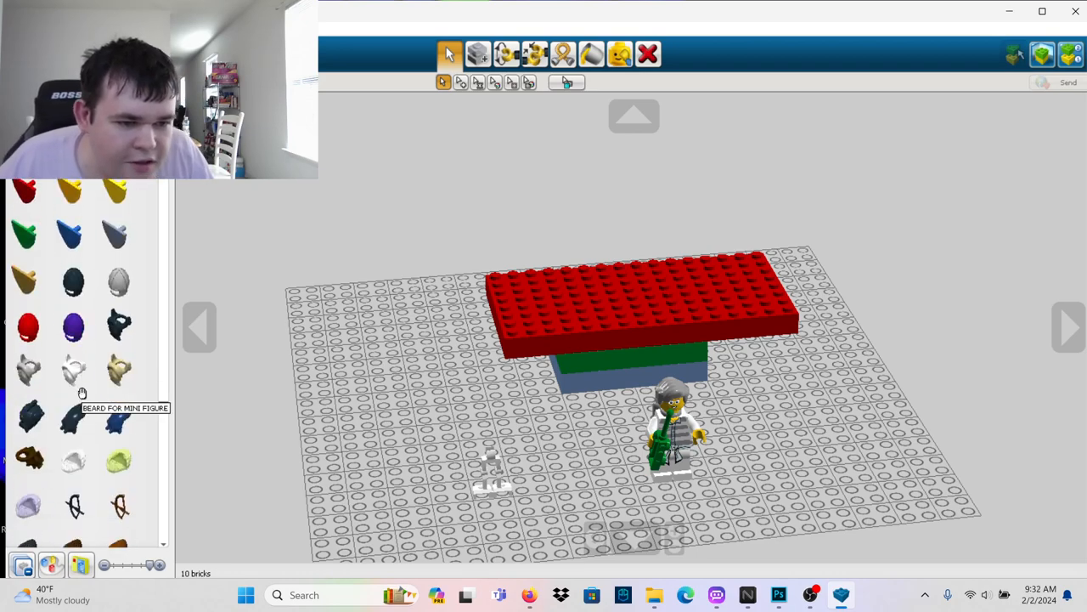
scroll(down, 3)
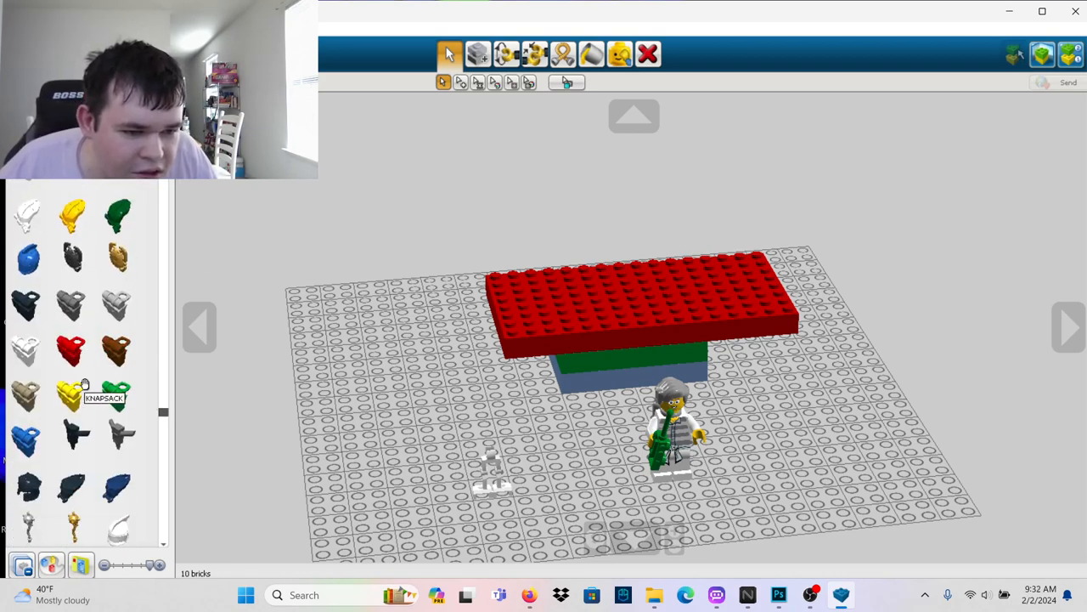
scroll(down, 3)
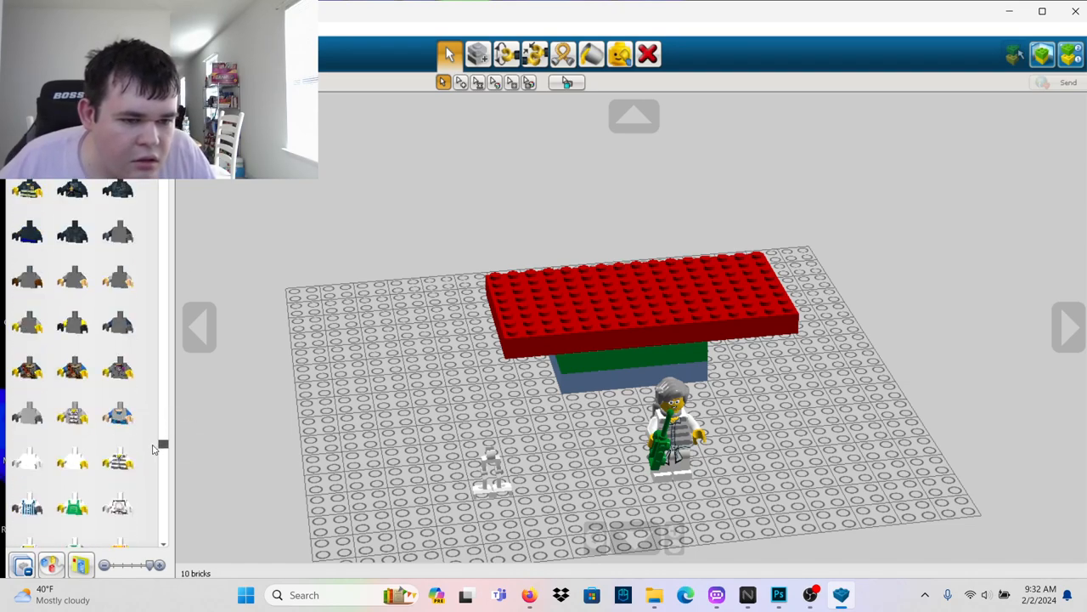
scroll(down, 3)
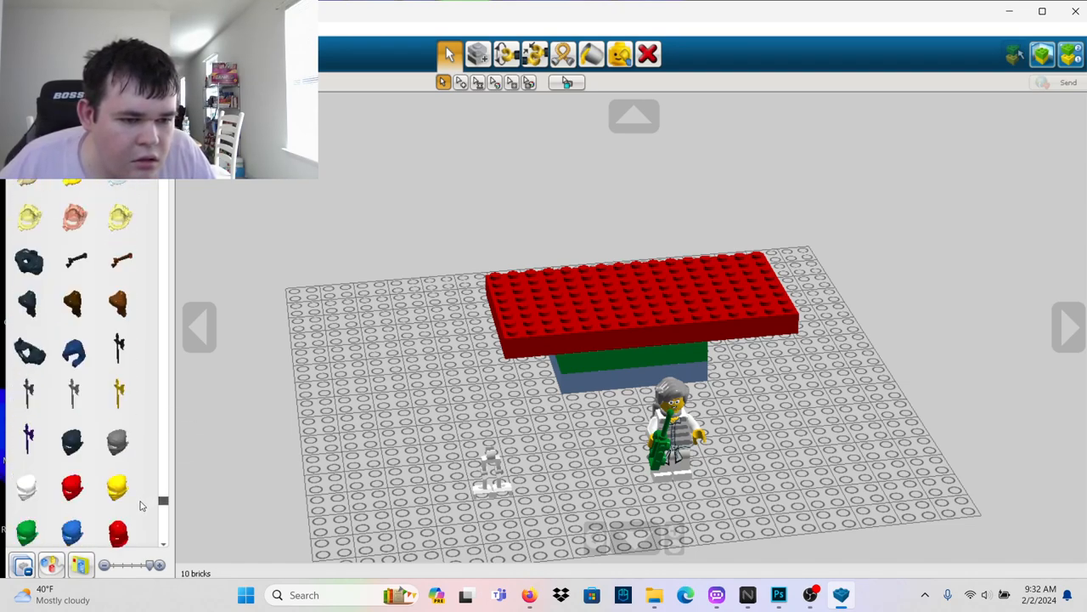
scroll(up, 3)
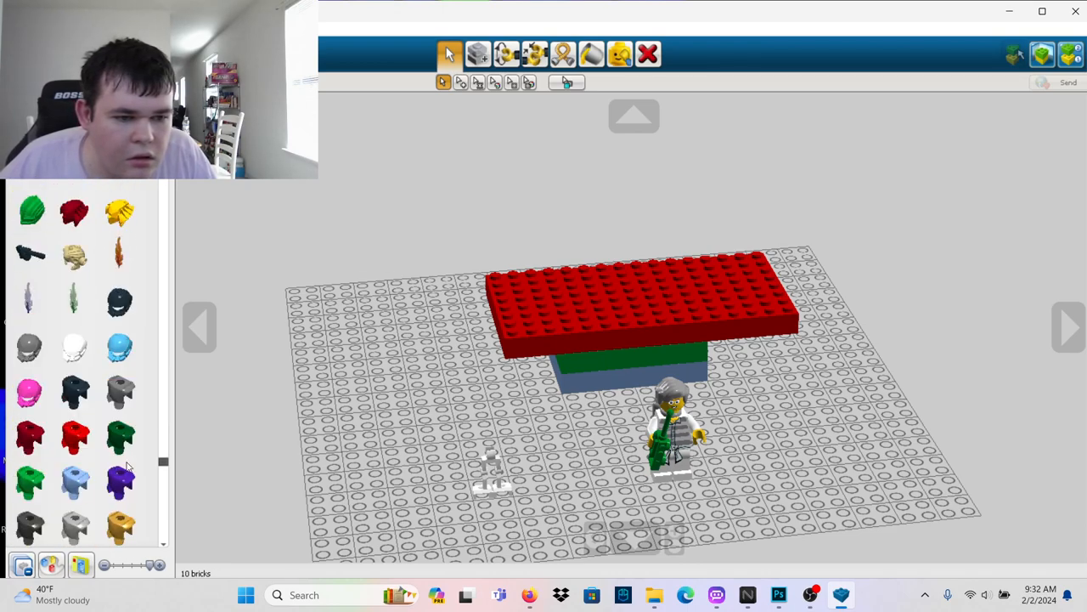
scroll(down, 3)
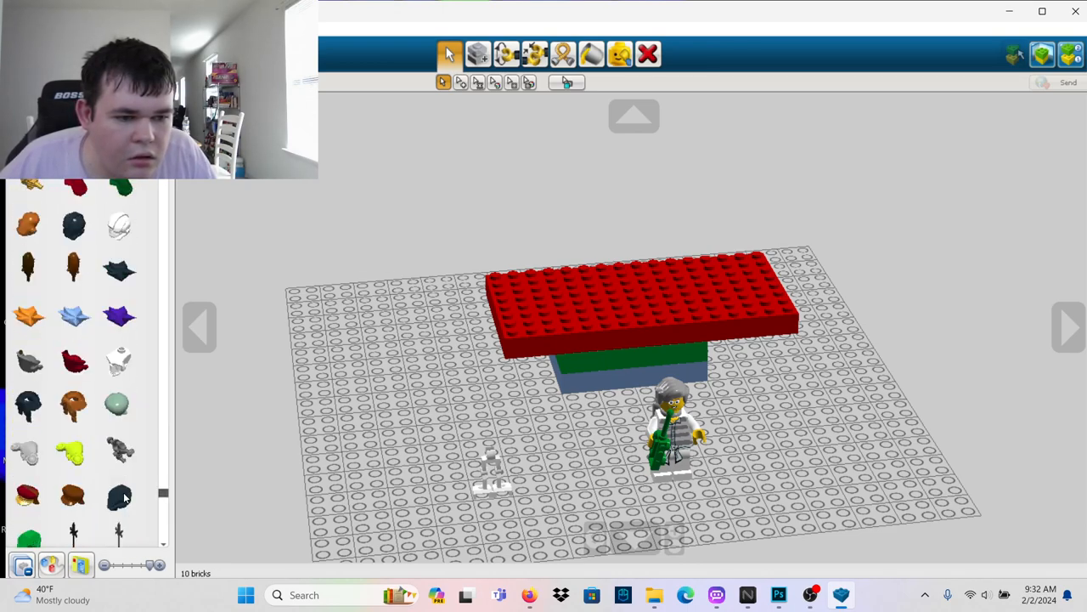
scroll(down, 3)
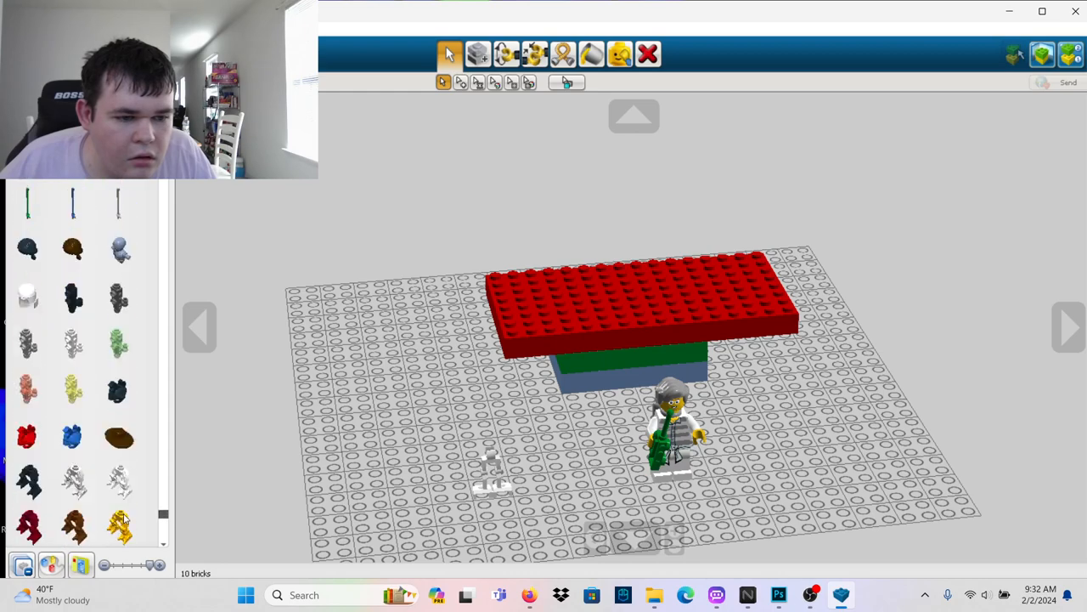
scroll(down, 3)
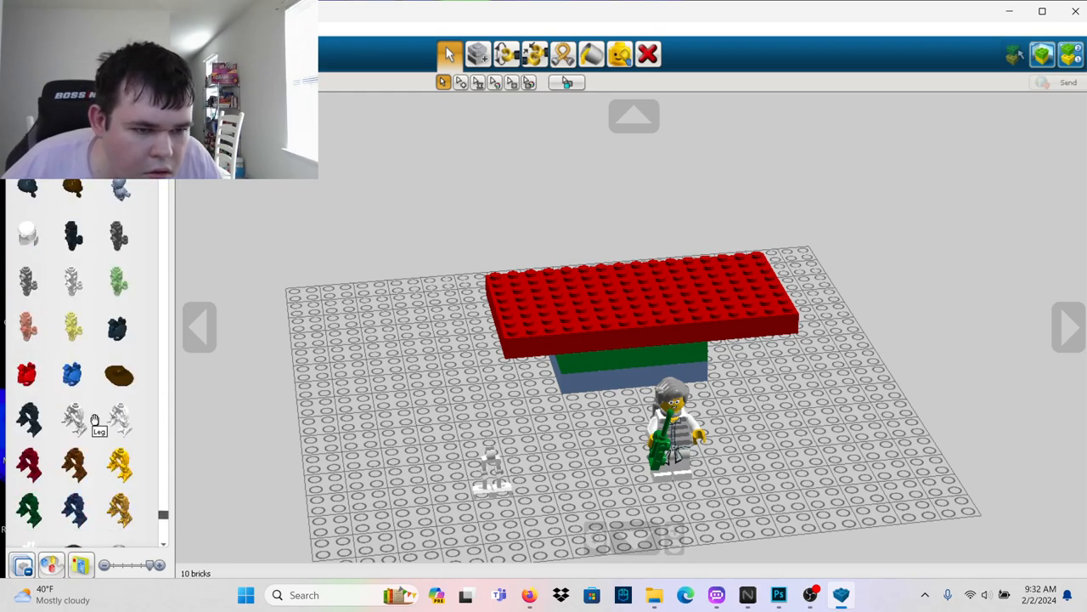
scroll(down, 3)
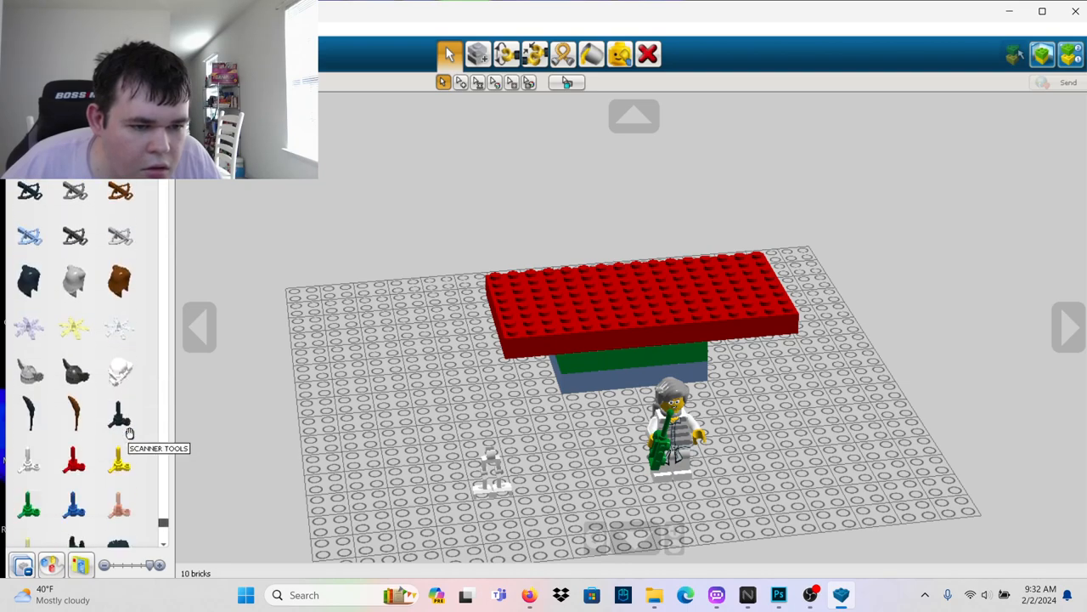
scroll(down, 3)
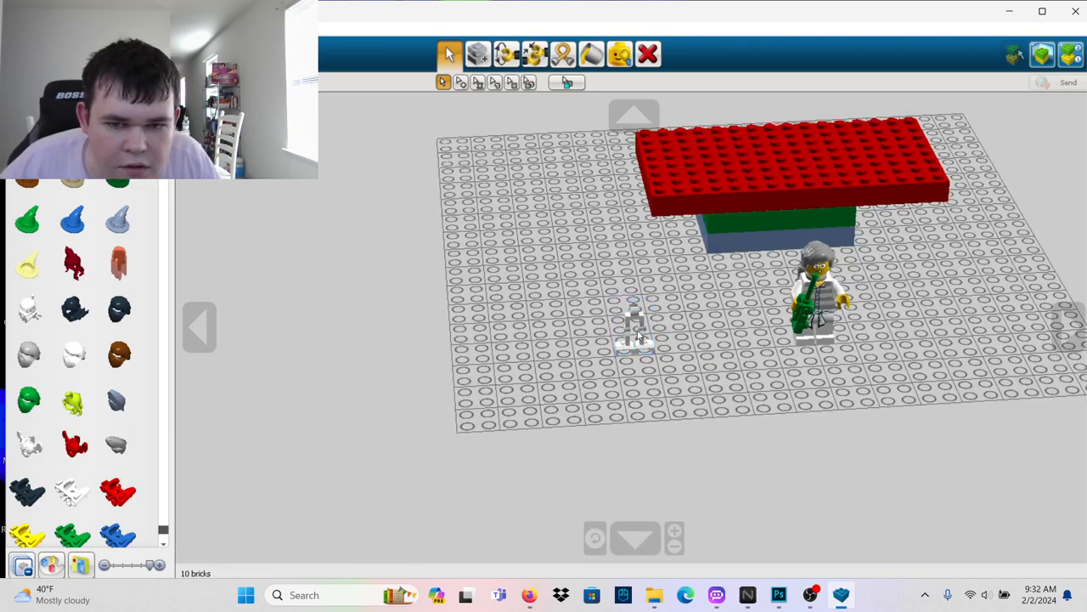
Delete the stray white skeleton leg and return to the Selection tool
click(635, 327)
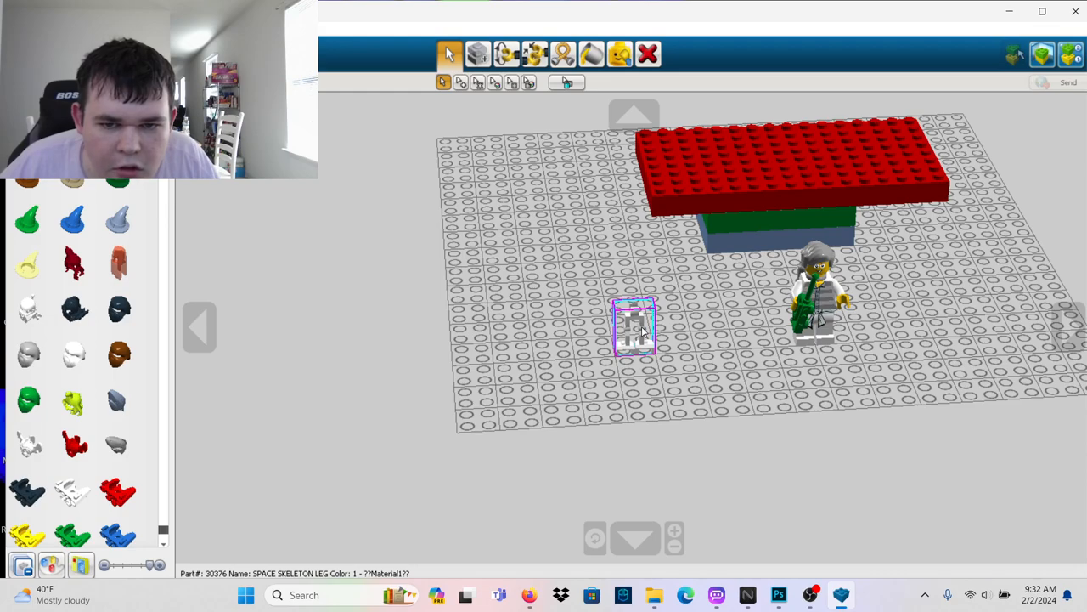
click(649, 53)
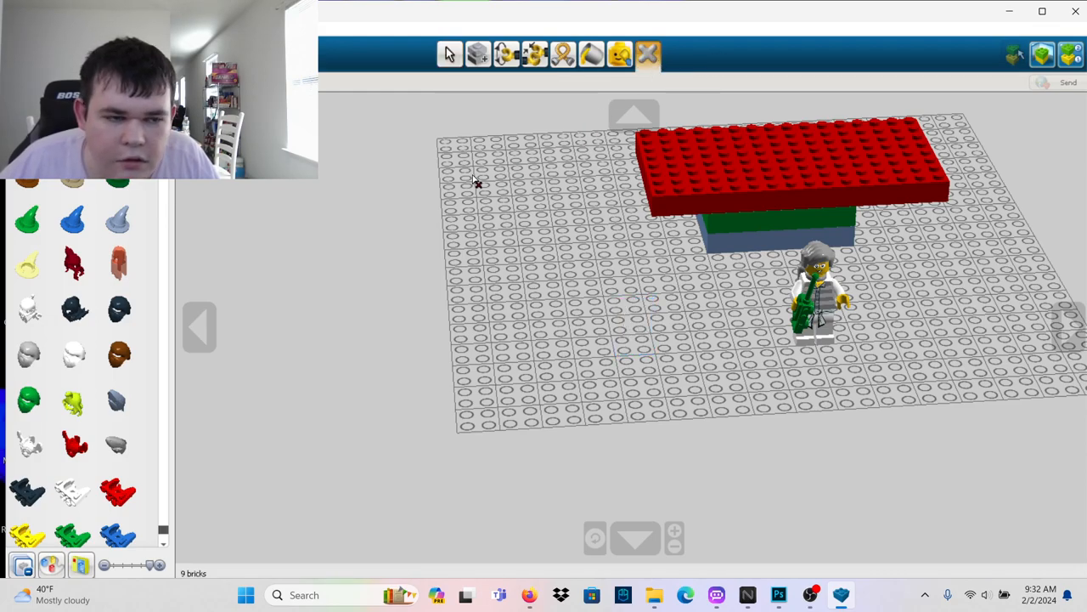
scroll(down, 3)
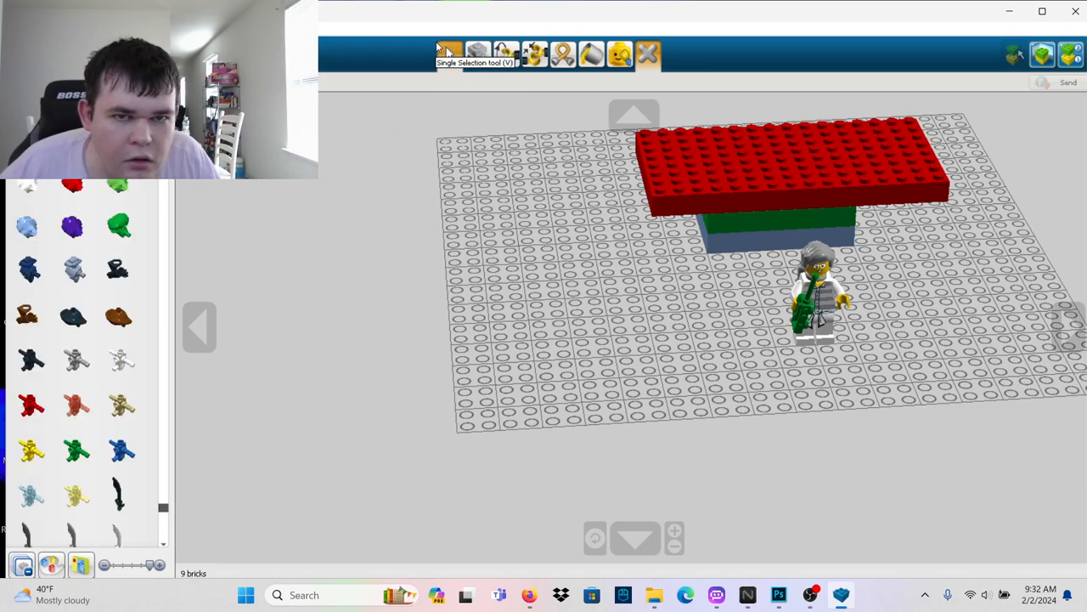
click(449, 55)
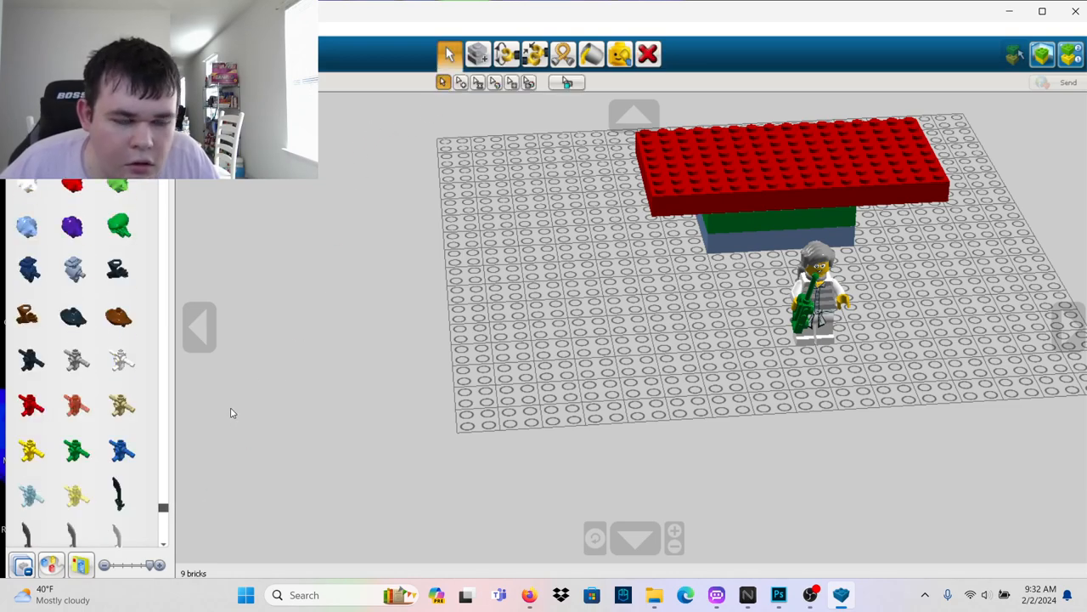
Place a pair of red minifigure legs on the baseplate near the grey-haired figure
scroll(down, 3)
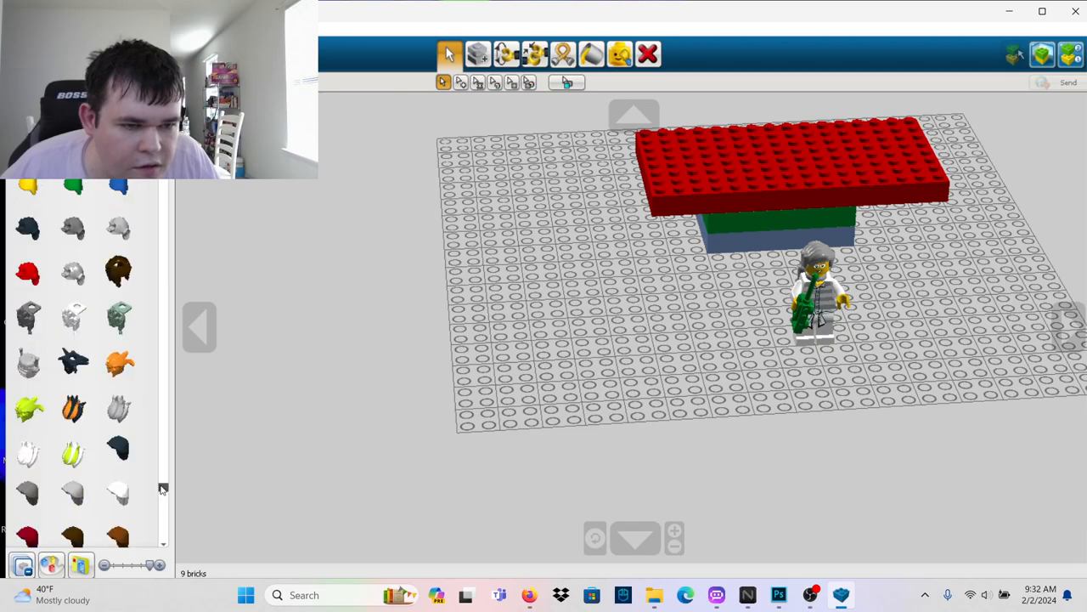
scroll(up, 3)
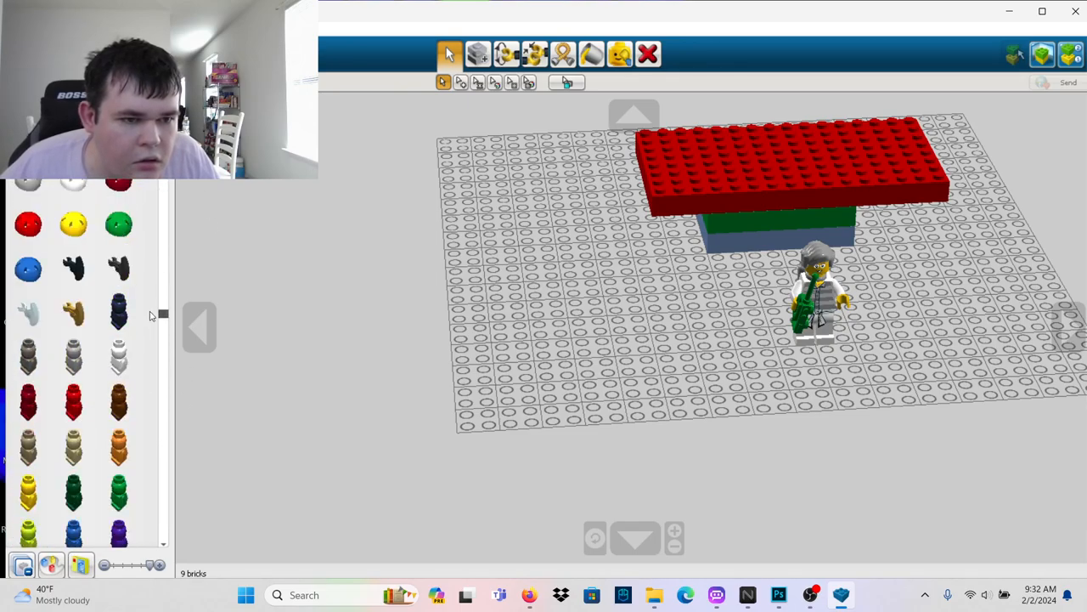
scroll(down, 3)
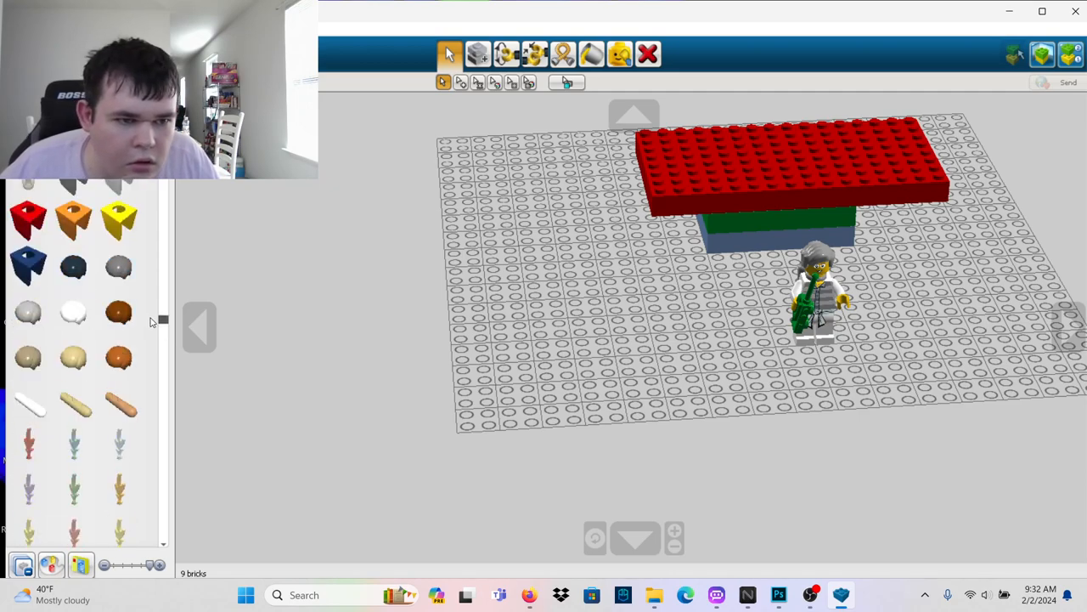
mouse_move(388, 288)
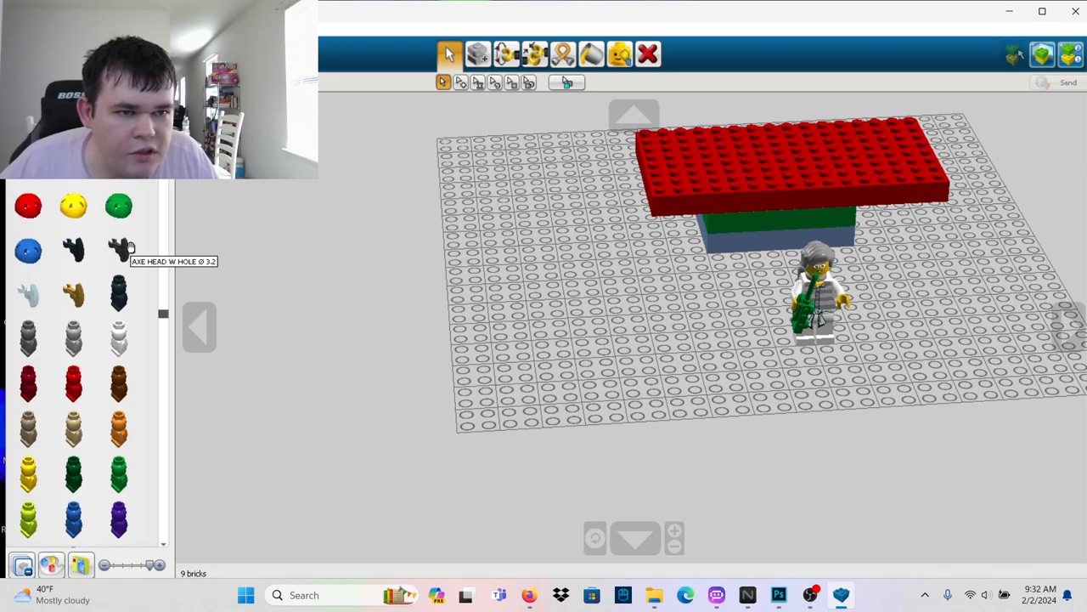
scroll(down, 3)
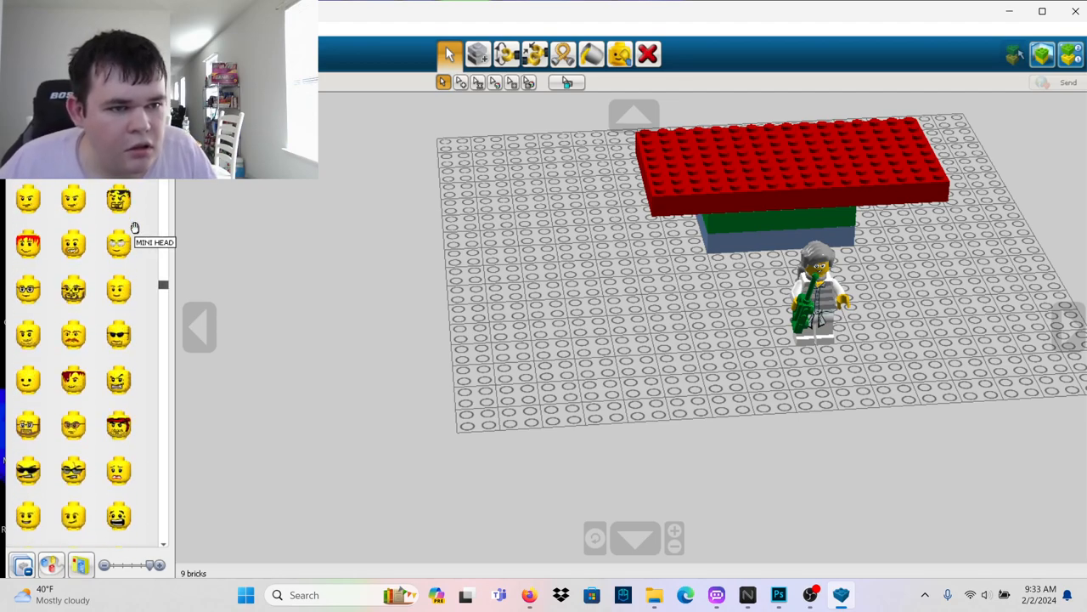
scroll(down, 3)
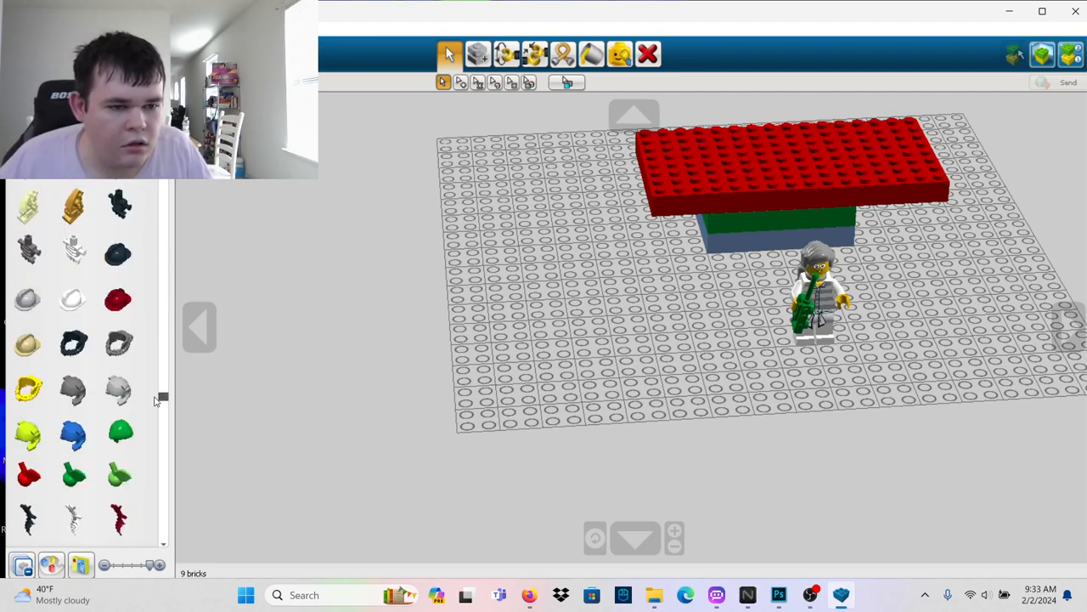
scroll(down, 3)
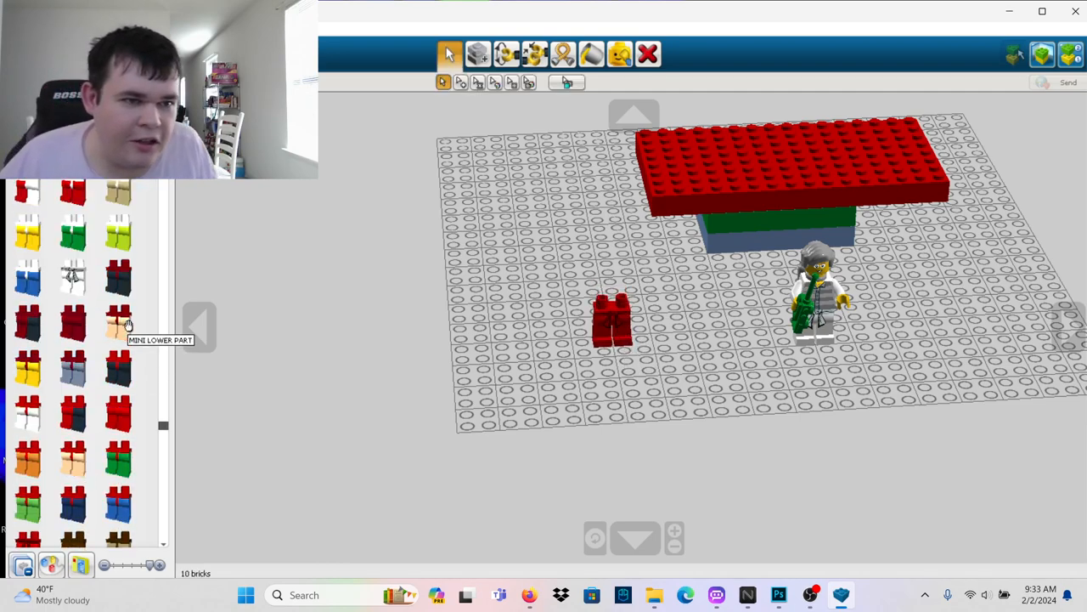
Browse the brick palette for red Mini Lower Part legs to stand in front of the table
scroll(up, 3)
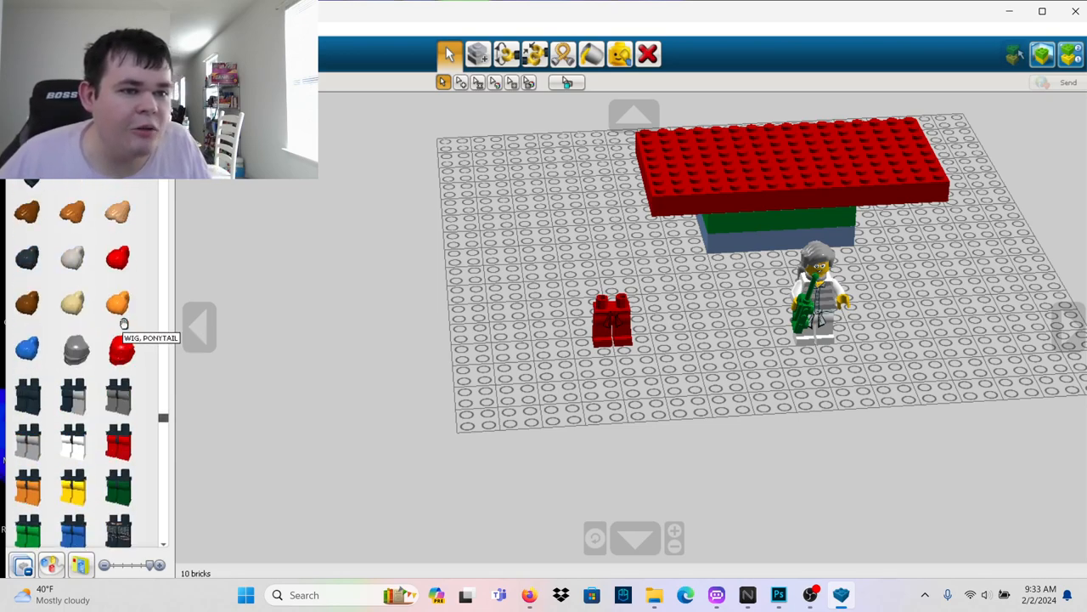
scroll(up, 3)
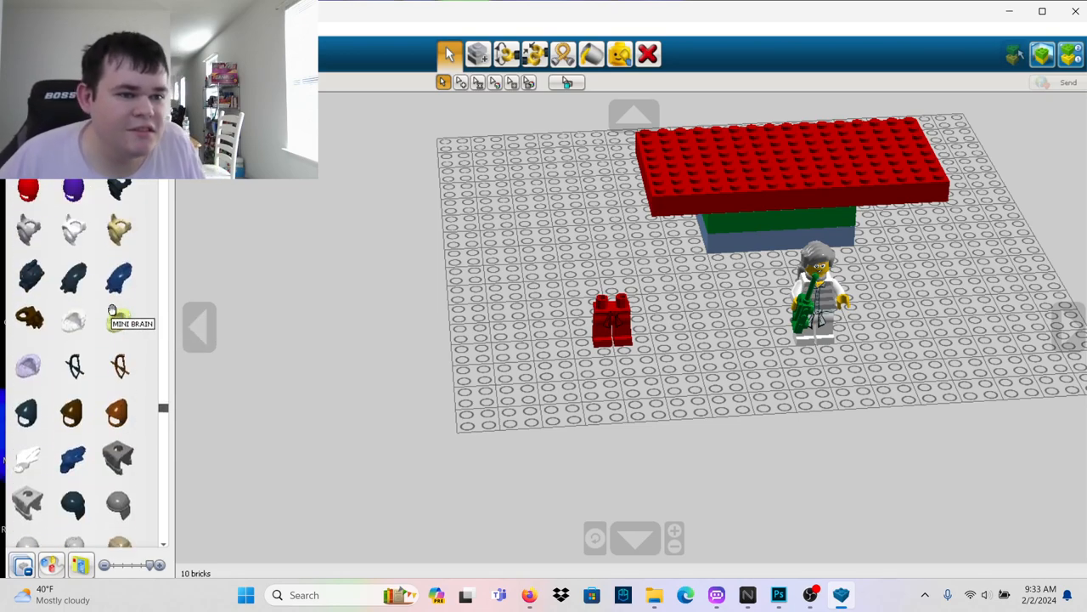
scroll(down, 3)
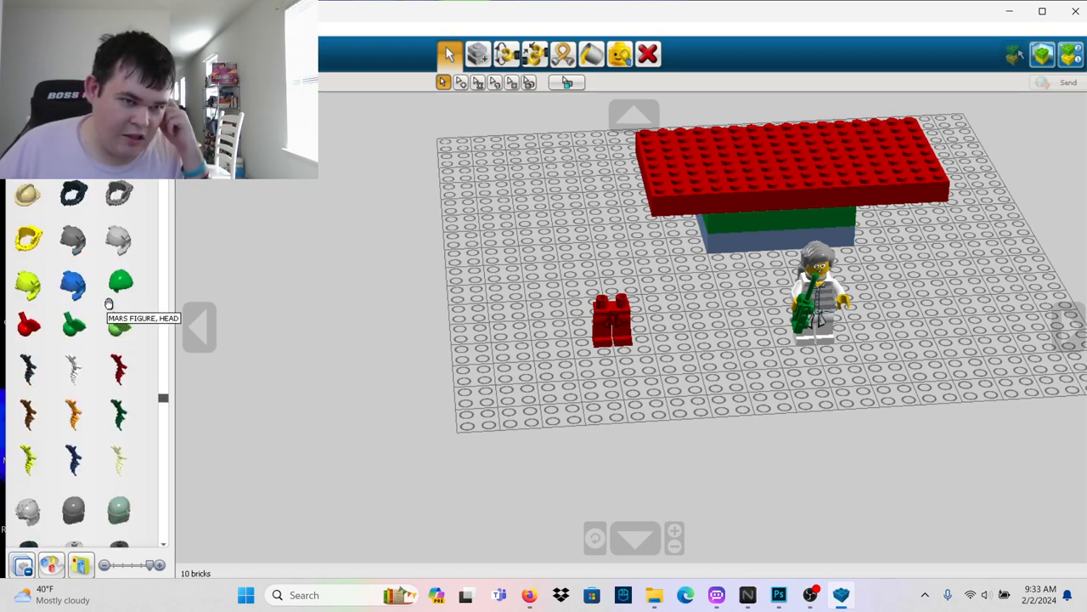
scroll(down, 3)
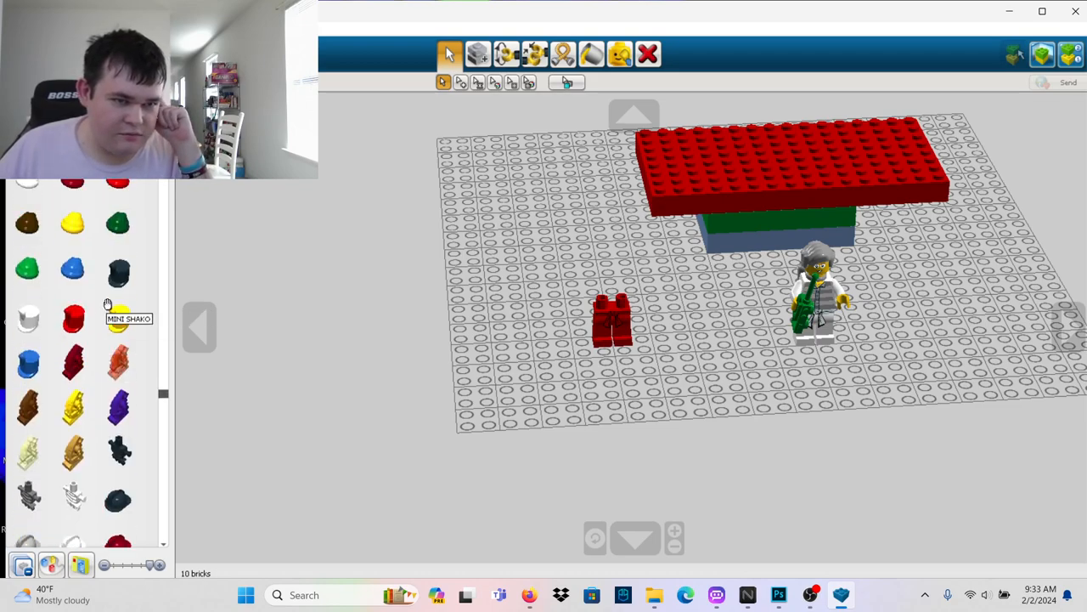
scroll(down, 3)
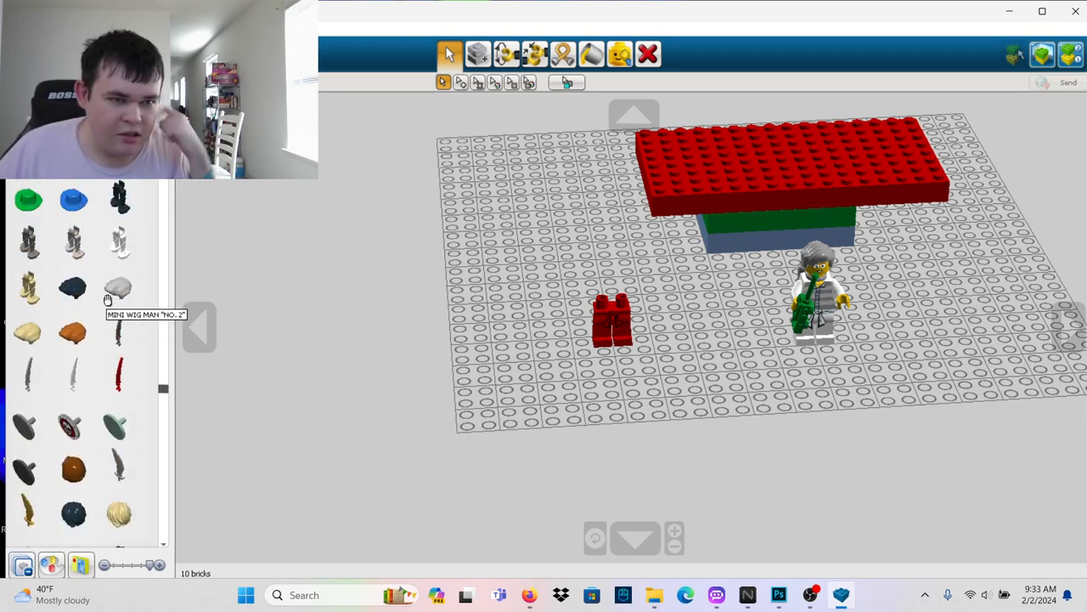
scroll(down, 3)
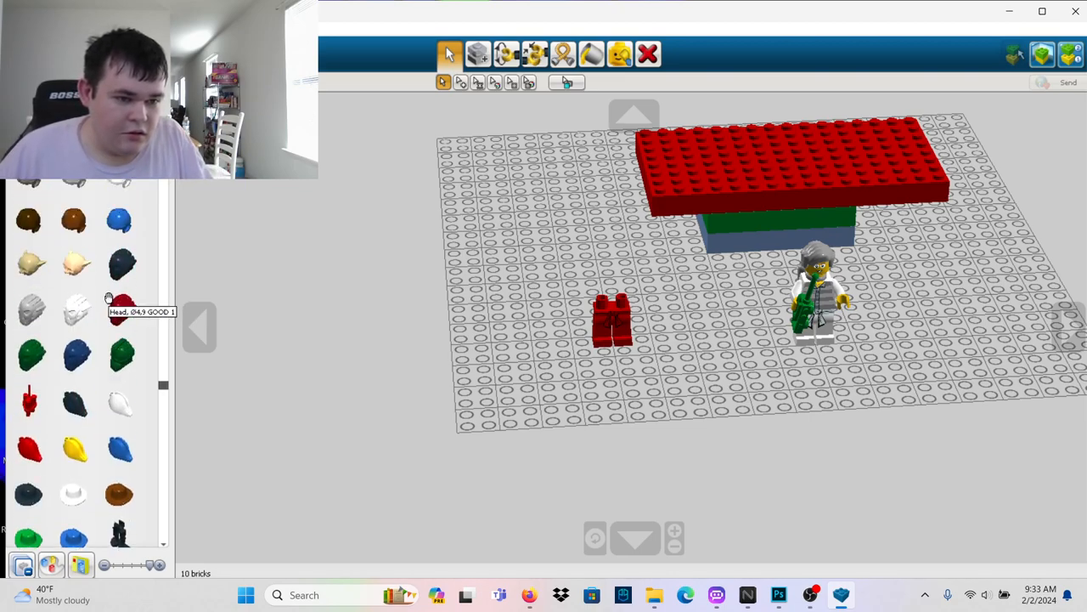
scroll(down, 3)
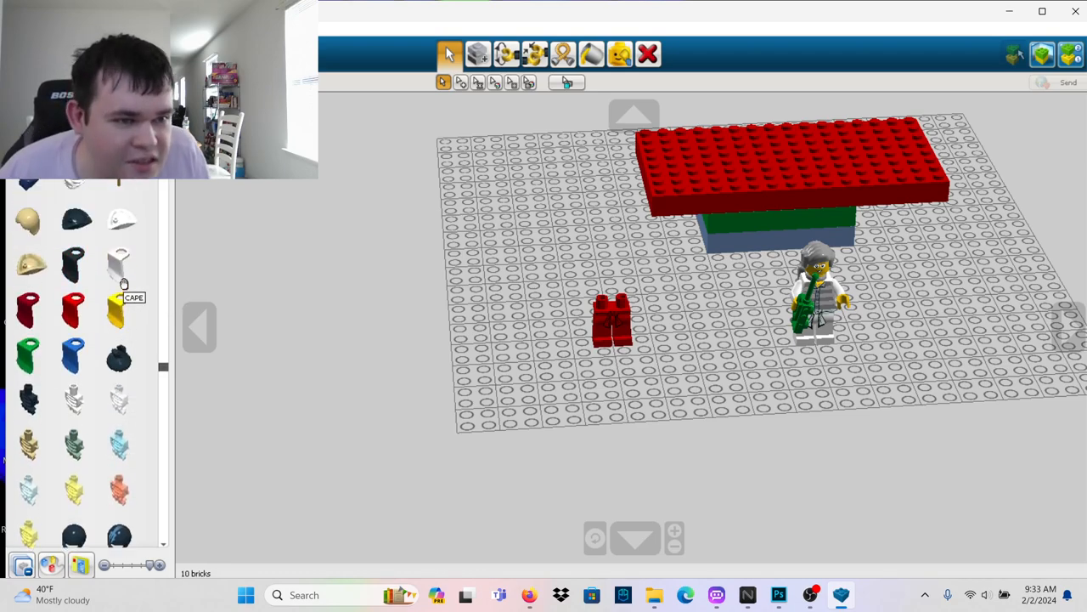
scroll(down, 3)
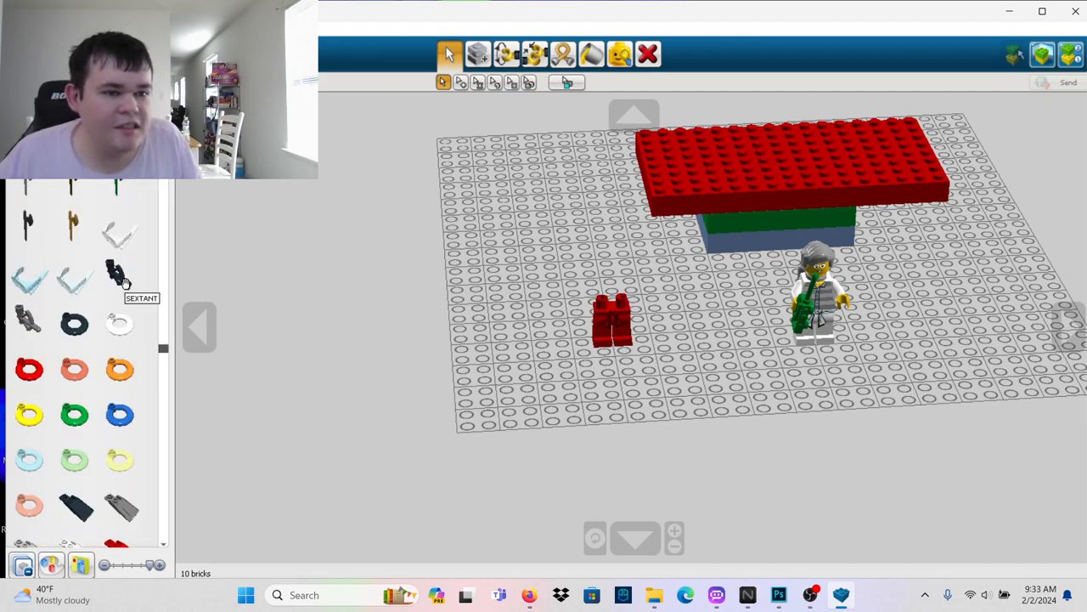
scroll(up, 3)
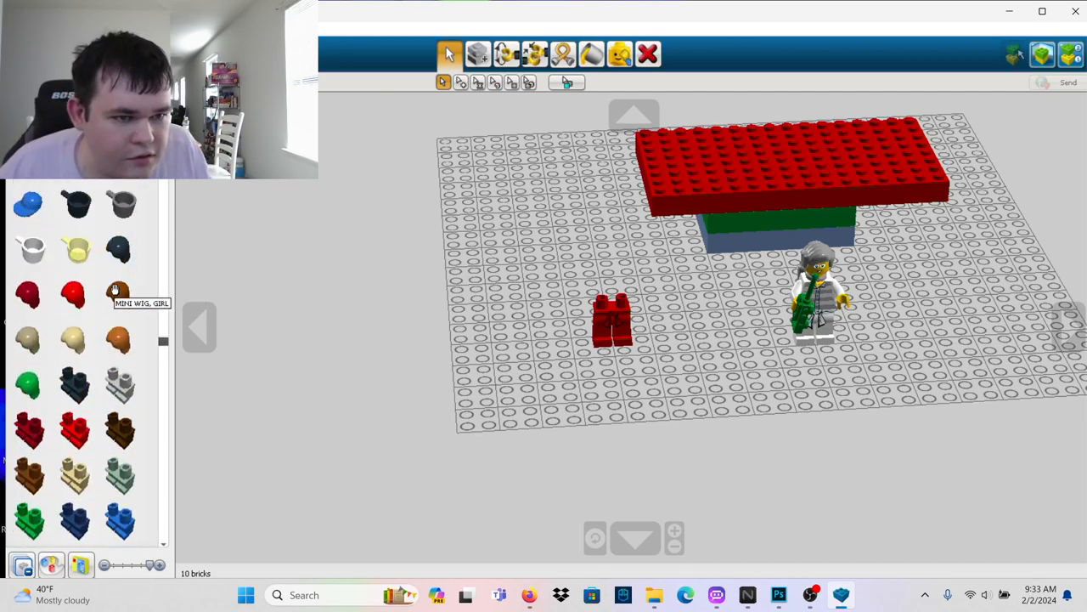
mouse_move(77, 296)
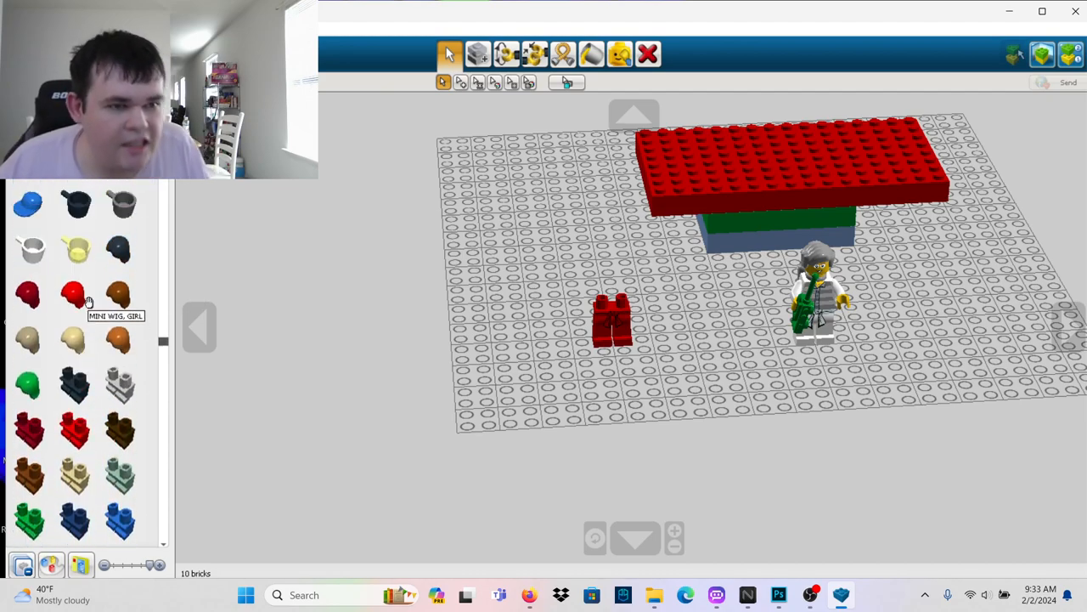
scroll(down, 3)
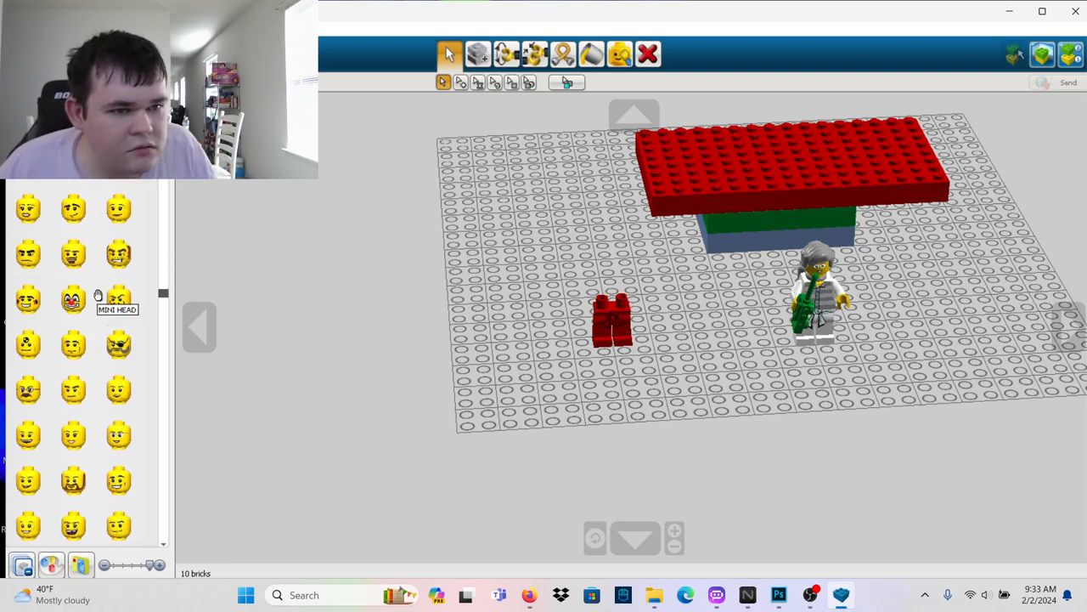
scroll(up, 3)
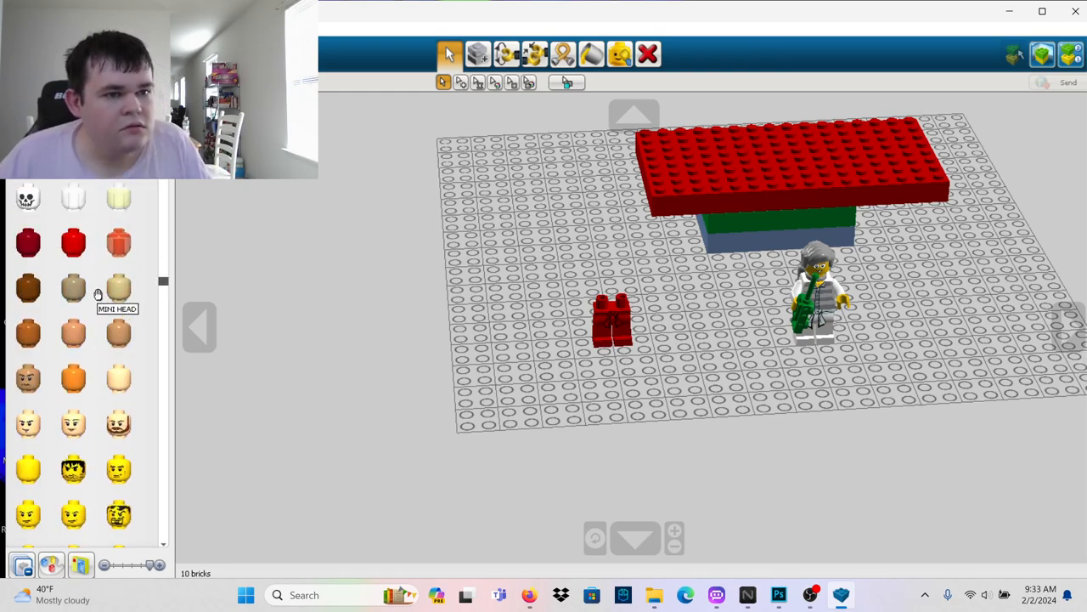
scroll(down, 3)
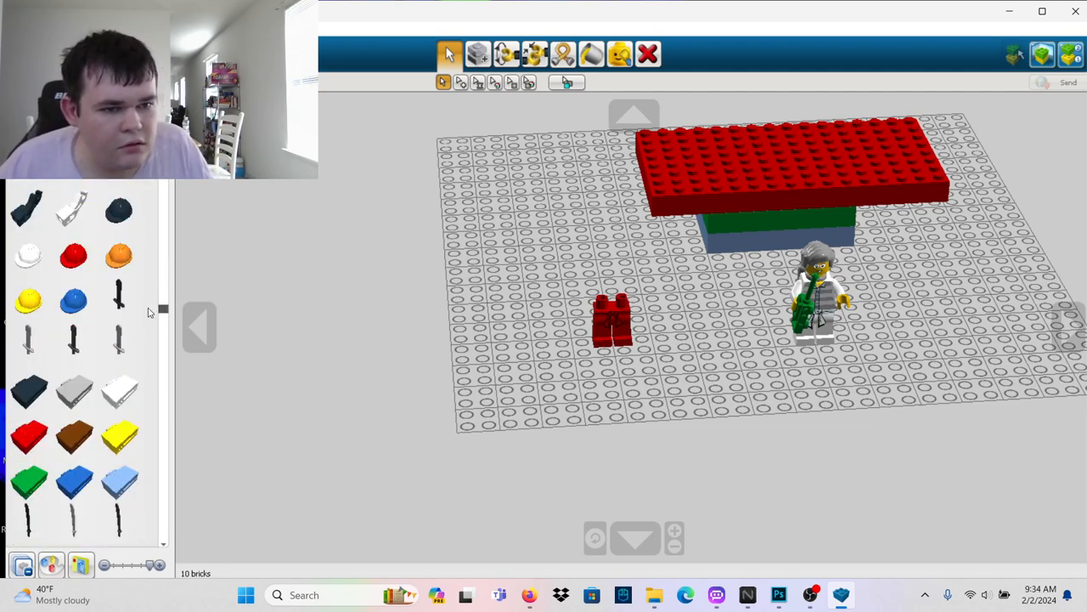
scroll(down, 3)
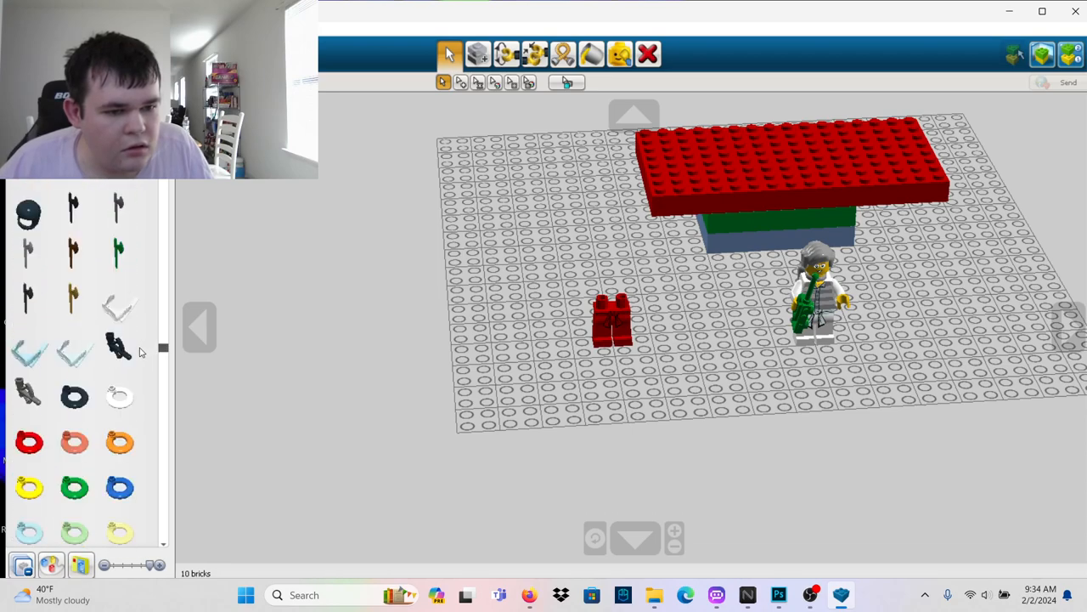
scroll(down, 3)
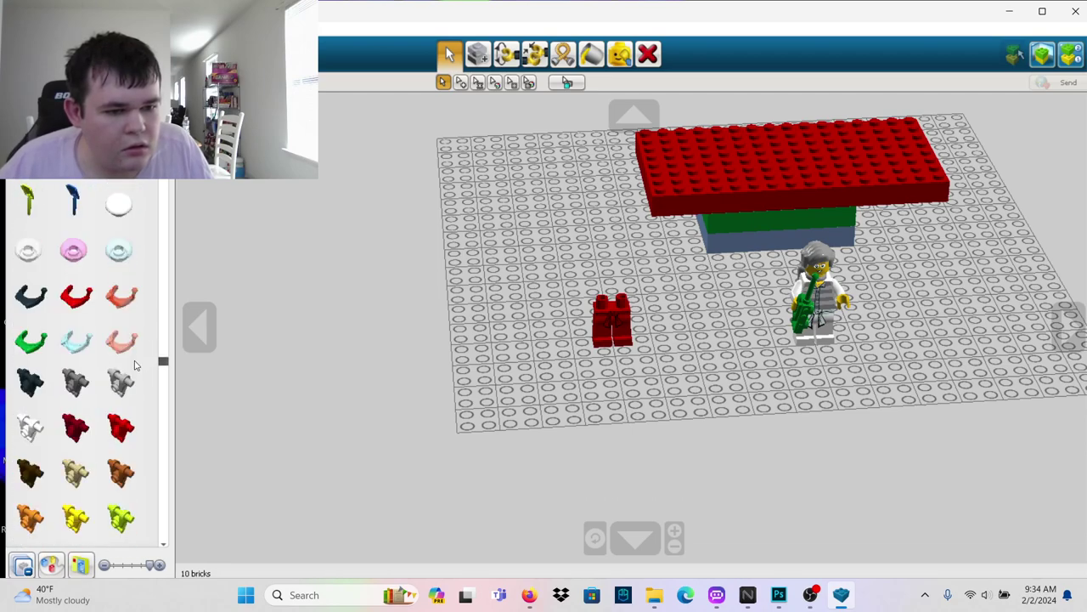
scroll(down, 3)
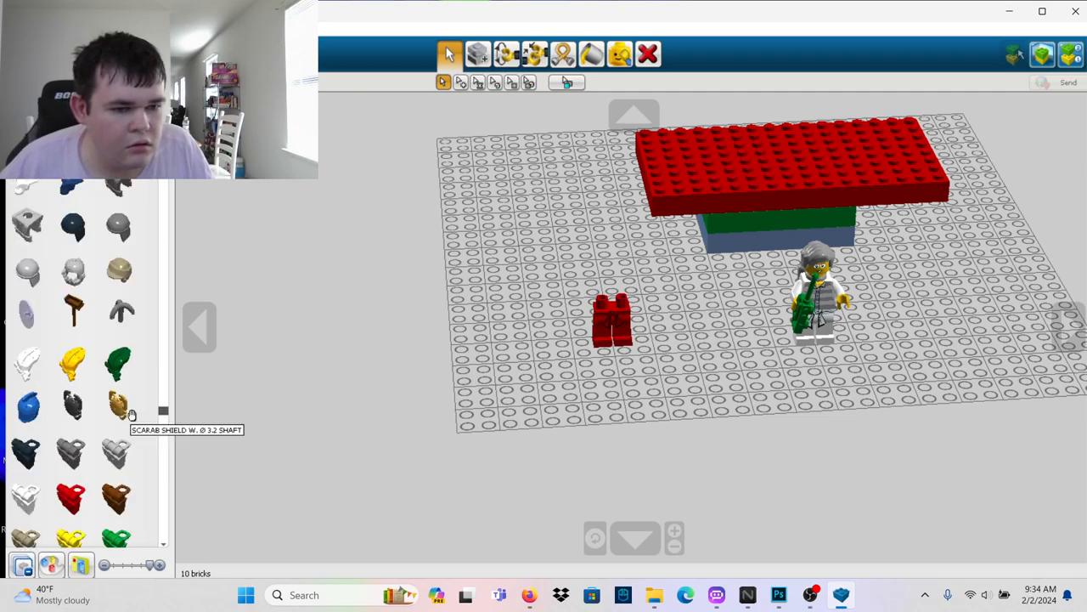
scroll(down, 3)
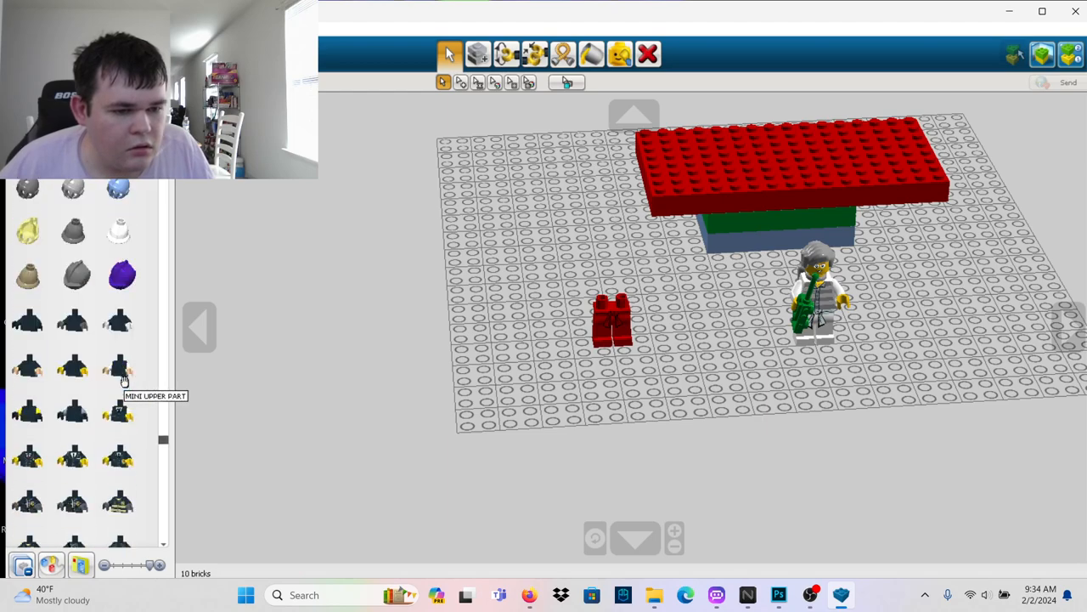
scroll(down, 3)
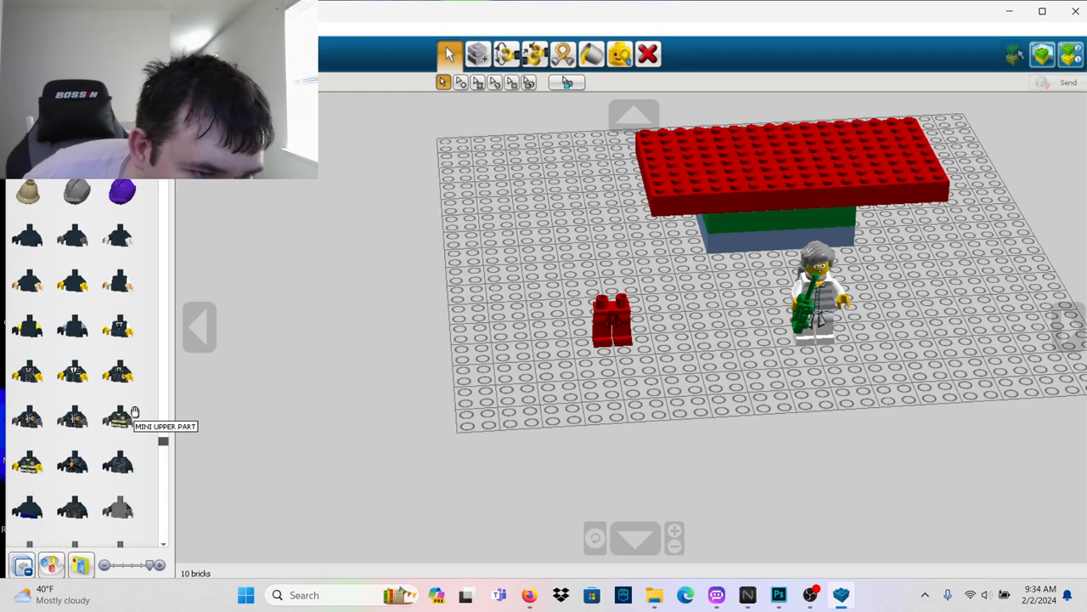
mouse_move(138, 390)
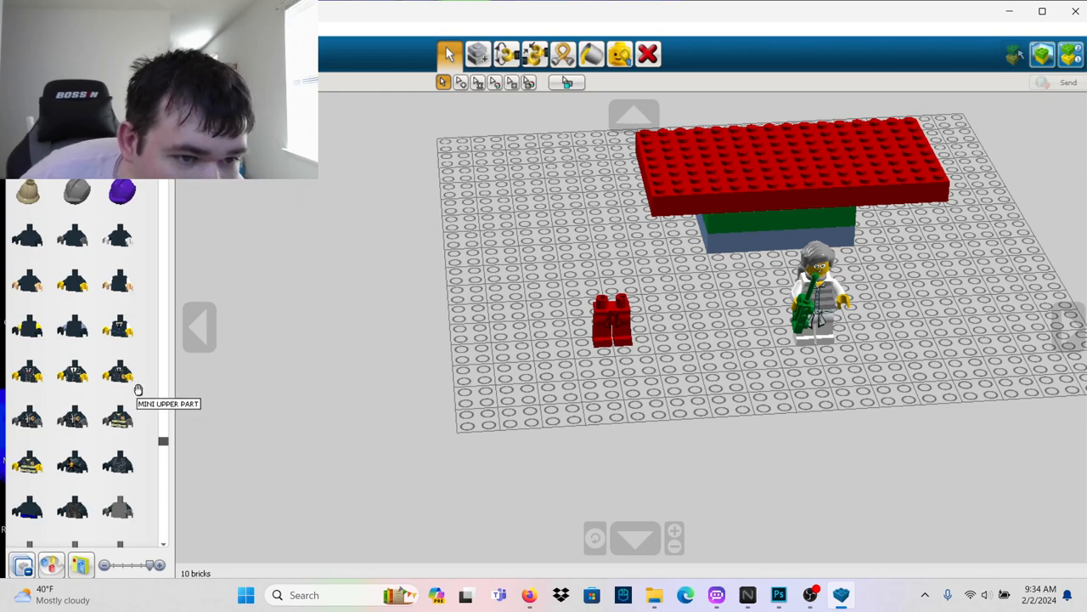
scroll(down, 3)
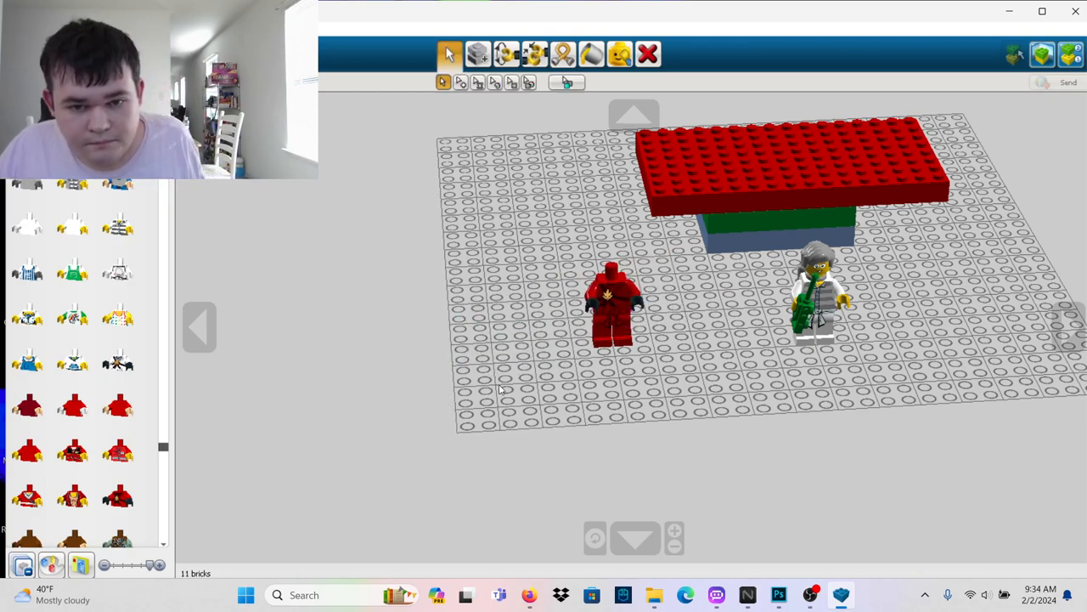
mouse_move(190, 461)
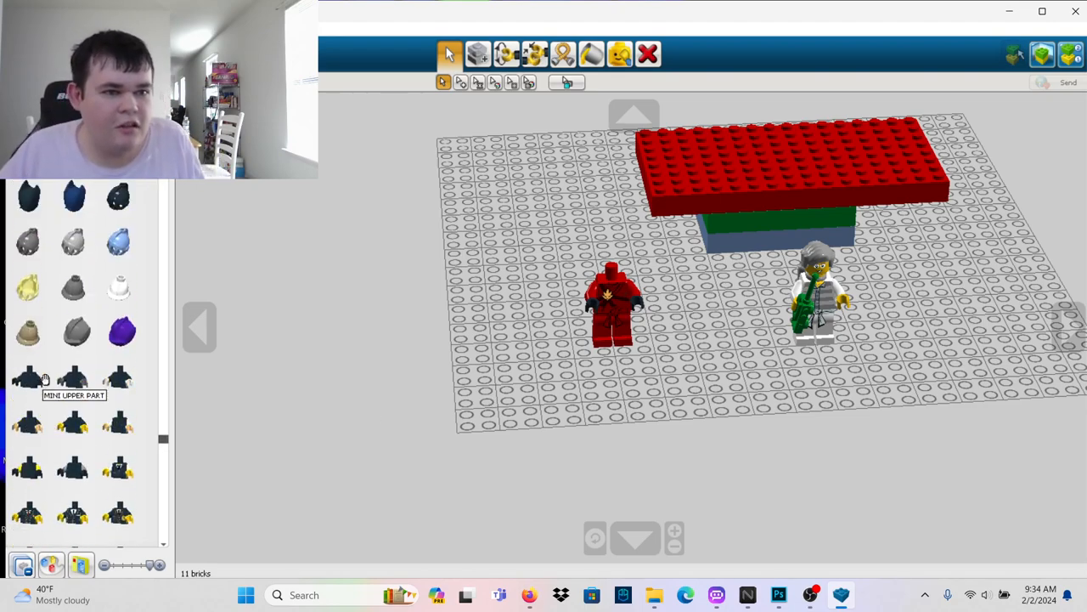
Browse the palette down to the Mini Upper Part torsos for the red gold-emblem torso
scroll(down, 3)
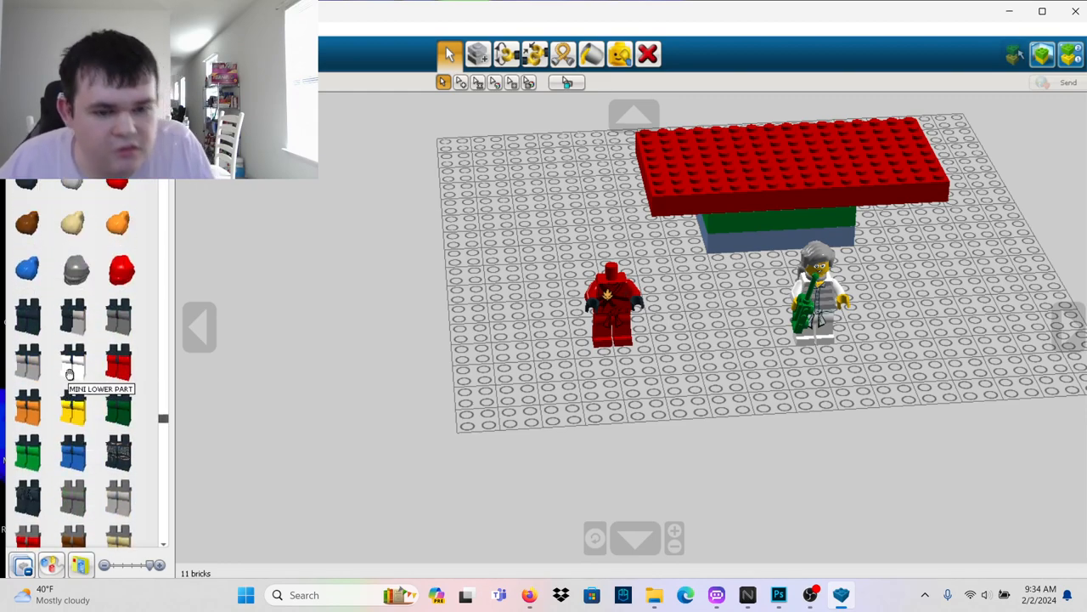
scroll(down, 3)
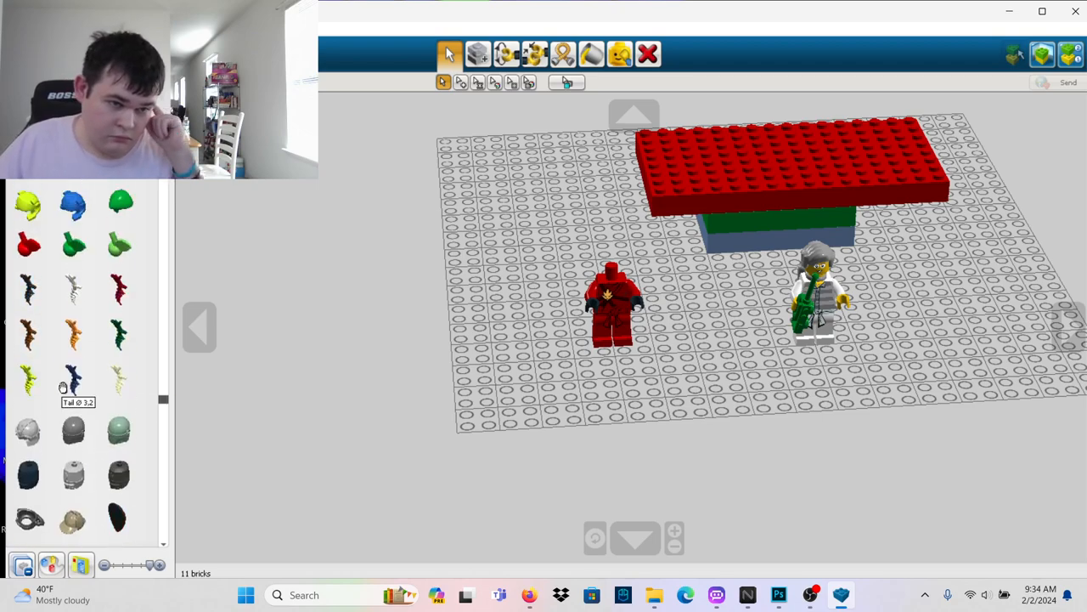
scroll(down, 3)
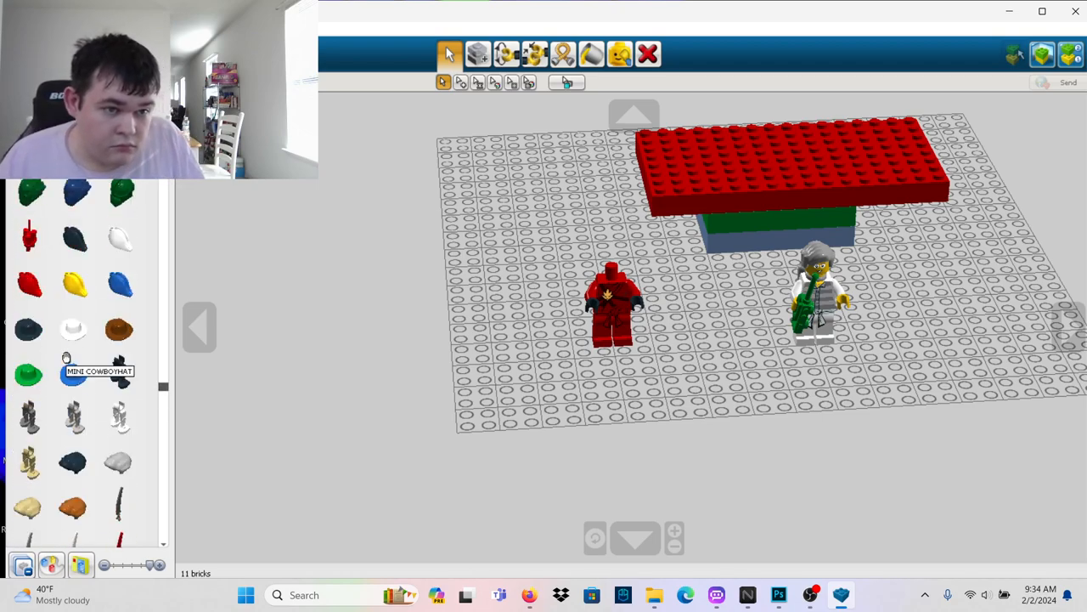
scroll(down, 3)
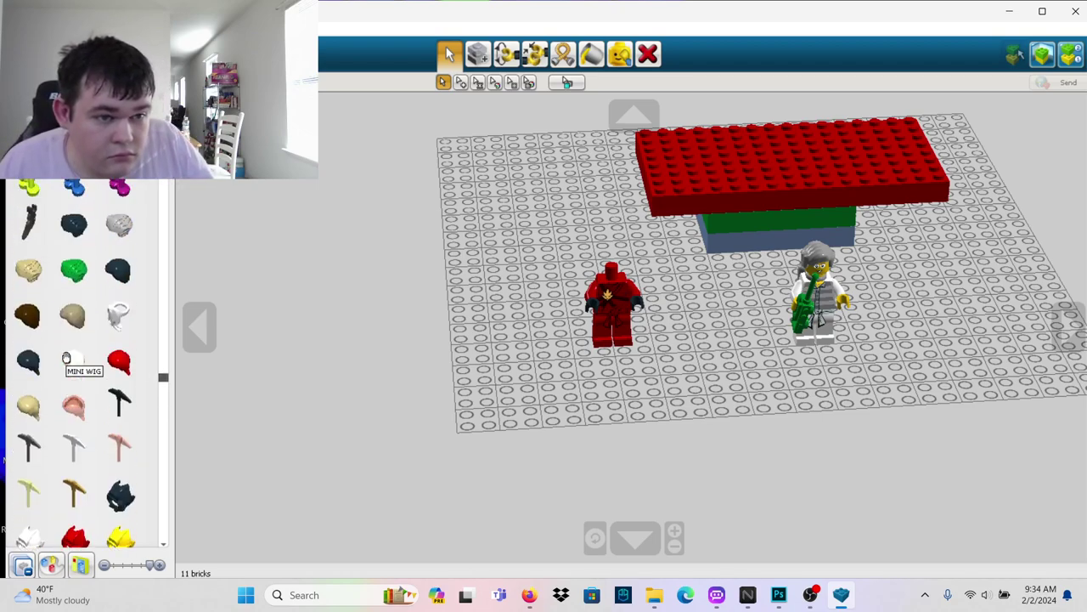
scroll(down, 3)
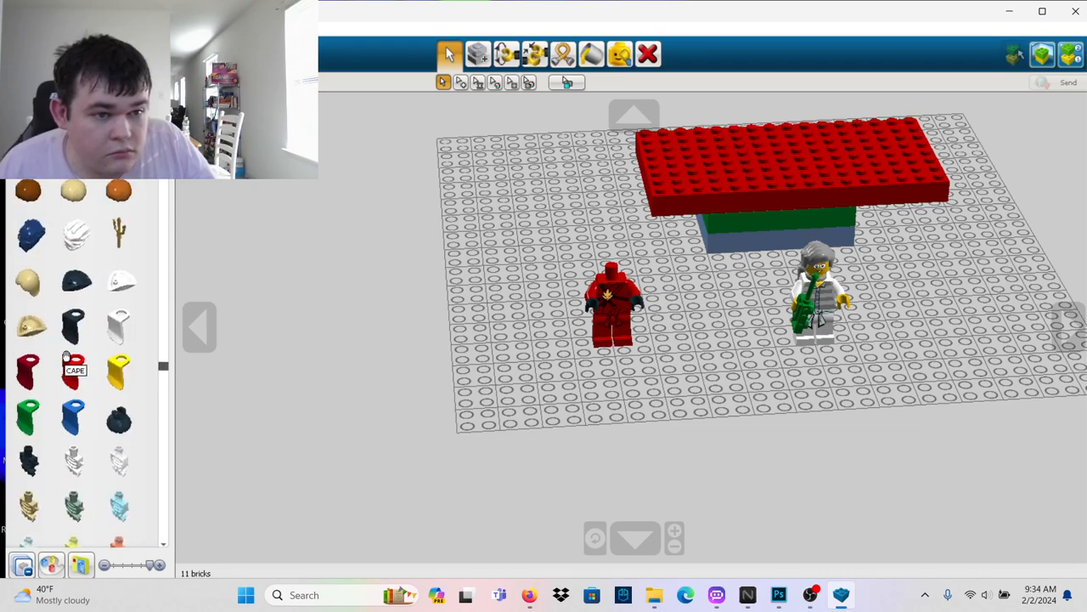
scroll(down, 3)
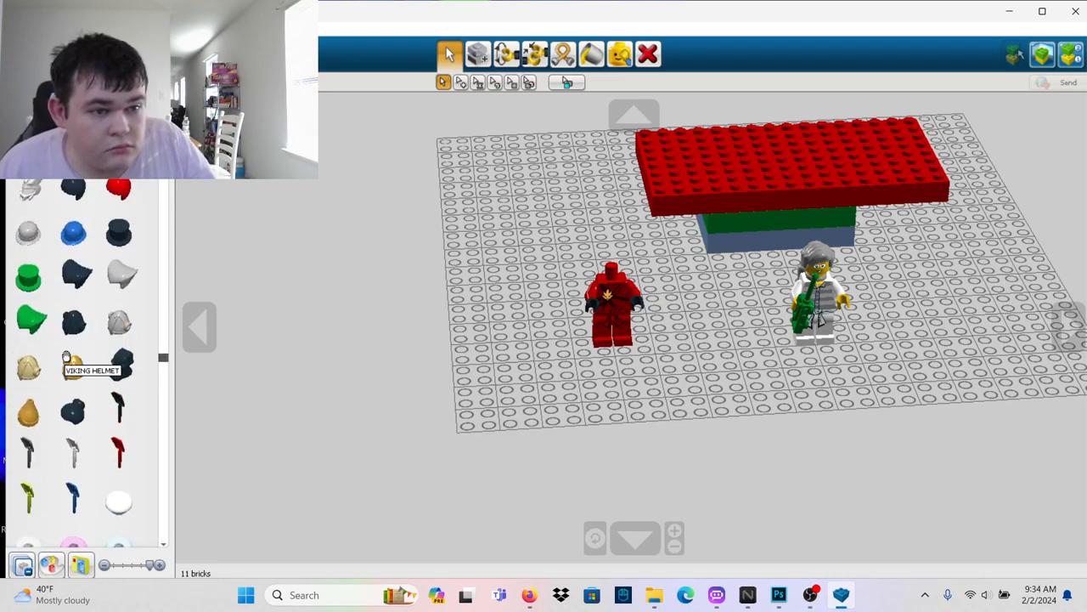
scroll(down, 3)
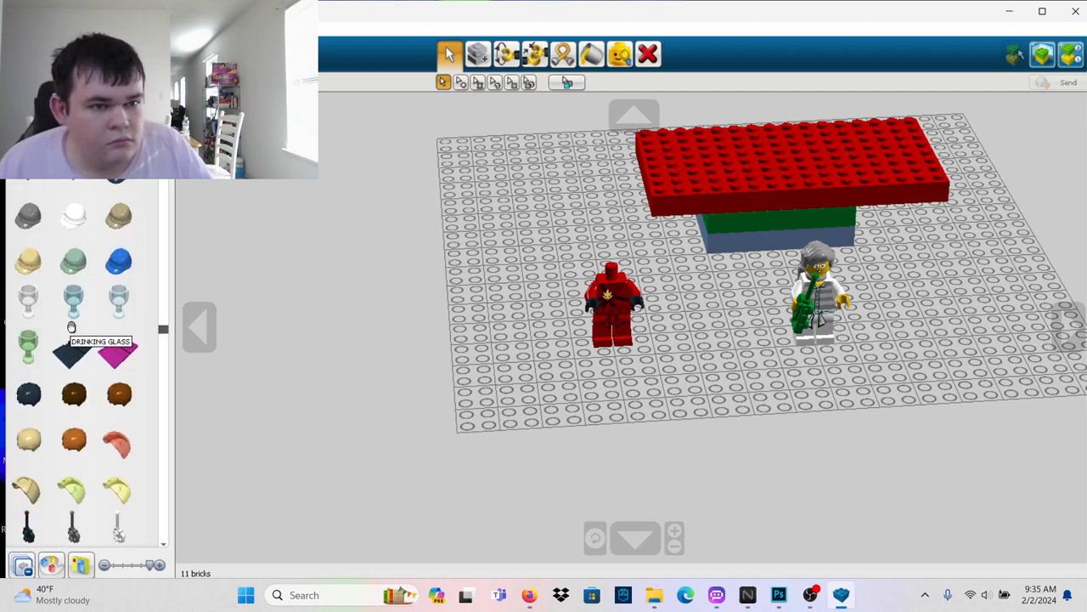
scroll(up, 3)
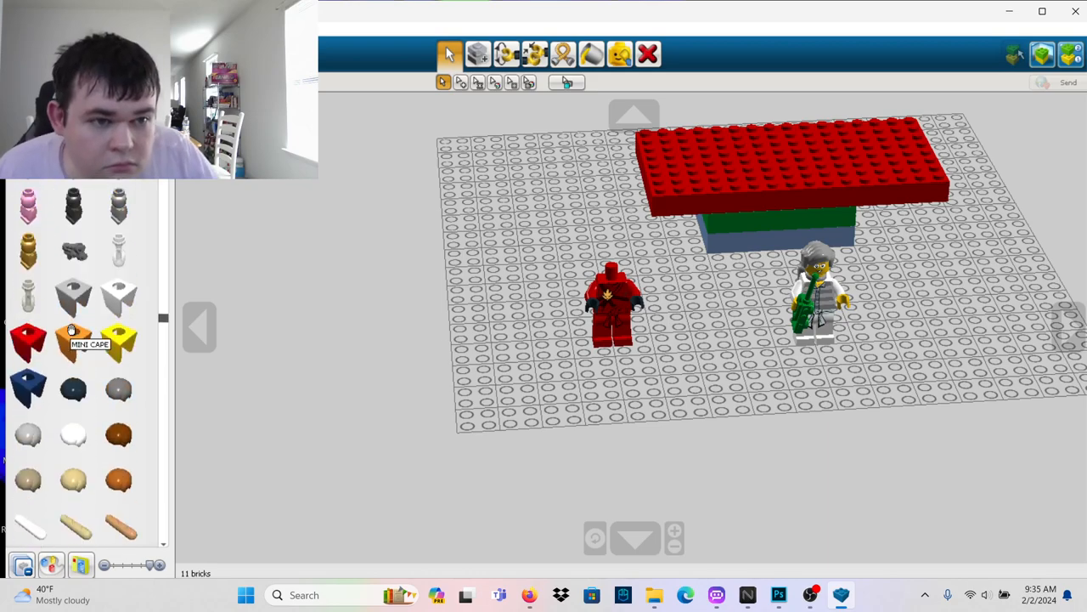
scroll(down, 3)
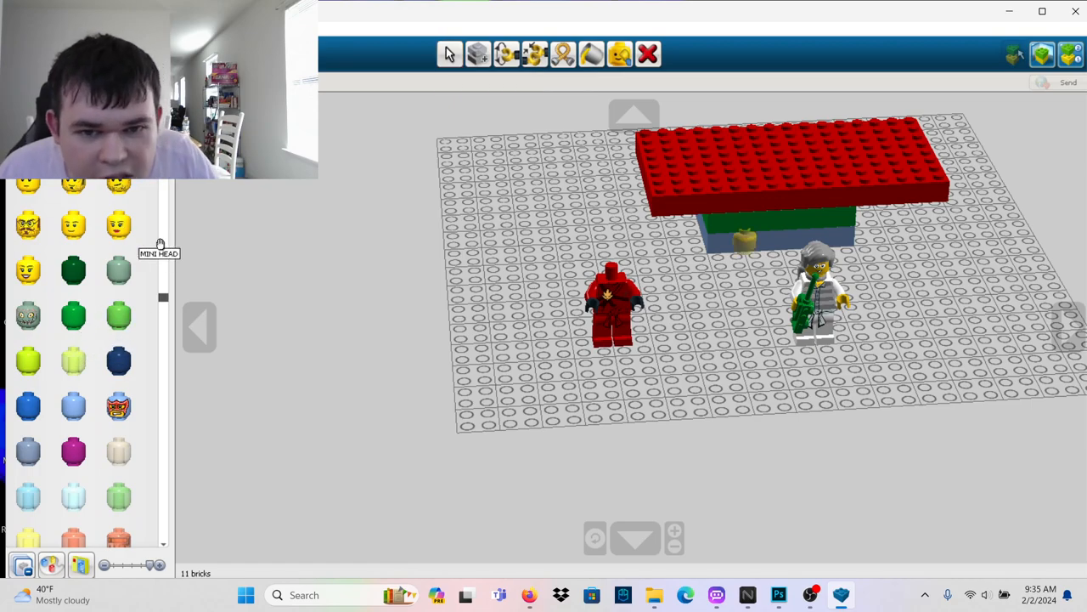
Snap a plain yellow Mini Head onto the red torso
click(501, 340)
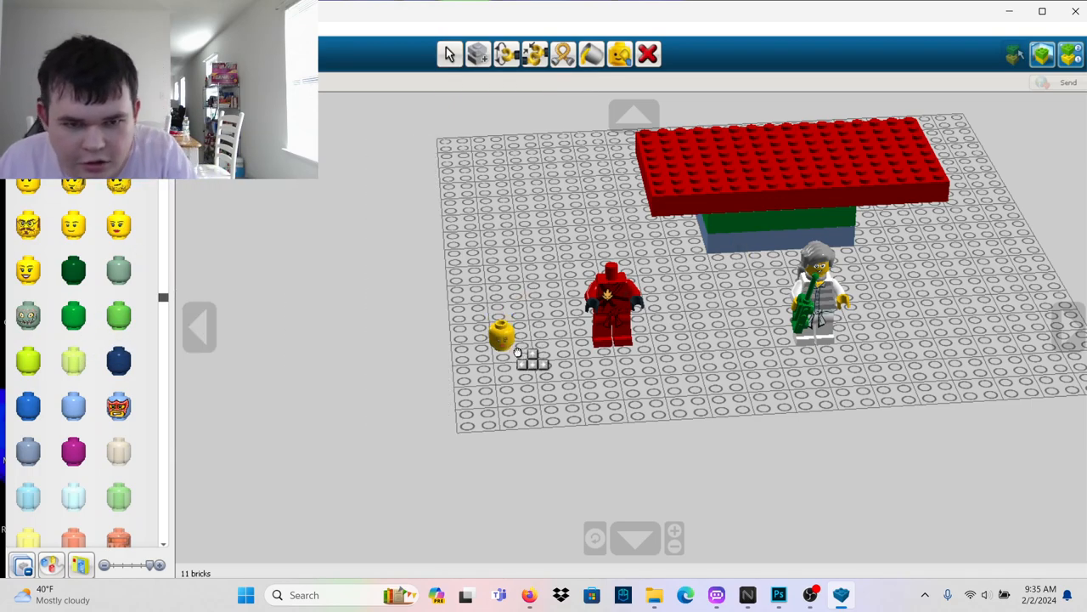
drag(501, 340, 612, 280)
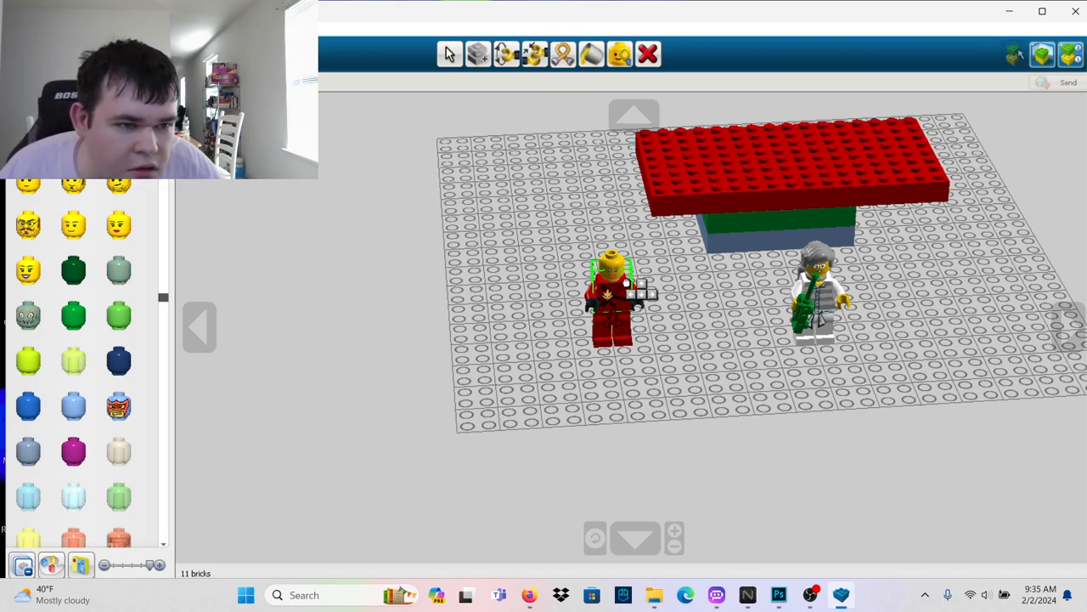
click(449, 55)
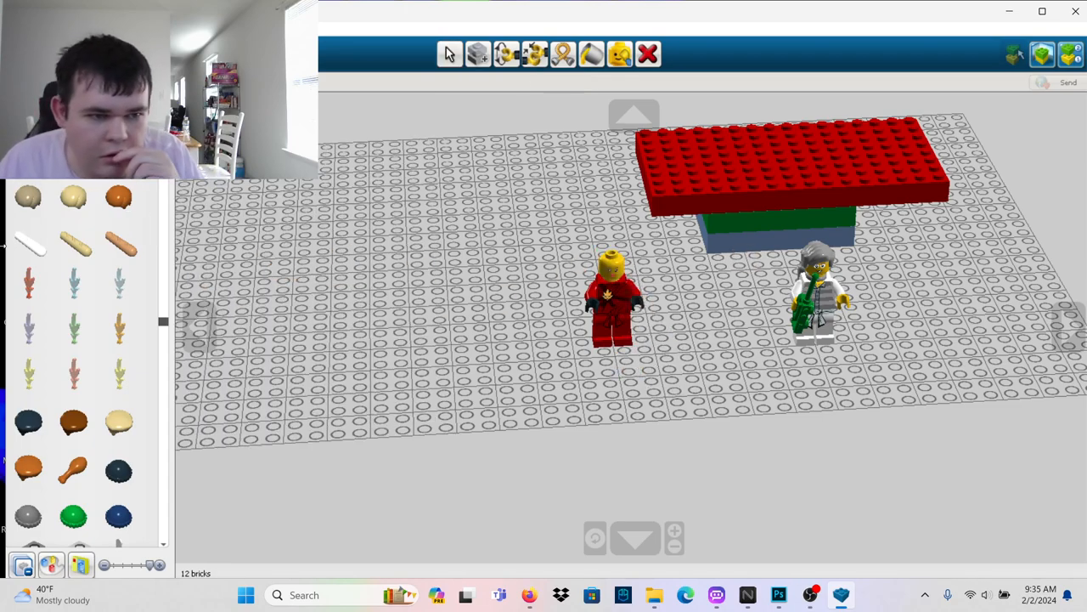
Browse the palette headgear for a wig to try on the yellow head
scroll(down, 3)
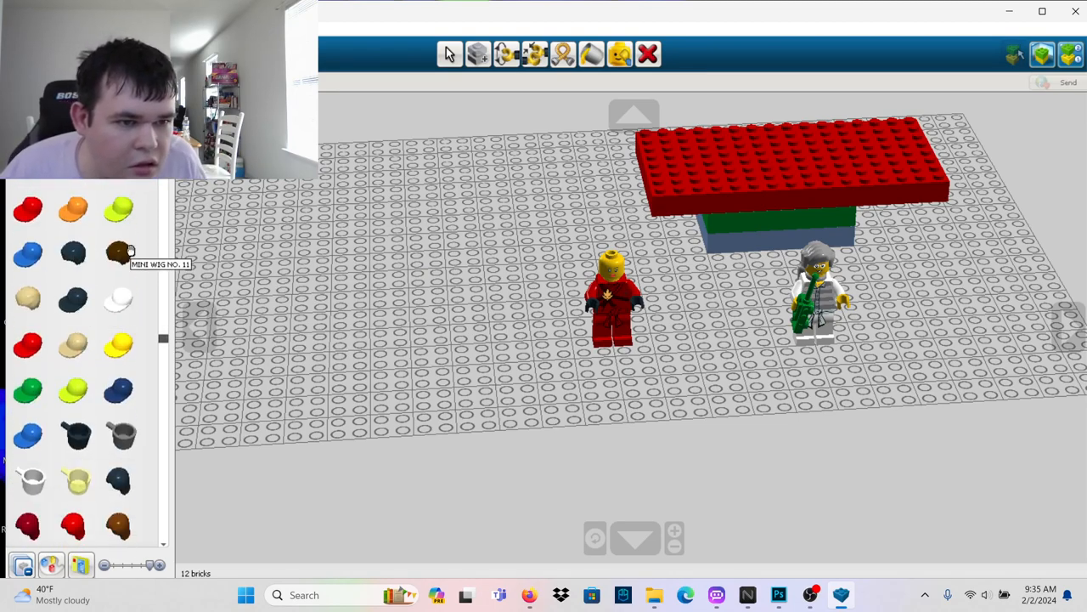
scroll(down, 3)
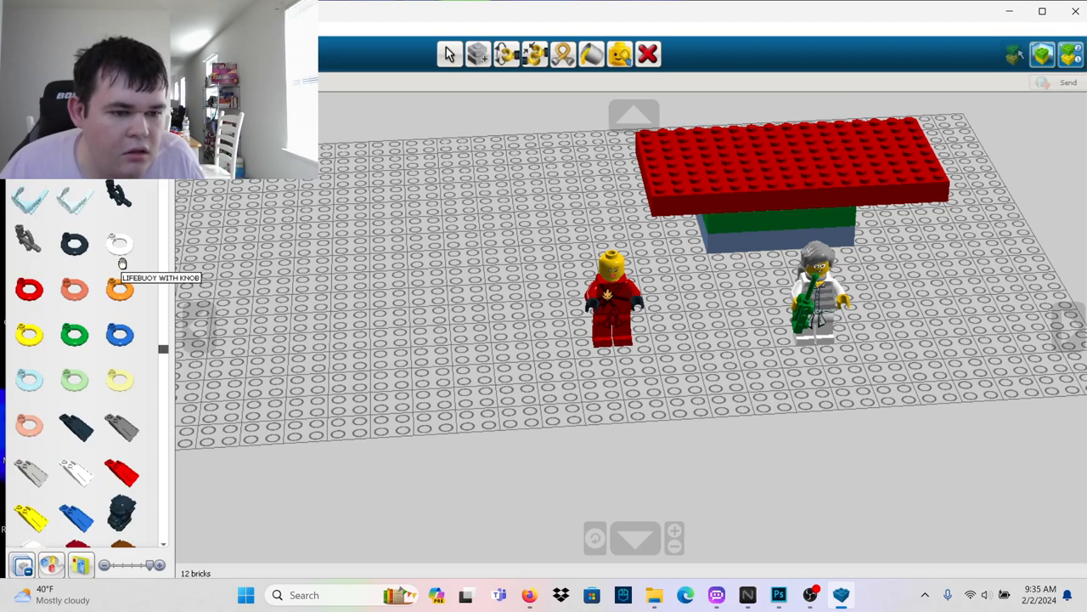
scroll(down, 3)
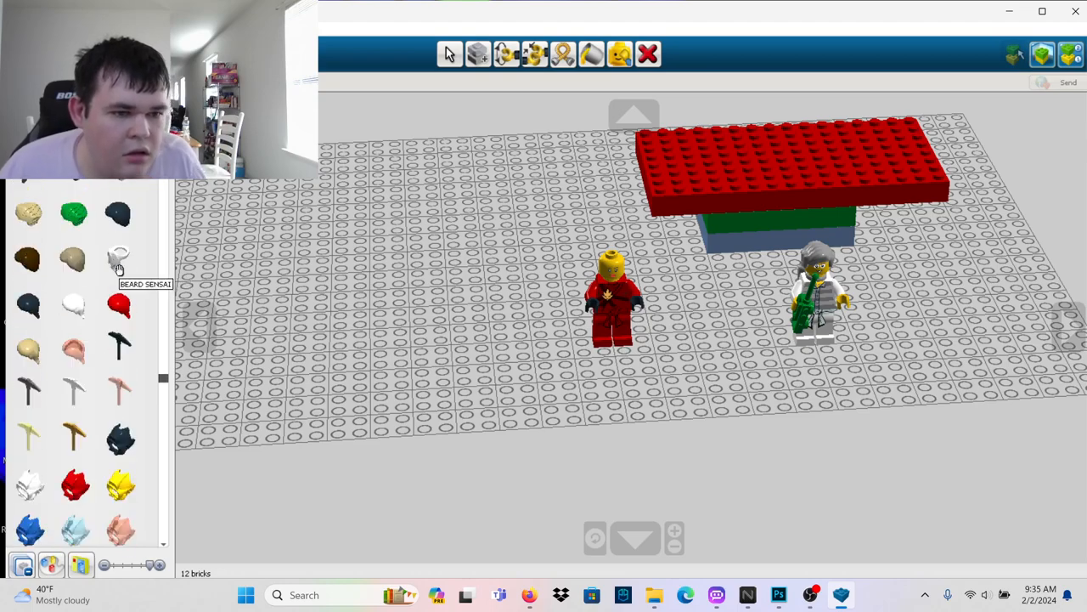
scroll(down, 3)
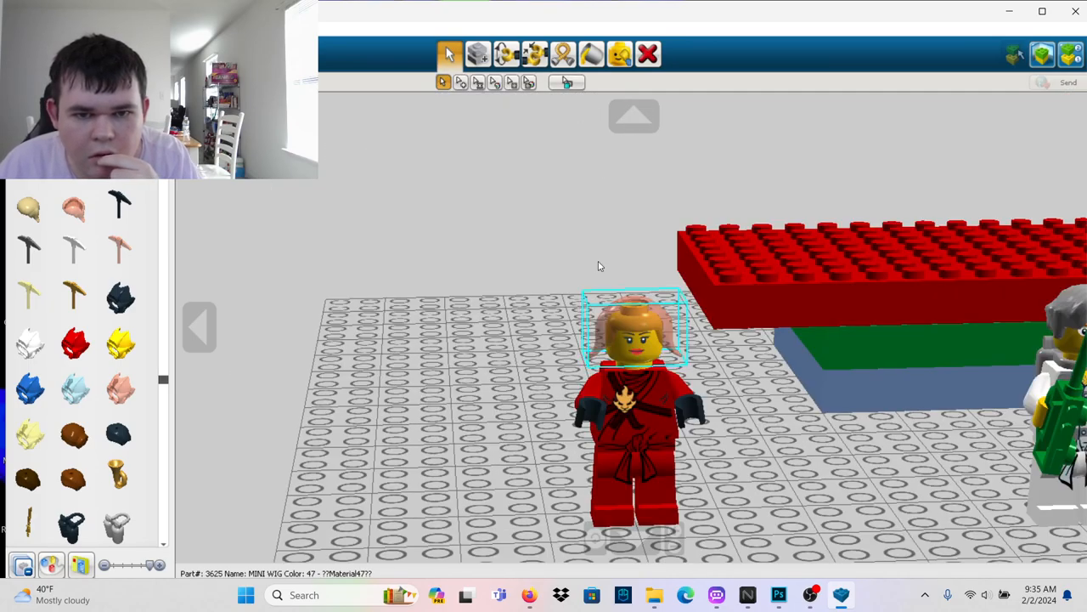
Discard the held tan wig with the Delete tool and browse further headgear
click(649, 53)
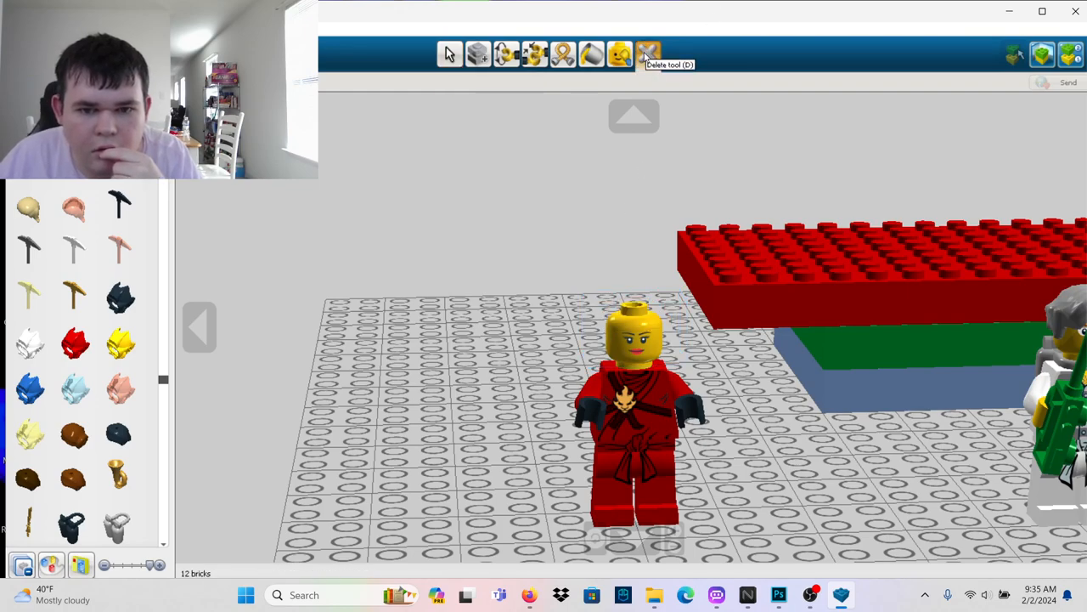
scroll(down, 3)
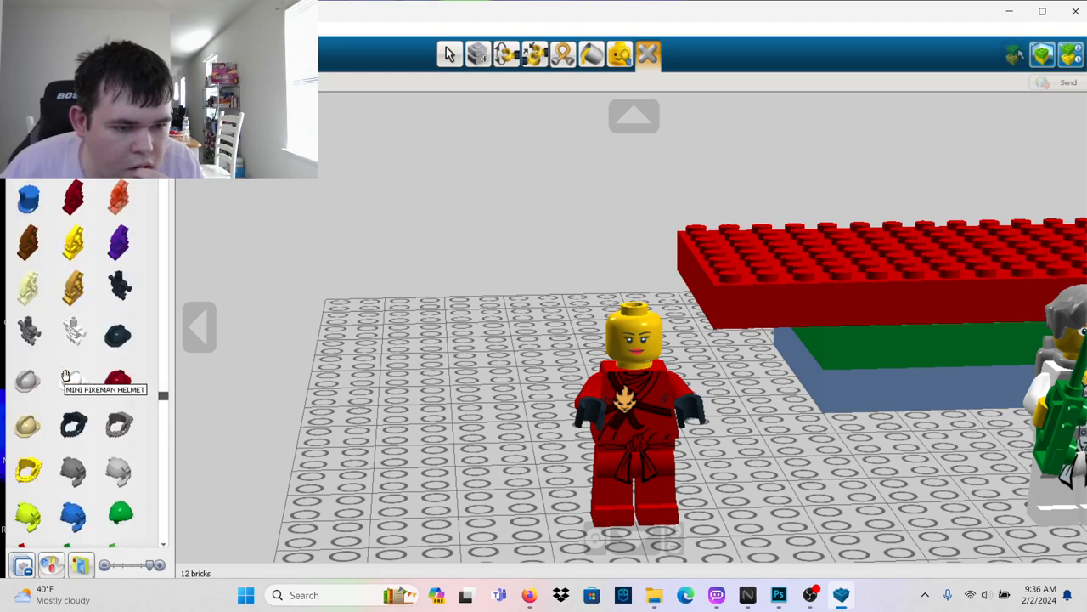
scroll(down, 3)
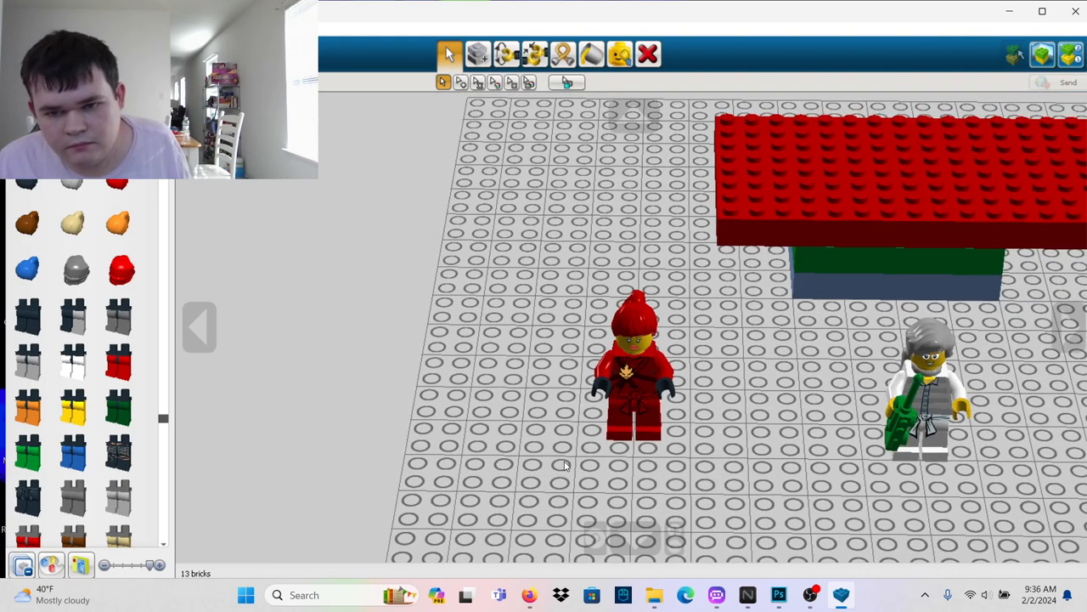
mouse_move(554, 445)
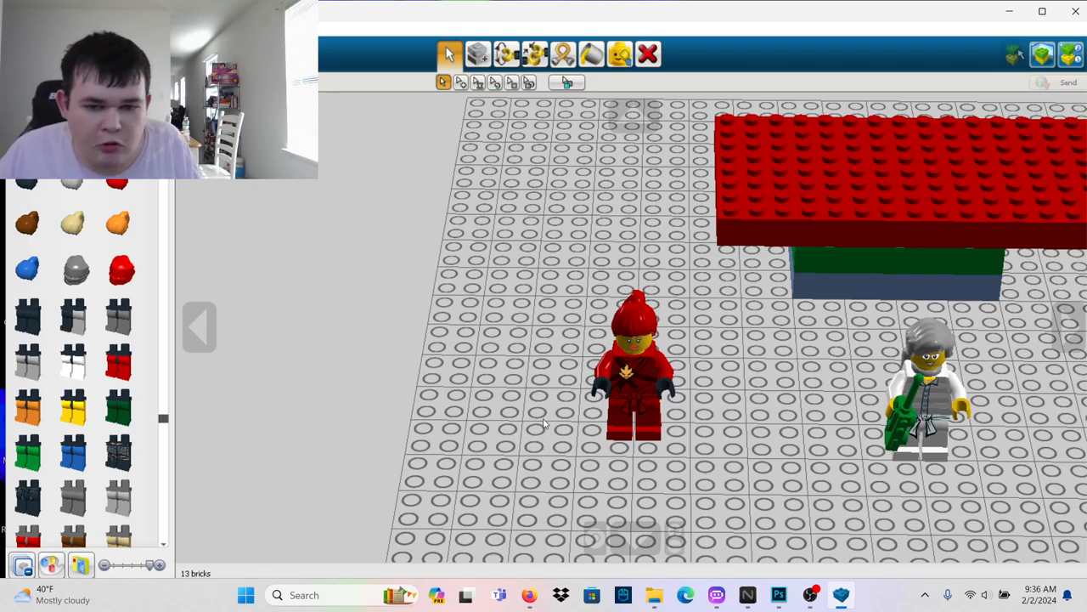
mouse_move(346, 493)
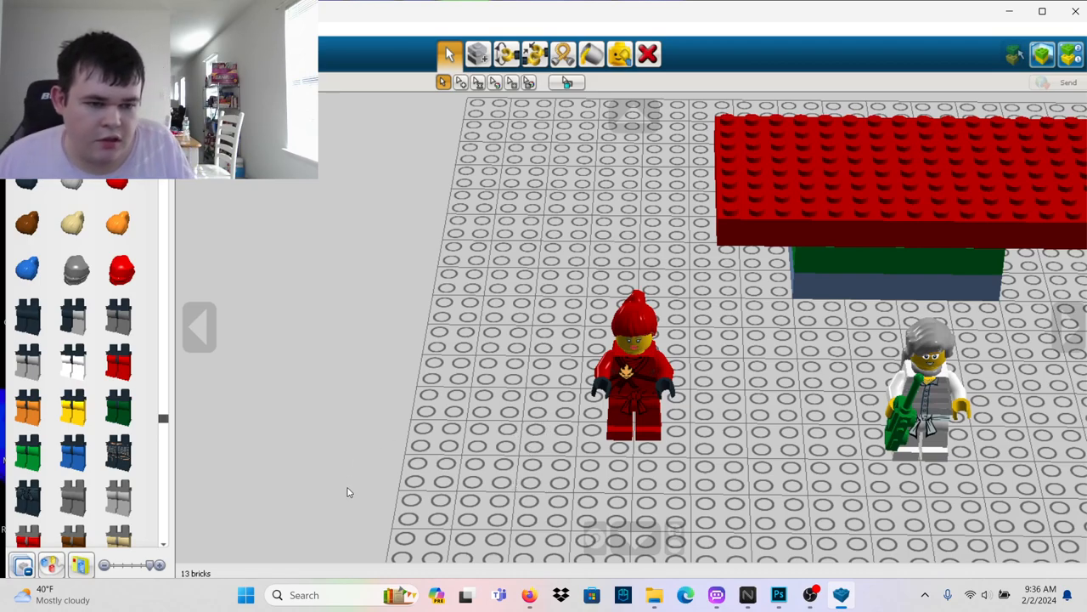
mouse_move(283, 425)
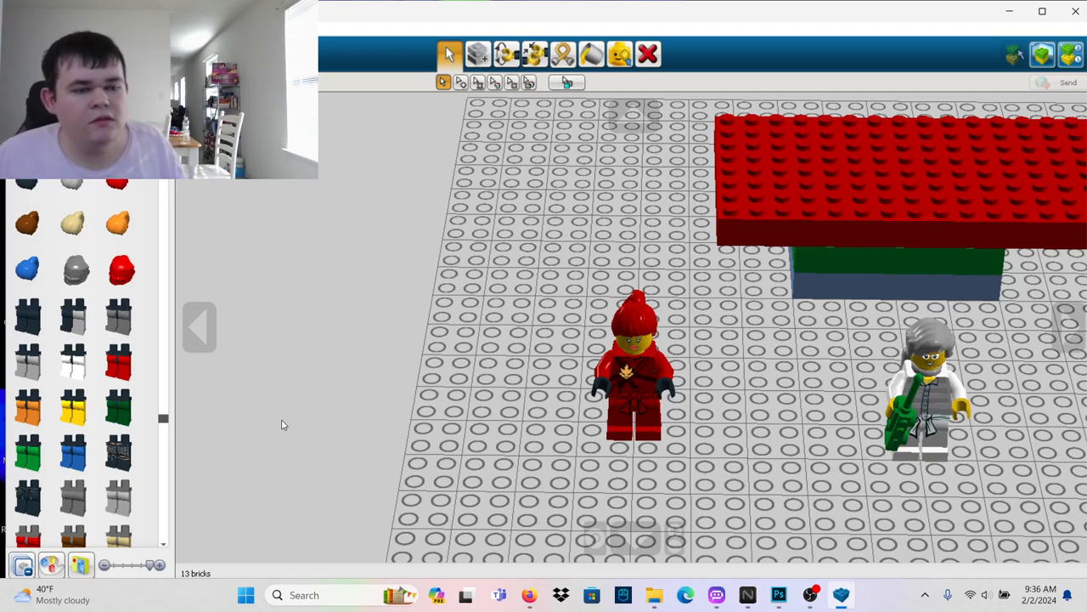
mouse_move(530, 587)
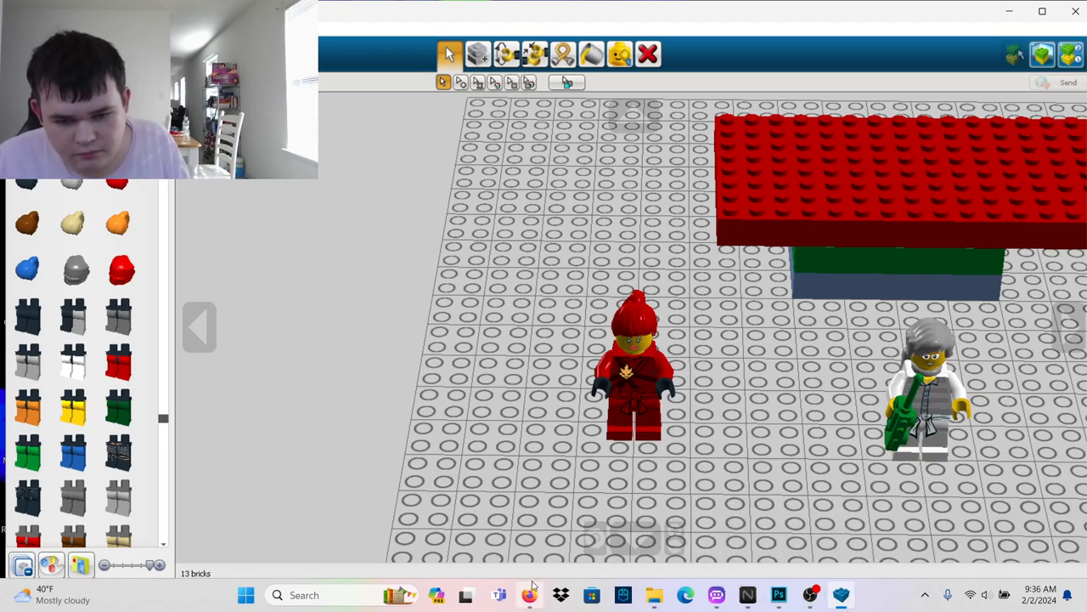
Top the red minifigure with a red hat, then bring up the OBS recording controls
click(809, 595)
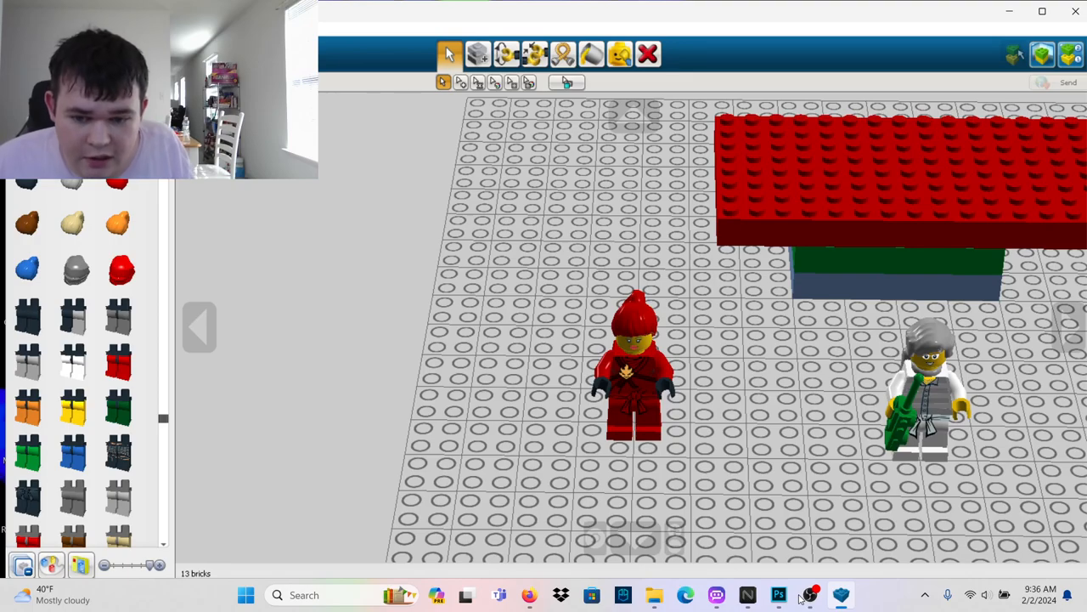
click(840, 595)
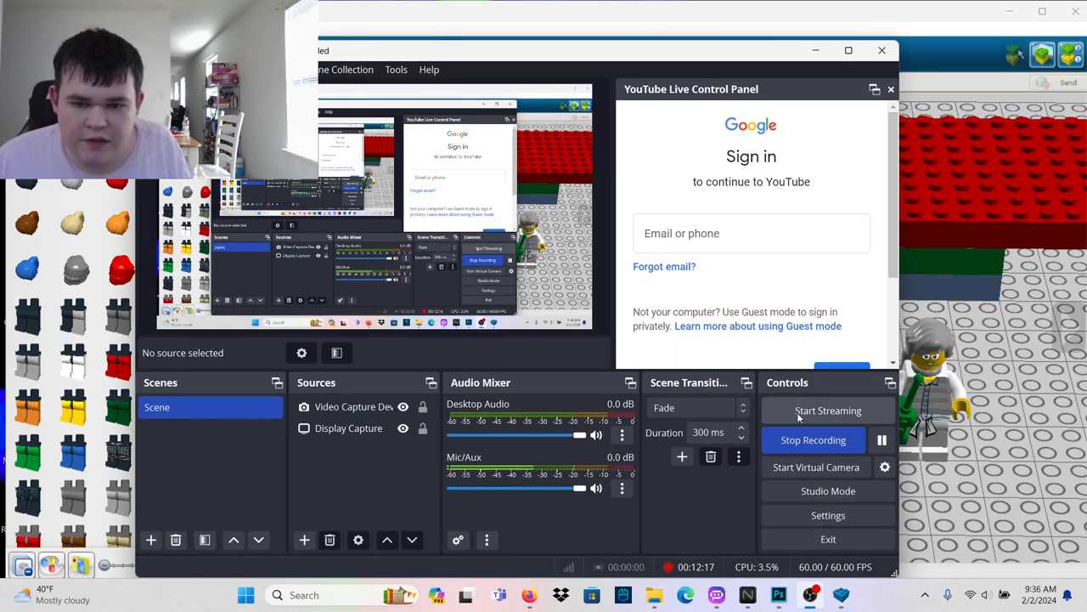